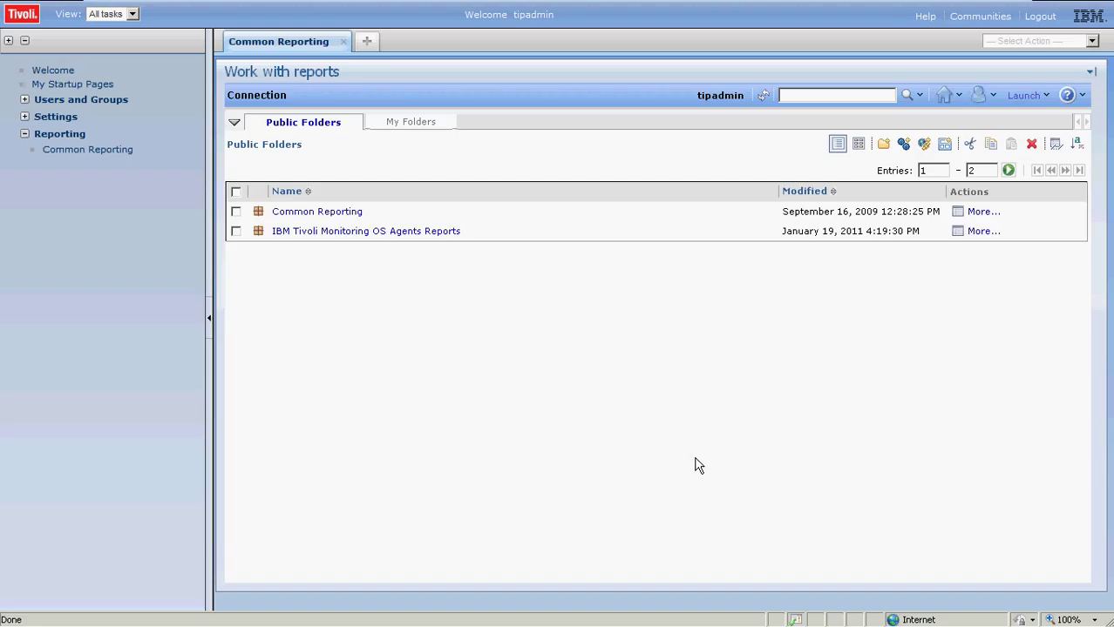
pyautogui.moveTo(692, 471)
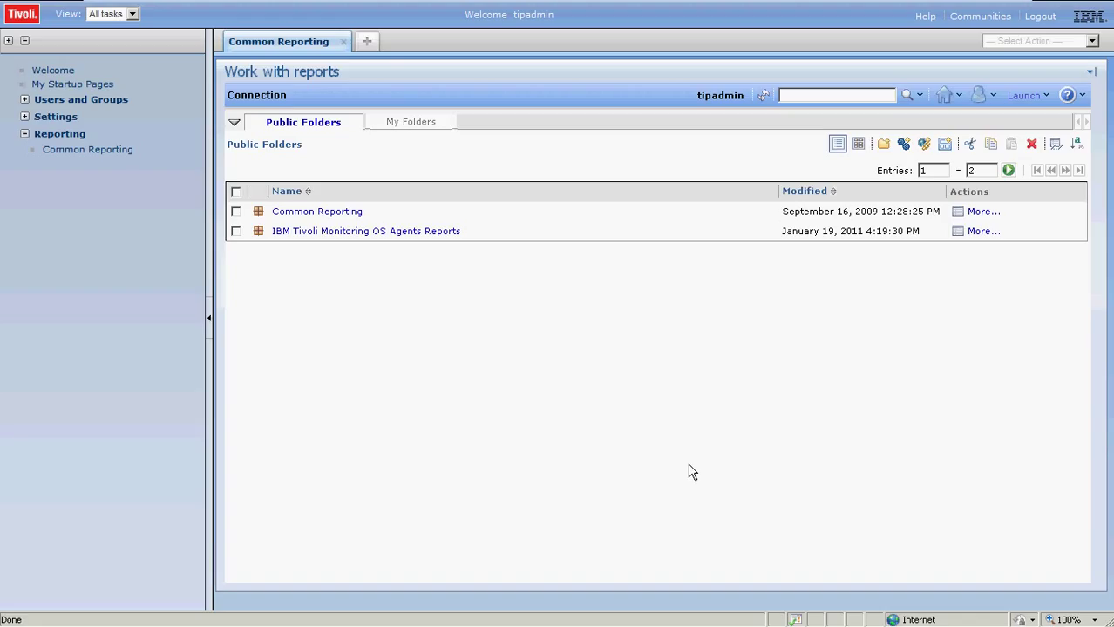
pyautogui.moveTo(624, 467)
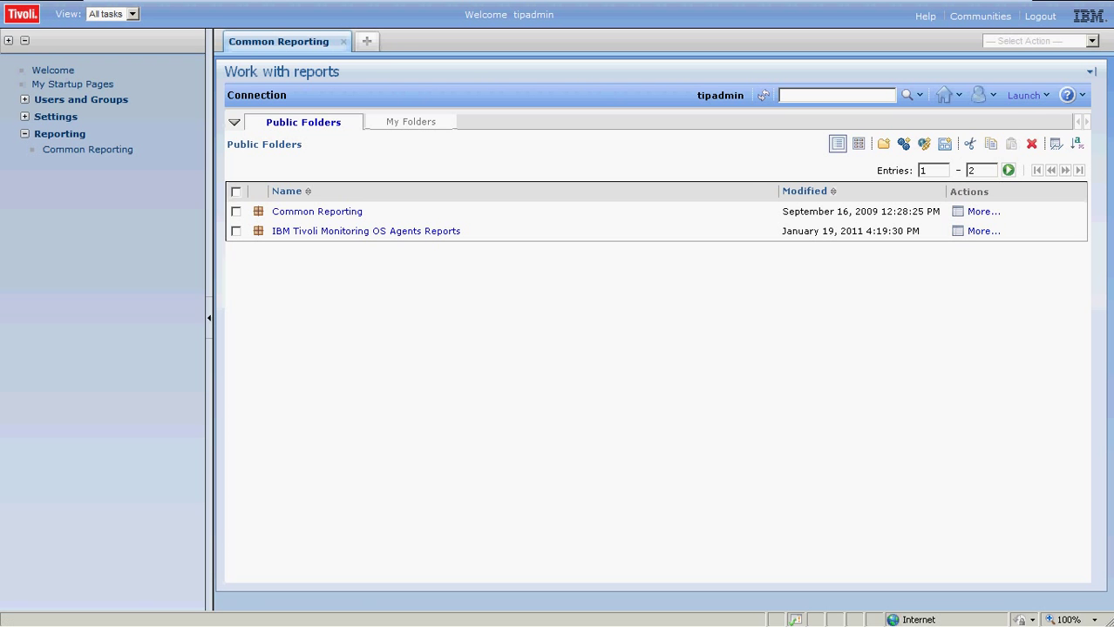
# Step: Launch Report Studio on the IBM Tivoli Monitoring OS Agents Reports package, allowing clipboard access
pyautogui.click(1025, 94)
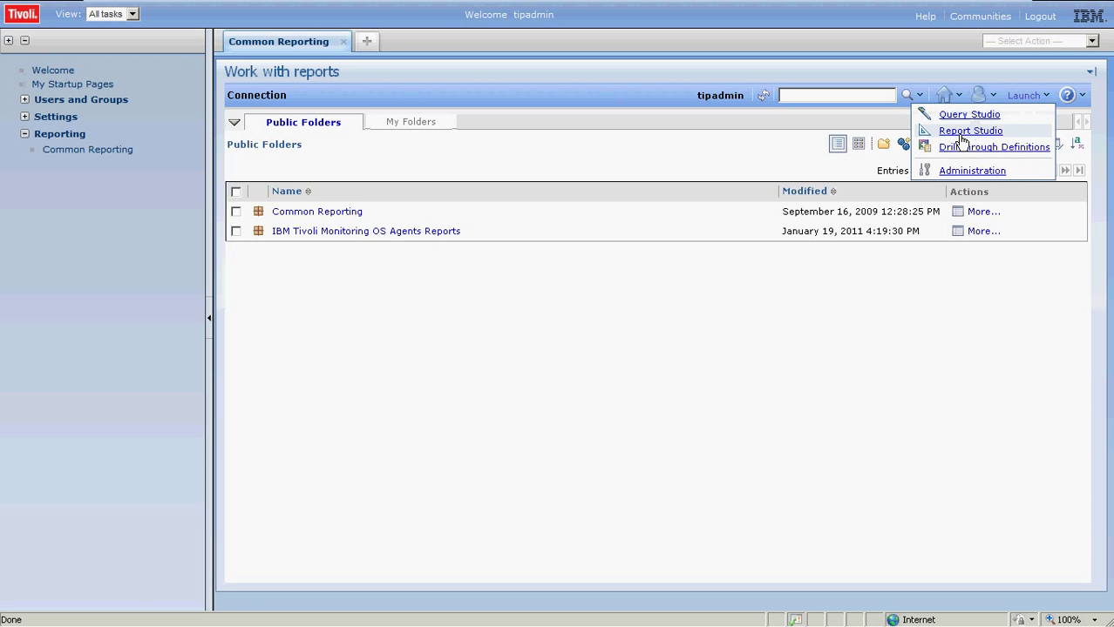
pyautogui.click(969, 115)
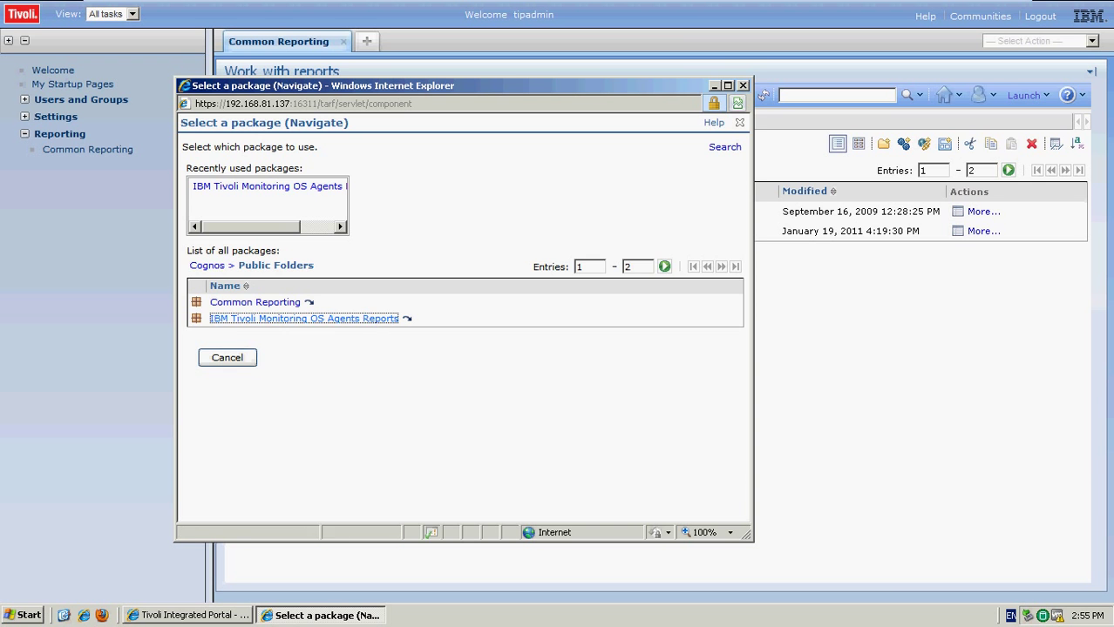
pyautogui.click(303, 317)
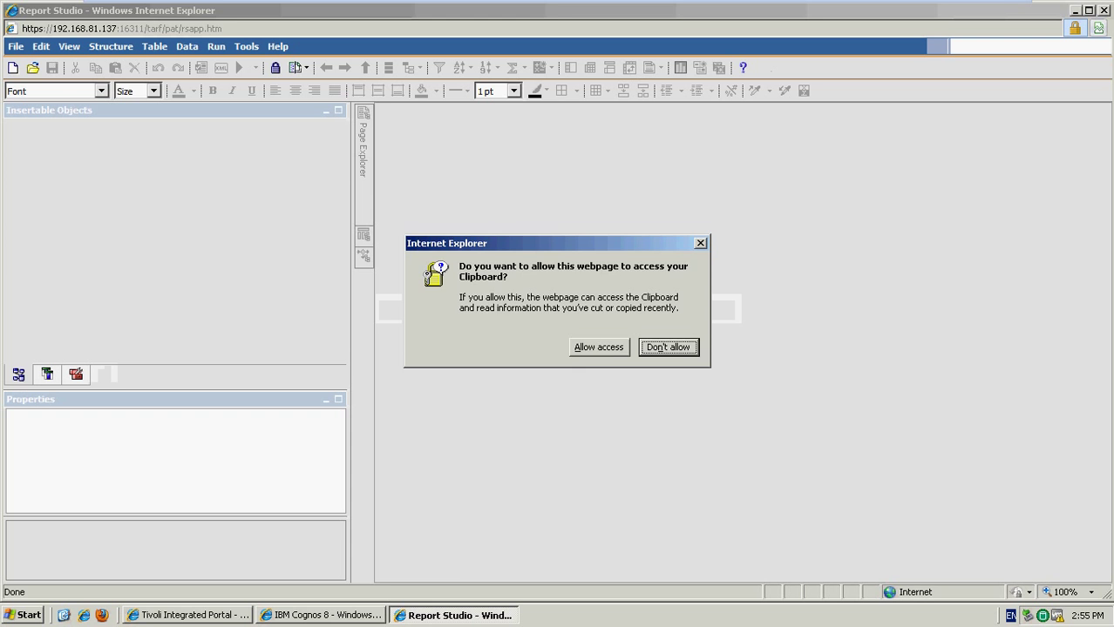
pyautogui.click(598, 347)
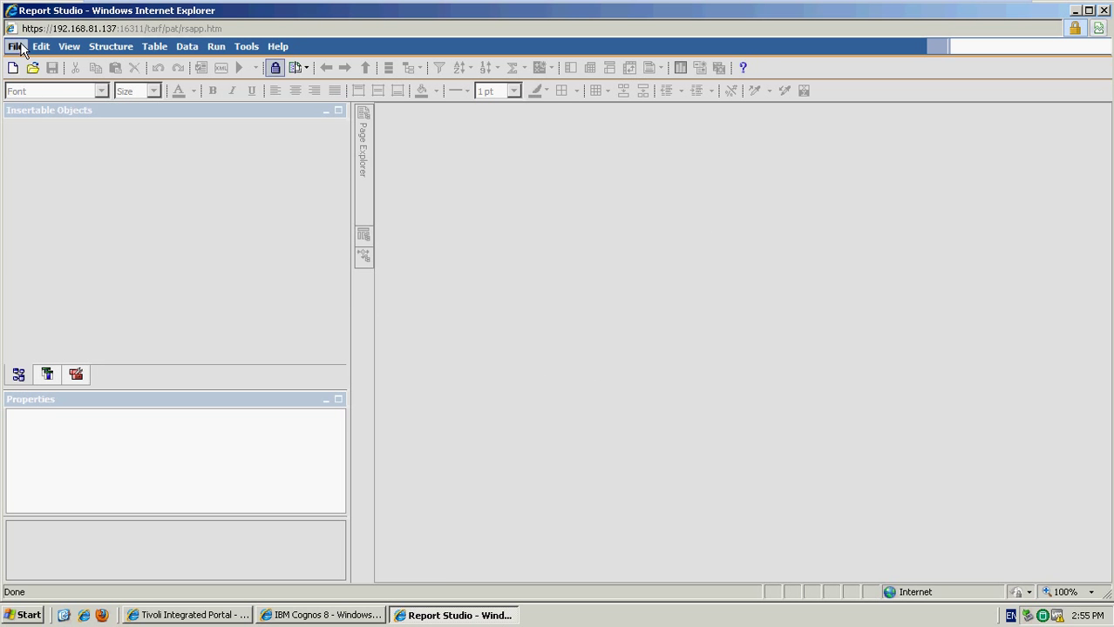
# Step: Create a new blank report from File > New
pyautogui.click(14, 46)
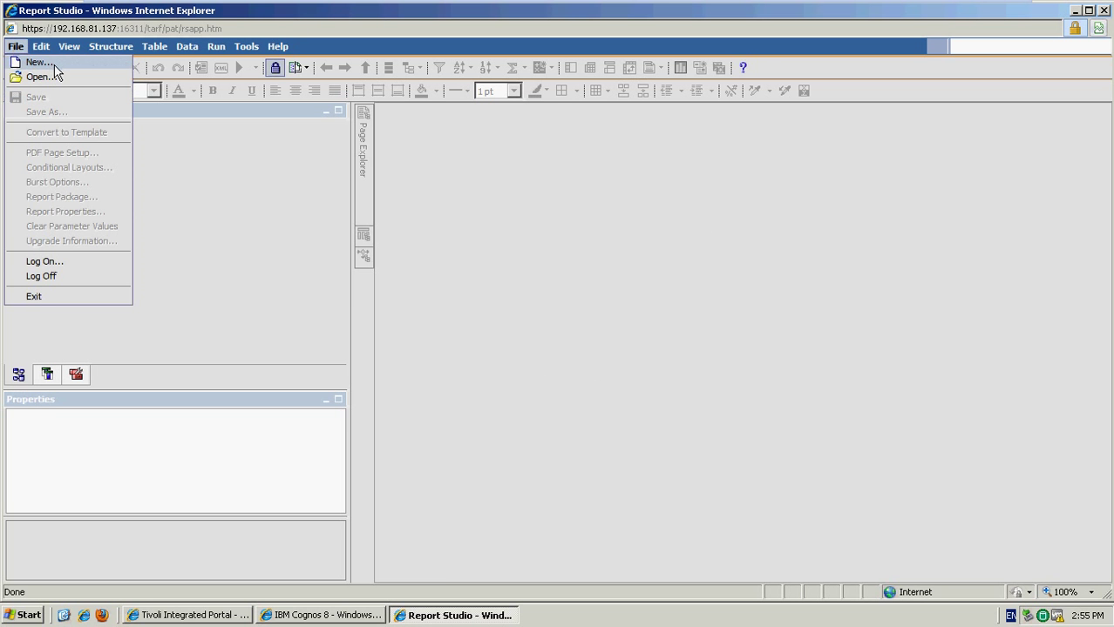
pyautogui.click(38, 63)
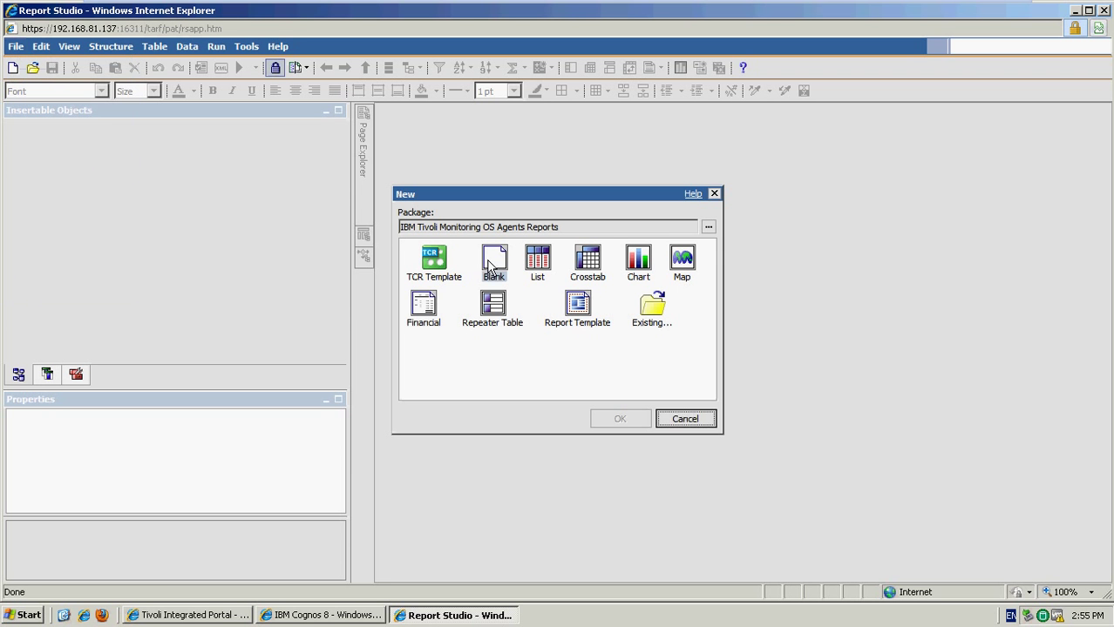
pyautogui.click(495, 262)
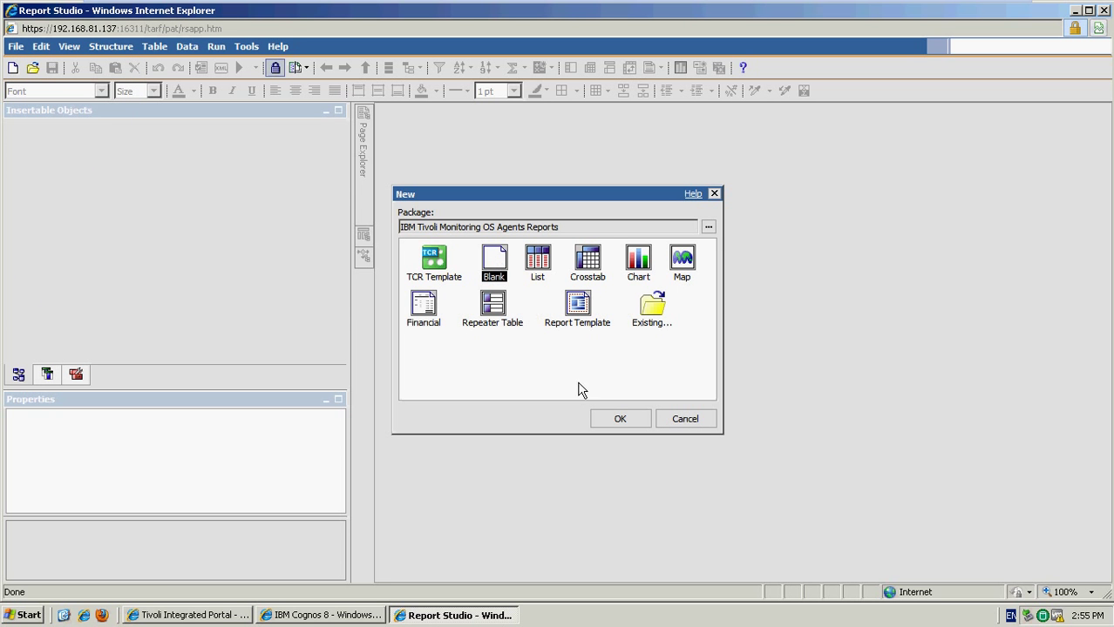
pyautogui.click(620, 419)
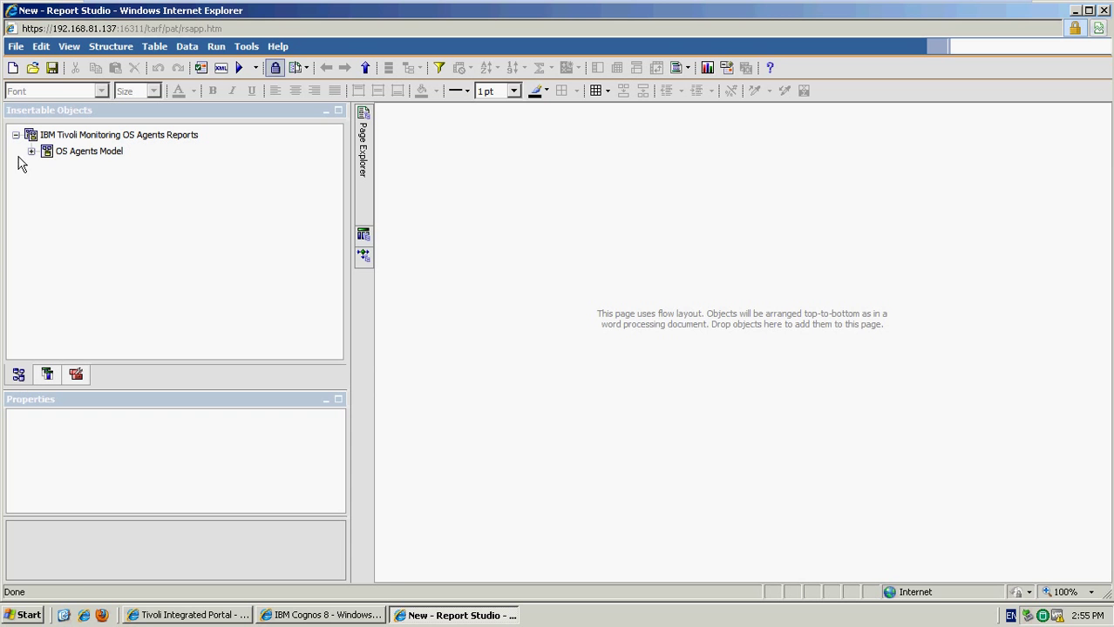
# Step: Expand the OS Agents Model node in the Source tree to show its dimension folders
pyautogui.click(31, 150)
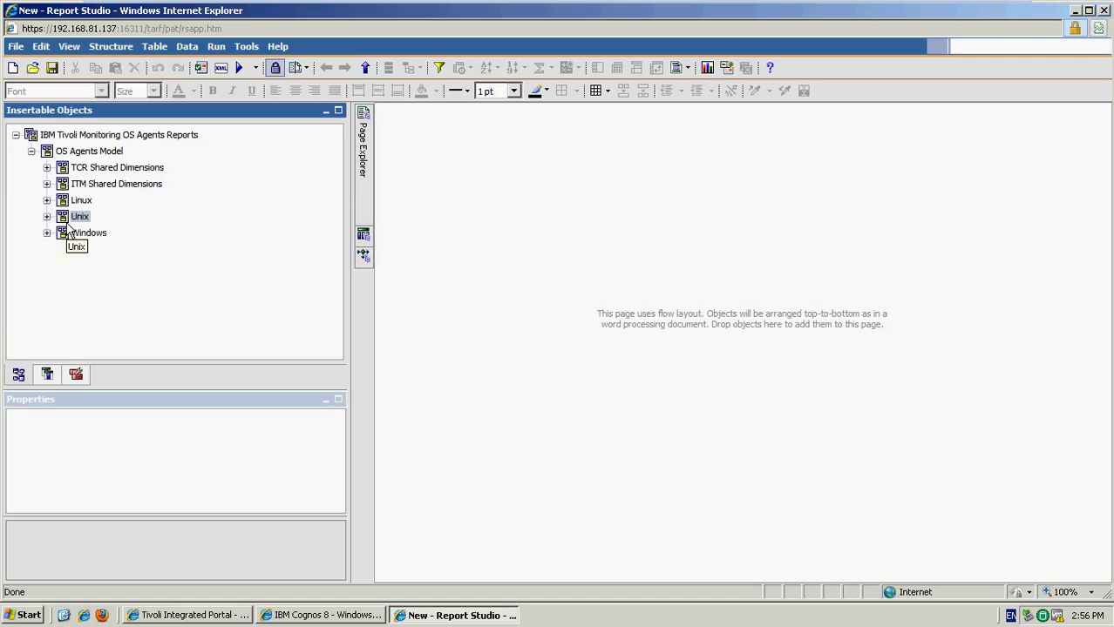
pyautogui.moveTo(198, 290)
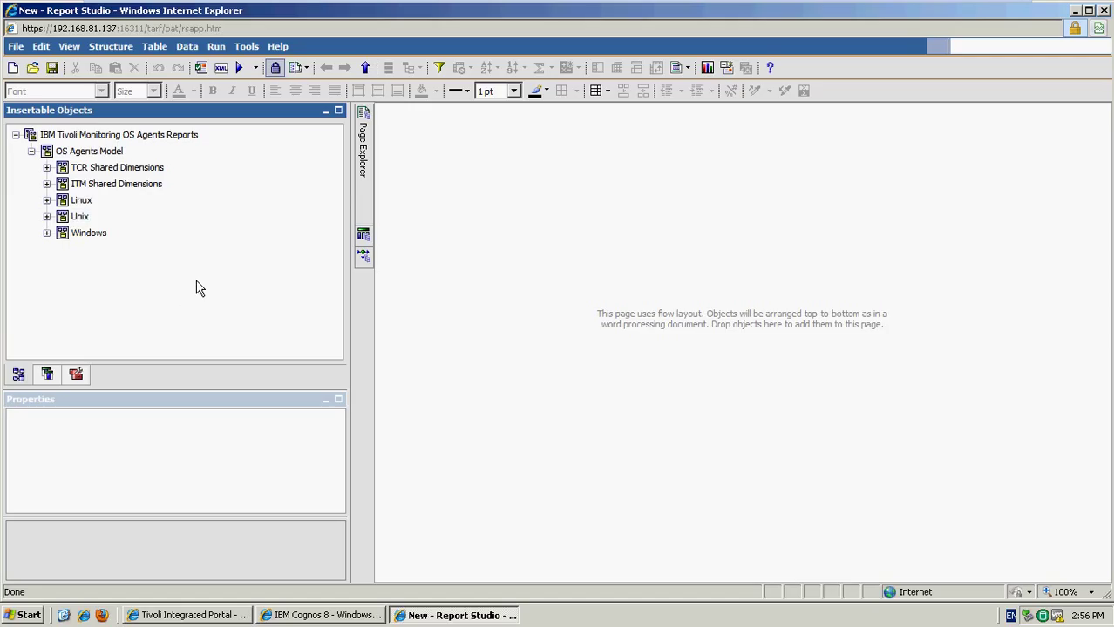
pyautogui.moveTo(195, 296)
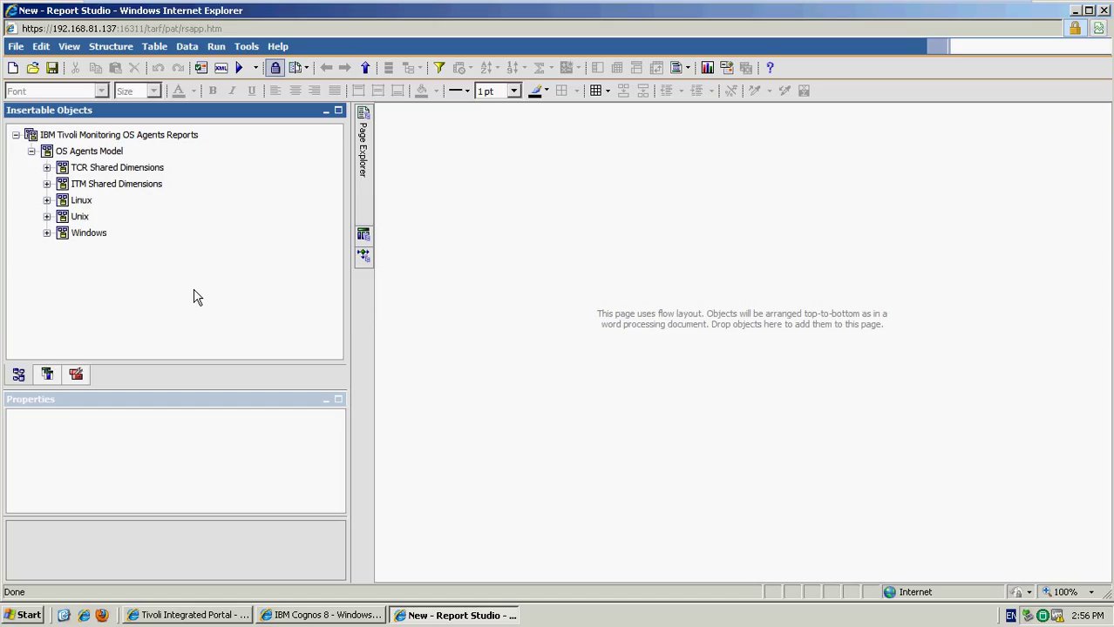
pyautogui.moveTo(183, 286)
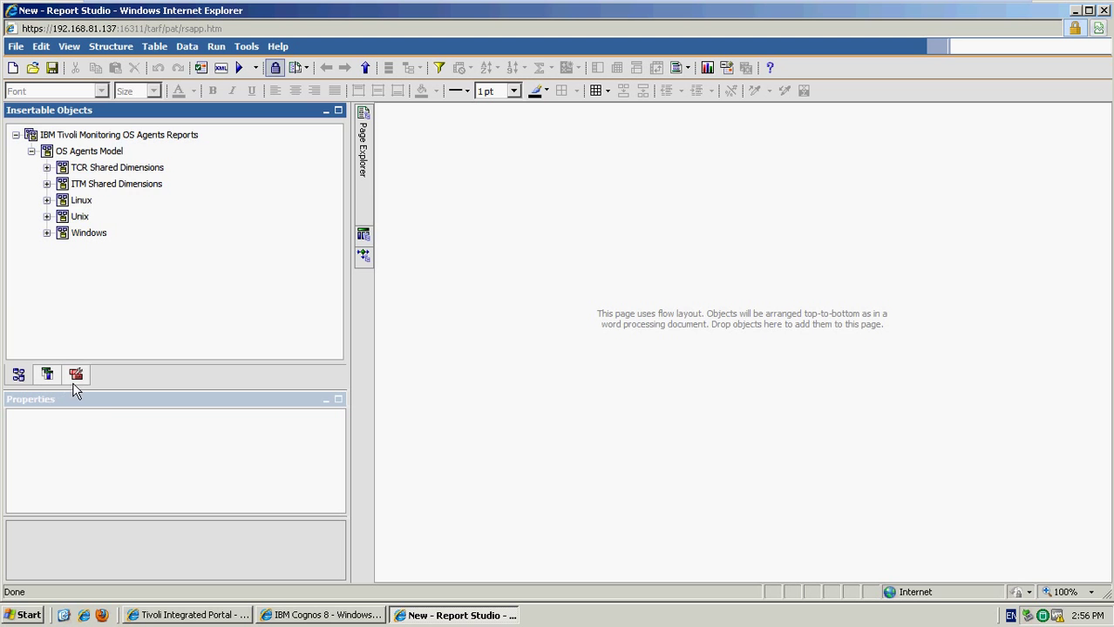
# Step: Add a list to the report page and expand TCR Shared Dimensions in the source tree
pyautogui.click(47, 373)
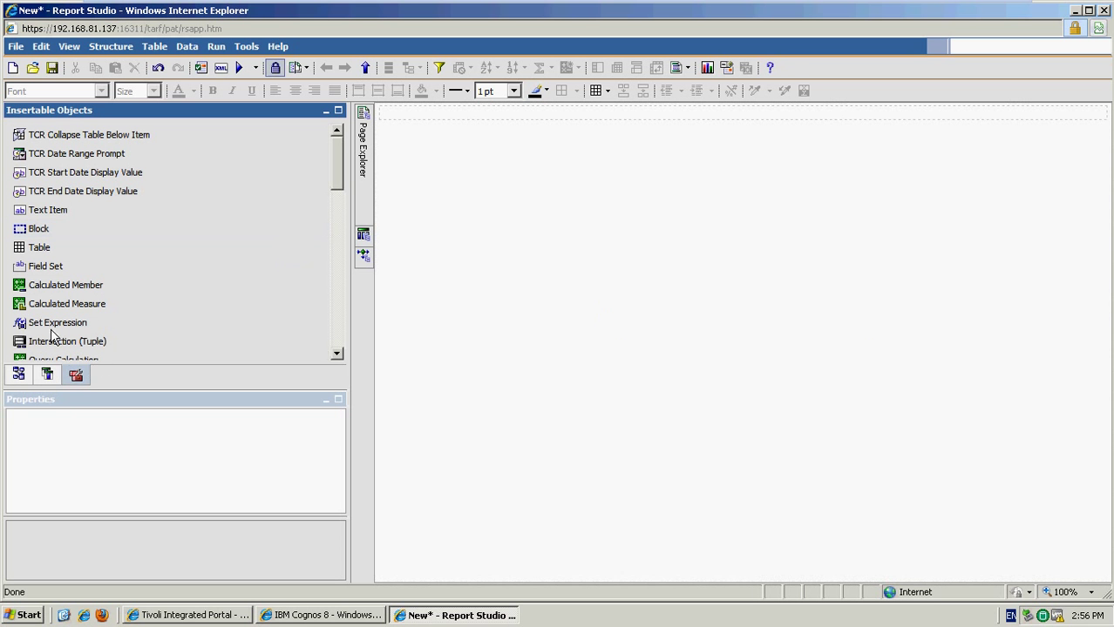
pyautogui.scroll(-3)
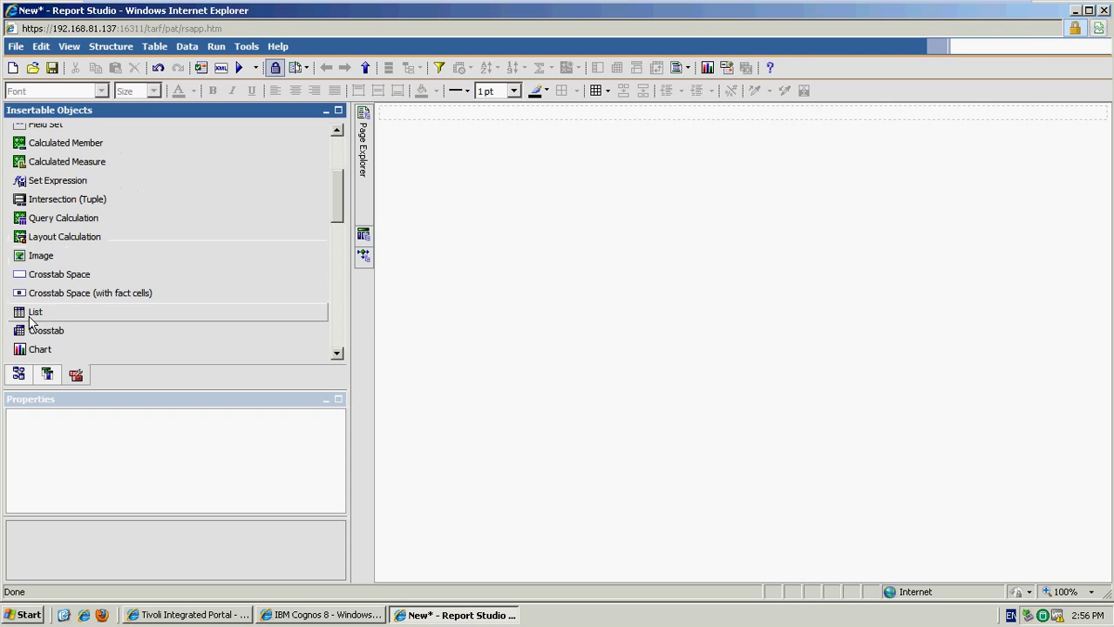
pyautogui.doubleClick(35, 312)
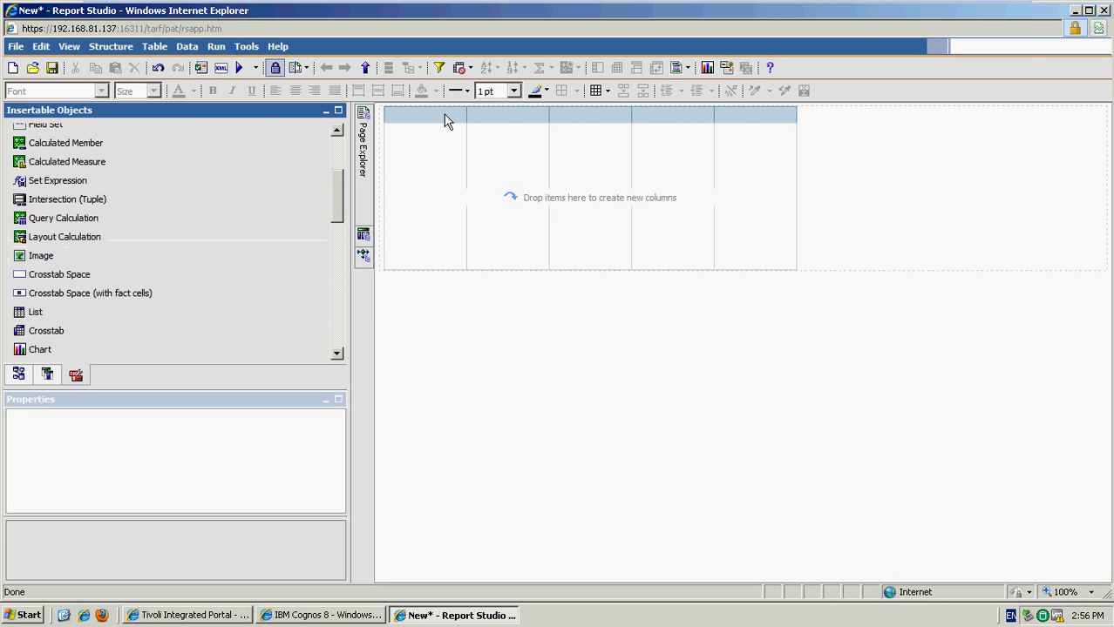
pyautogui.moveTo(19, 373)
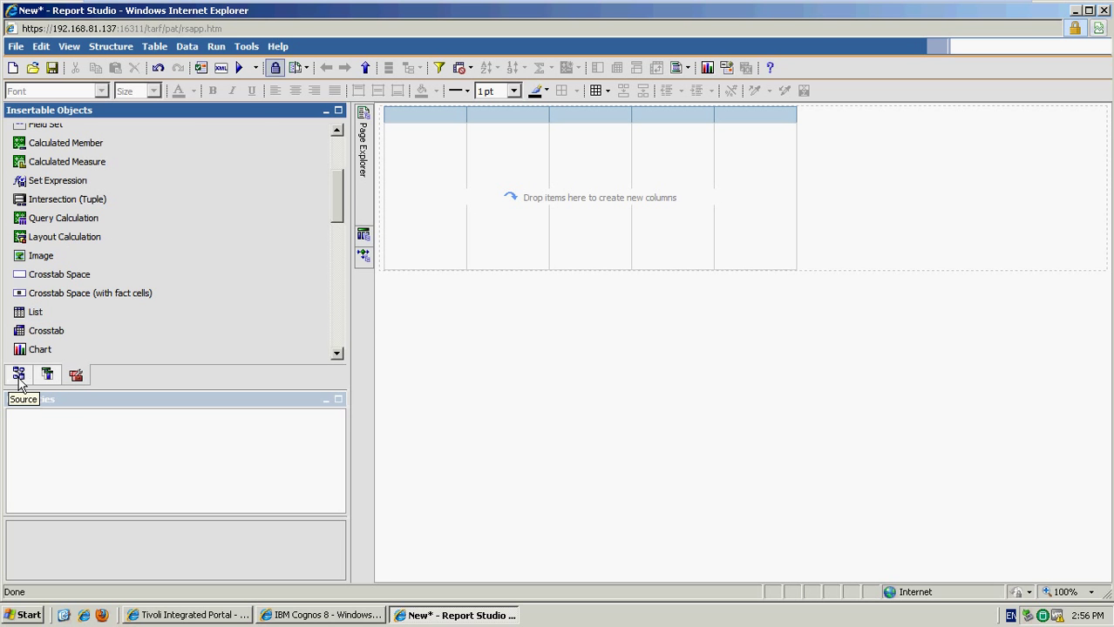
pyautogui.click(18, 373)
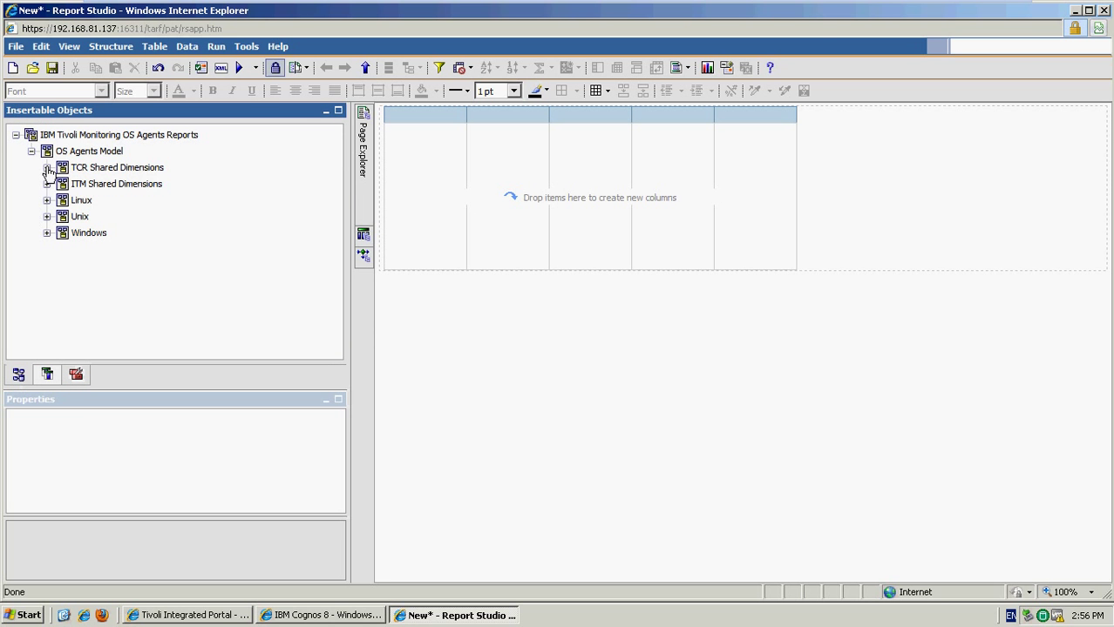
pyautogui.click(47, 167)
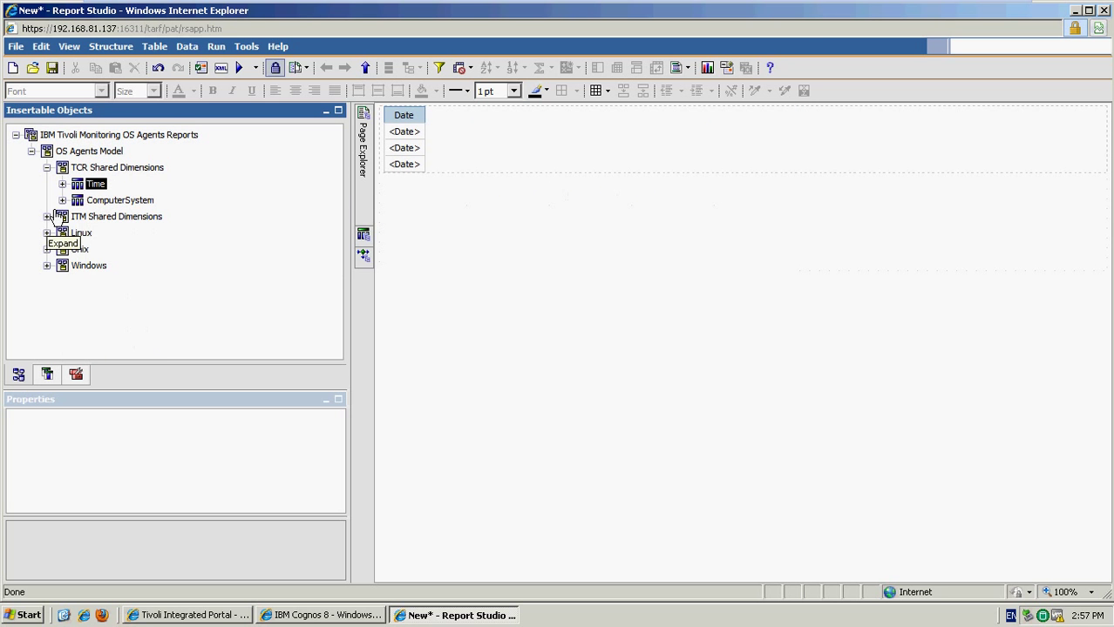
pyautogui.click(47, 234)
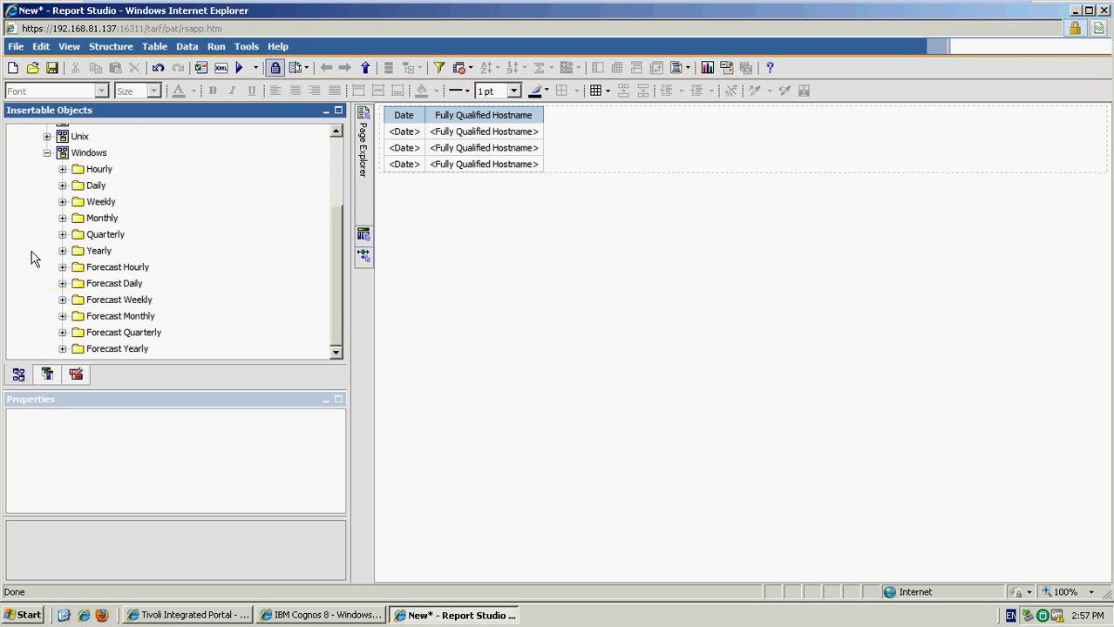
pyautogui.moveTo(63, 185)
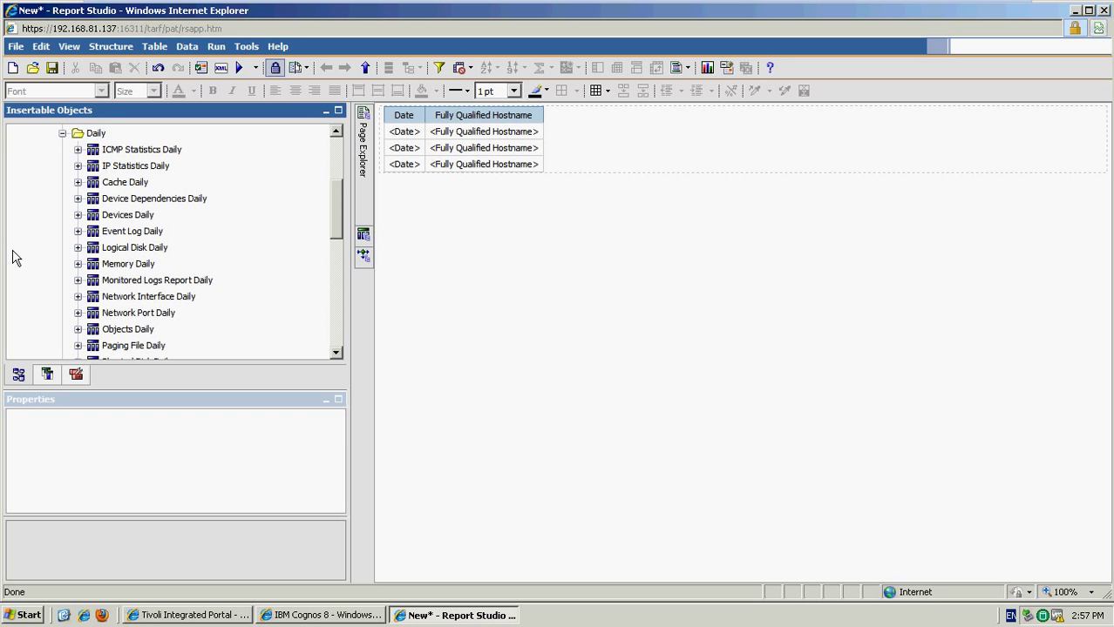
# Step: Add Processor and the Minimum, Maximum and Average % Processor Time measures from Processor Daily to the list
pyautogui.scroll(-3)
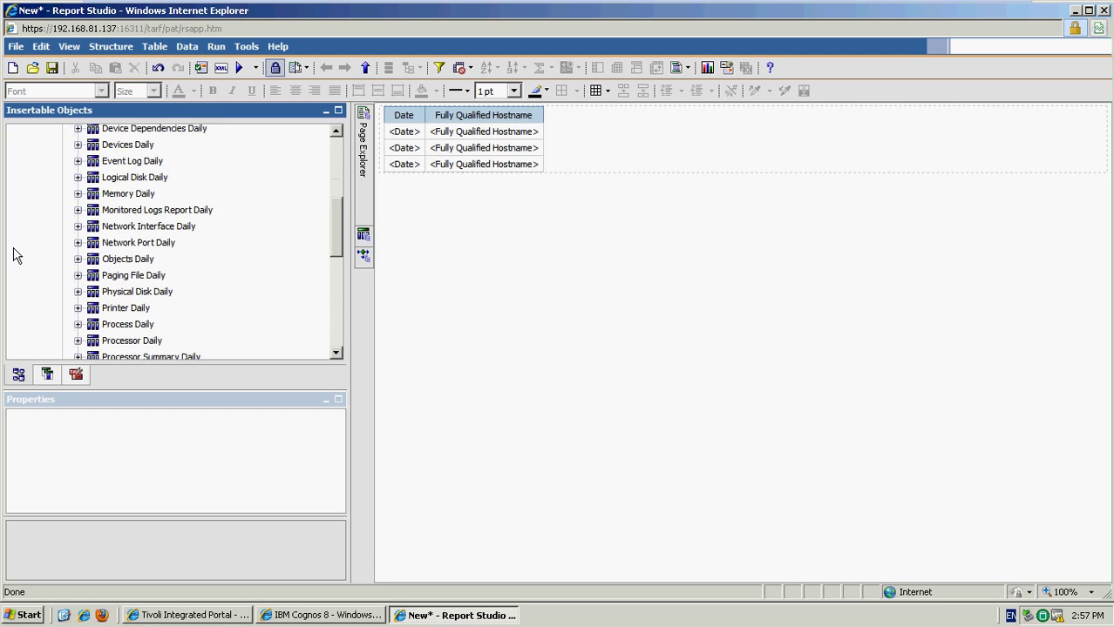
pyautogui.scroll(-3)
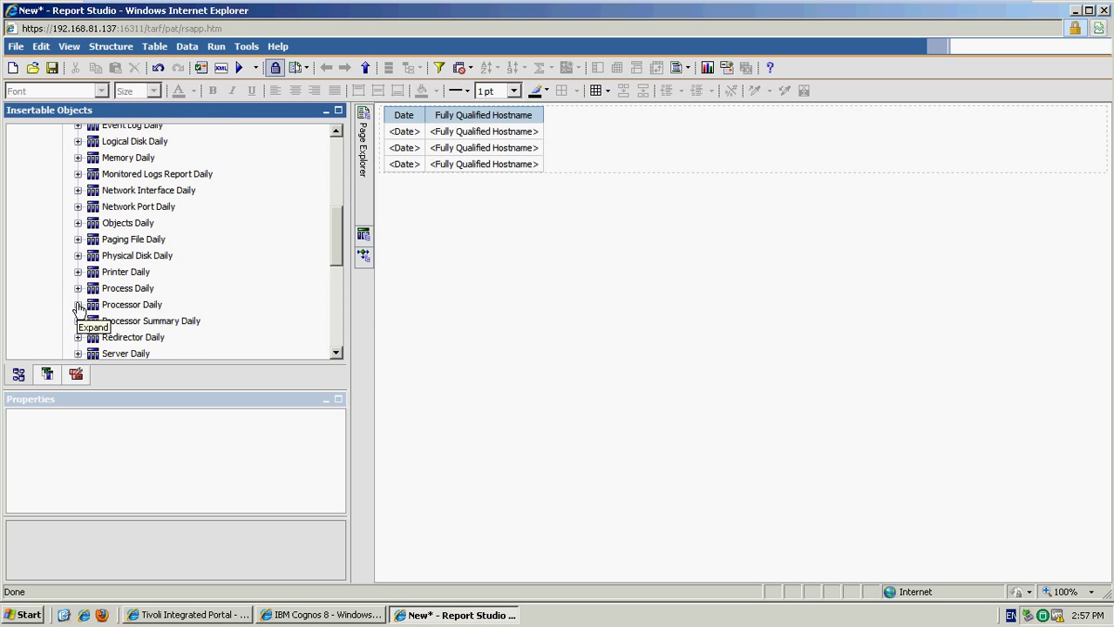
pyautogui.click(78, 303)
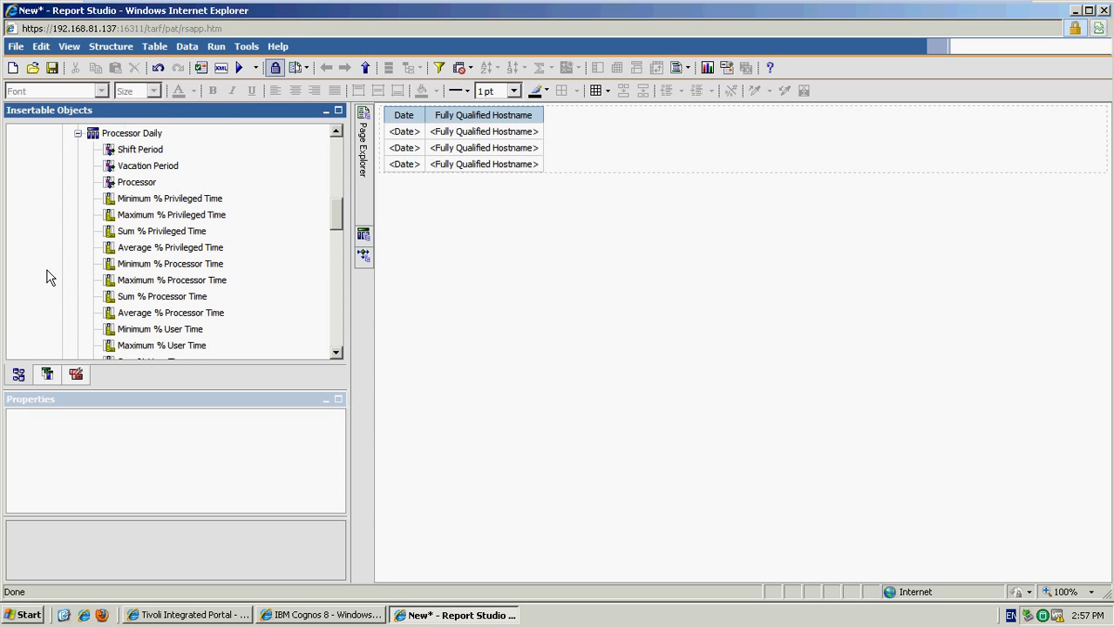
pyautogui.click(136, 181)
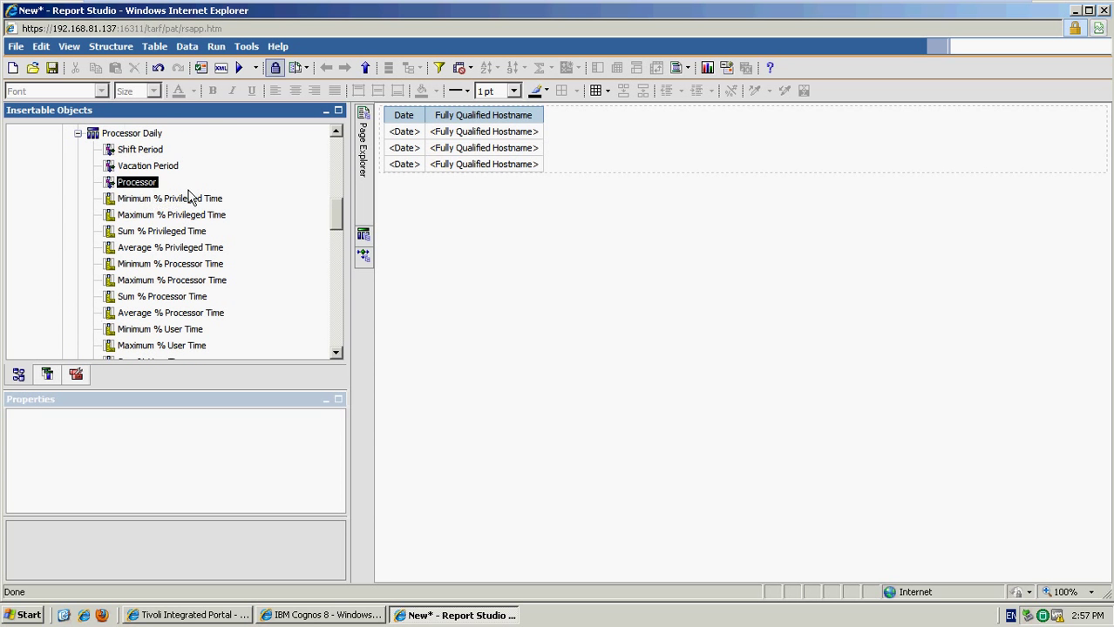
pyautogui.moveTo(199, 276)
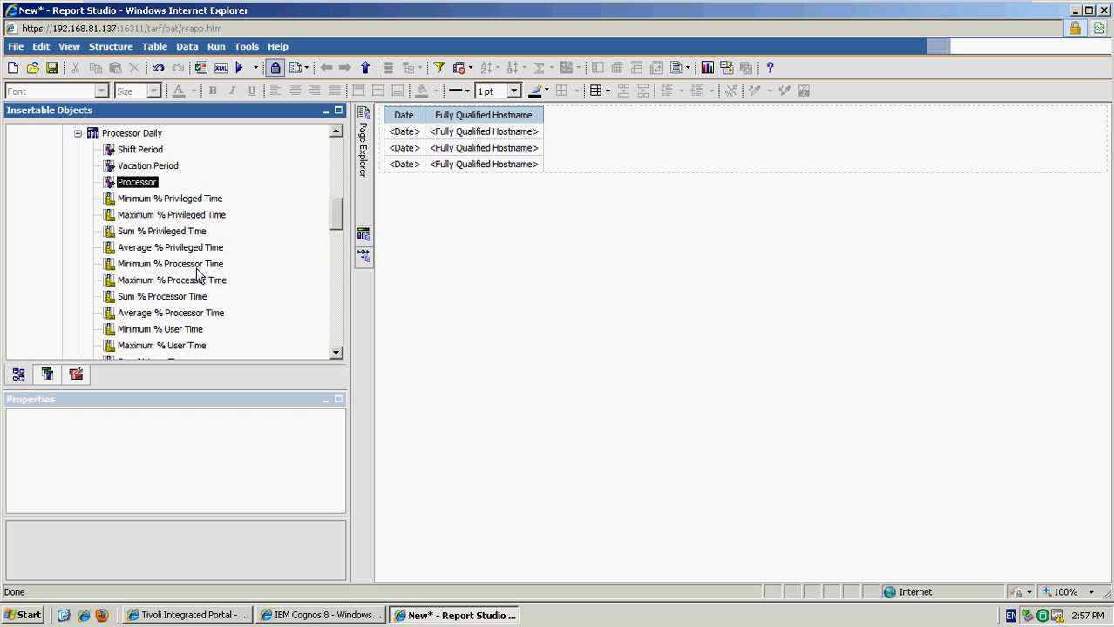
pyautogui.click(171, 312)
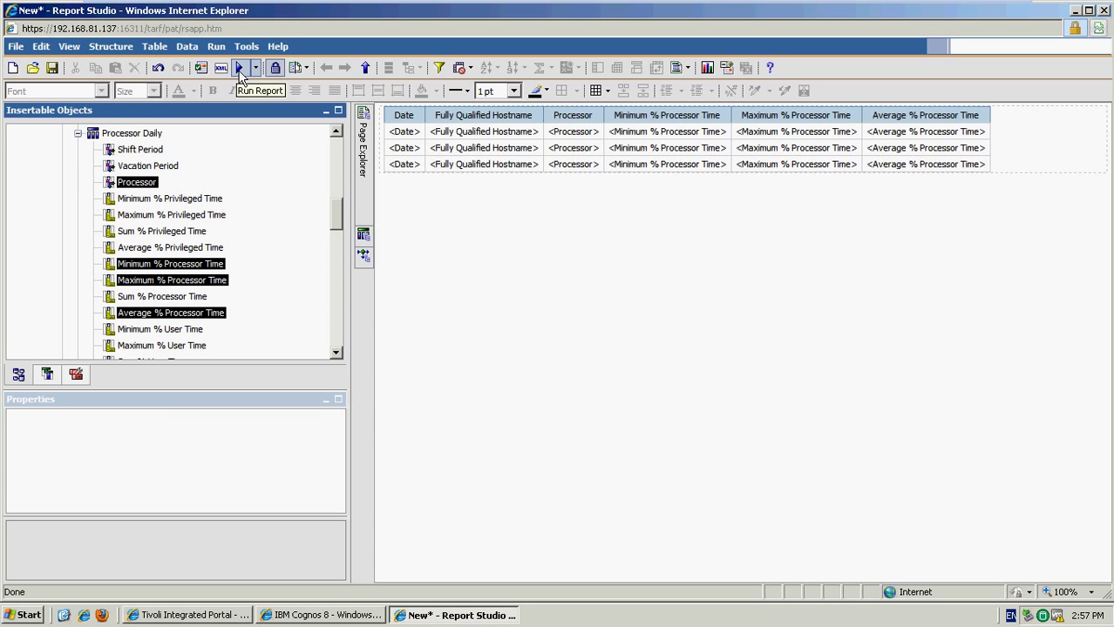
pyautogui.click(237, 67)
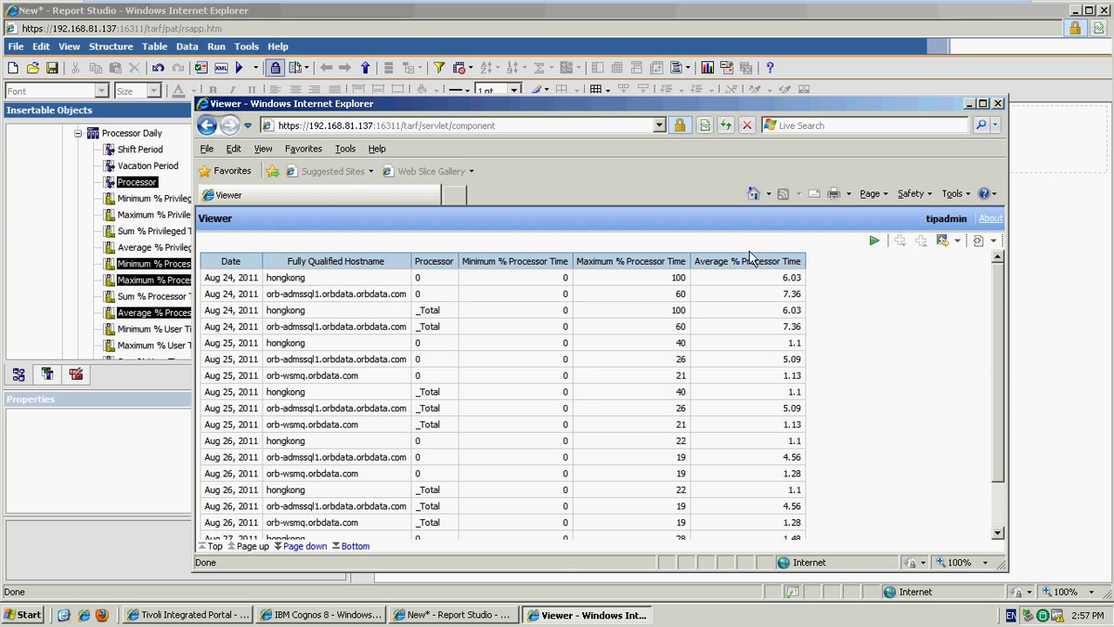
pyautogui.moveTo(464, 387)
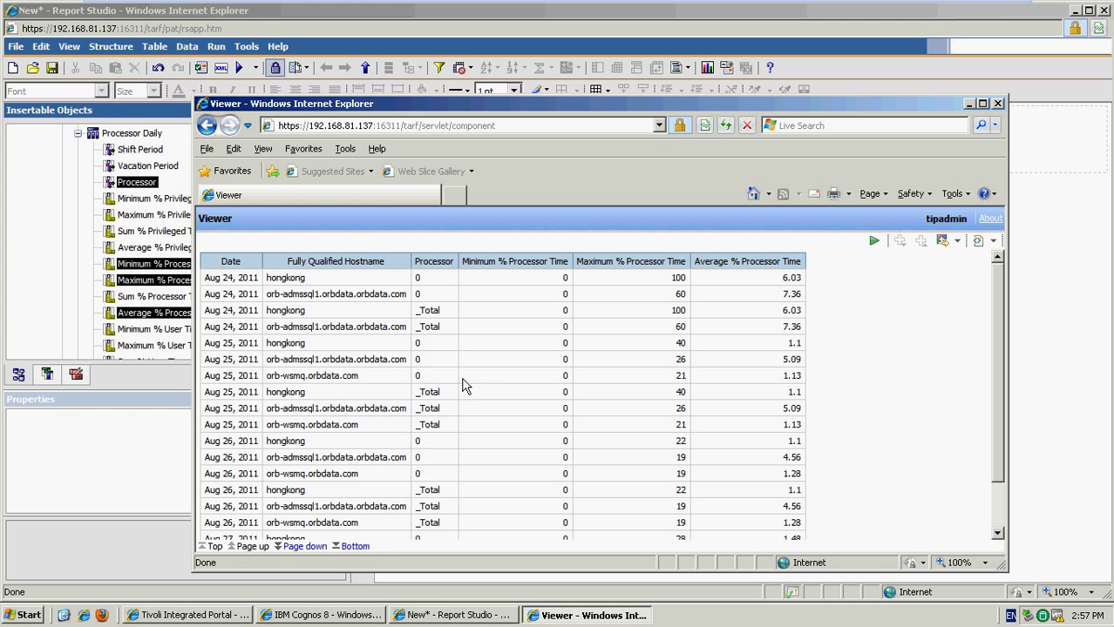
pyautogui.moveTo(240, 326)
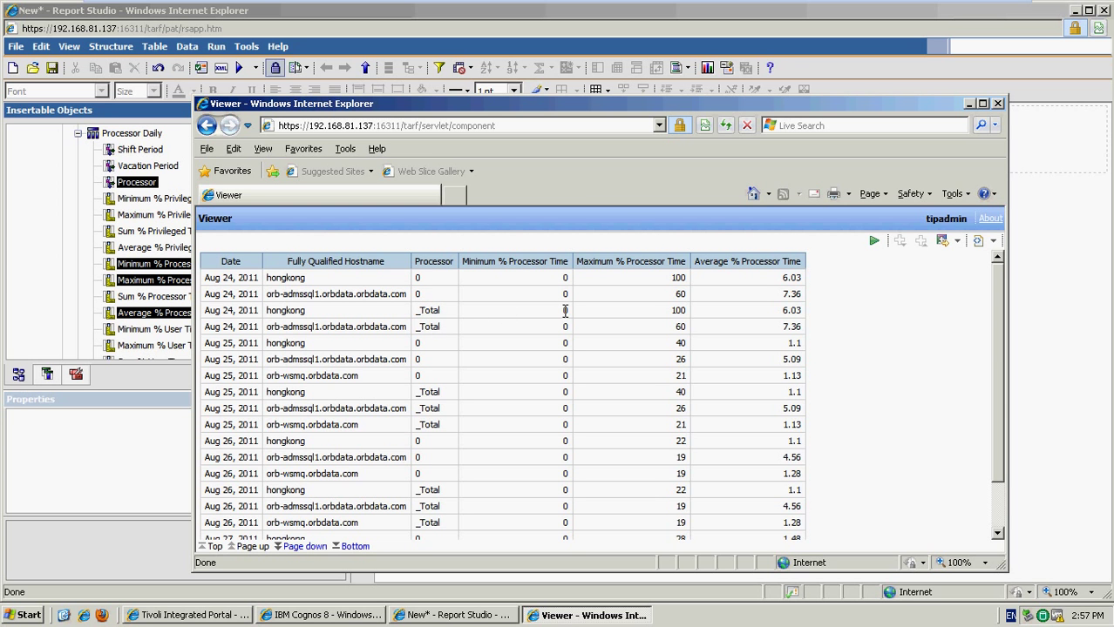
pyautogui.moveTo(664, 328)
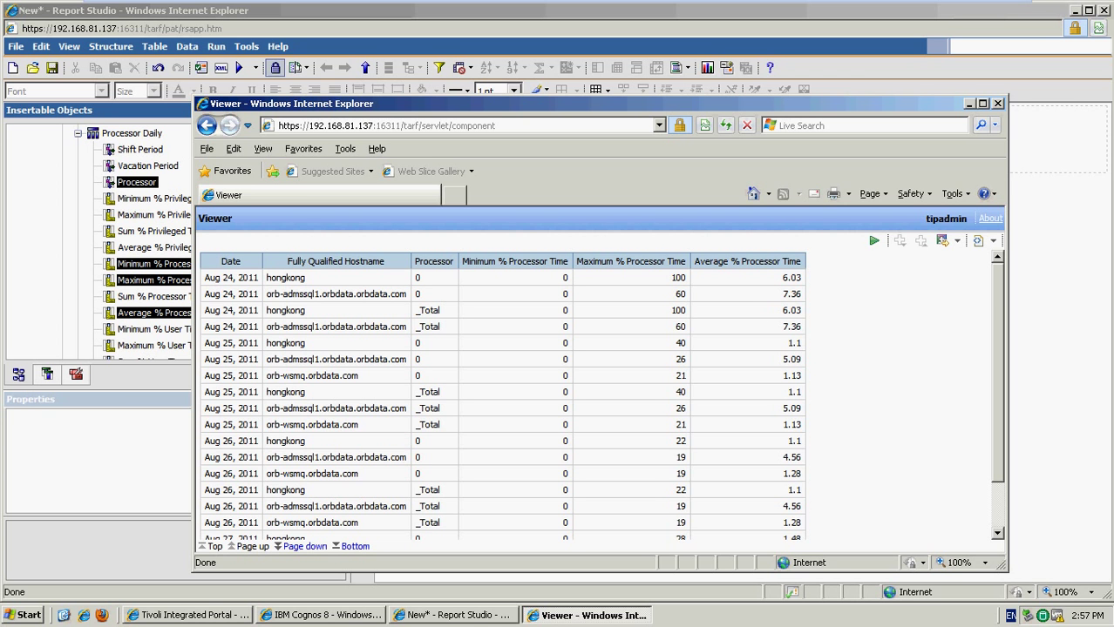
pyautogui.moveTo(784, 317)
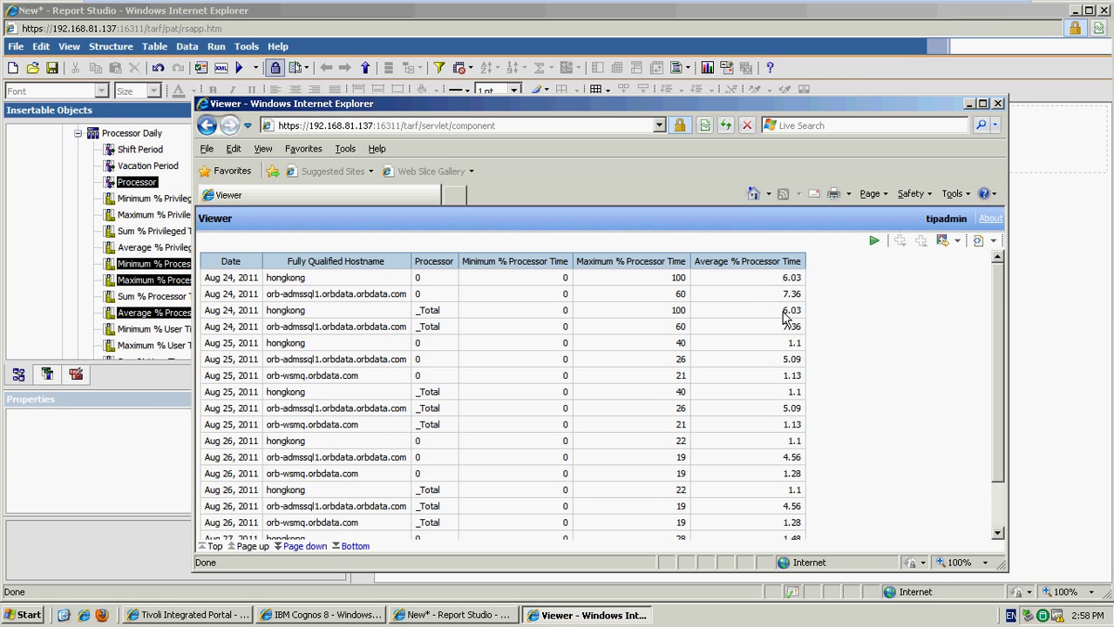
pyautogui.moveTo(990, 115)
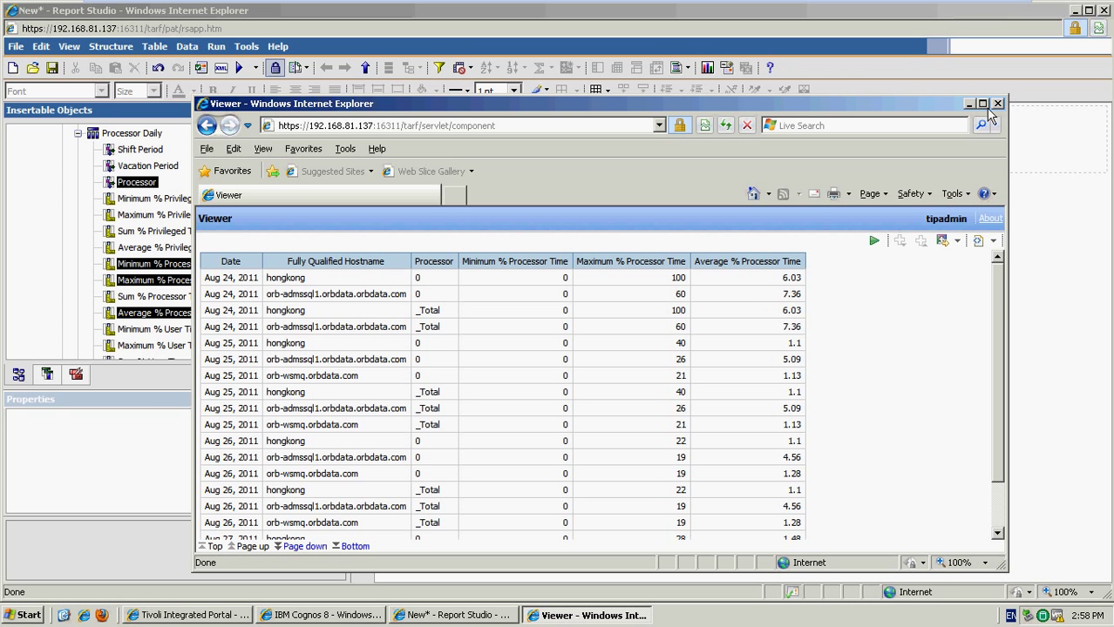
pyautogui.click(996, 103)
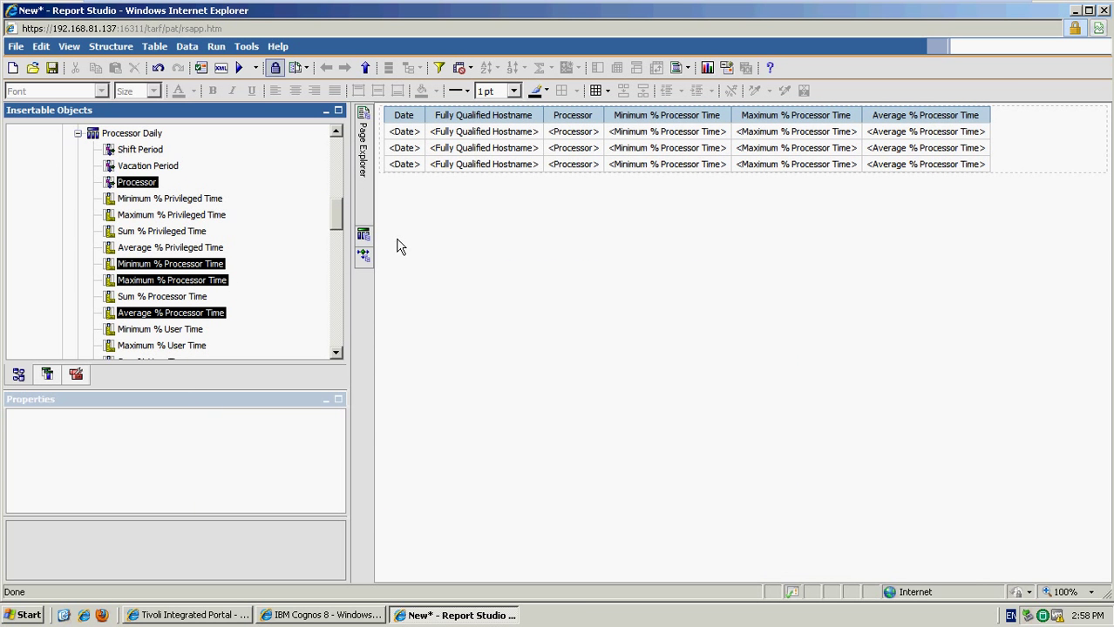
pyautogui.moveTo(437, 275)
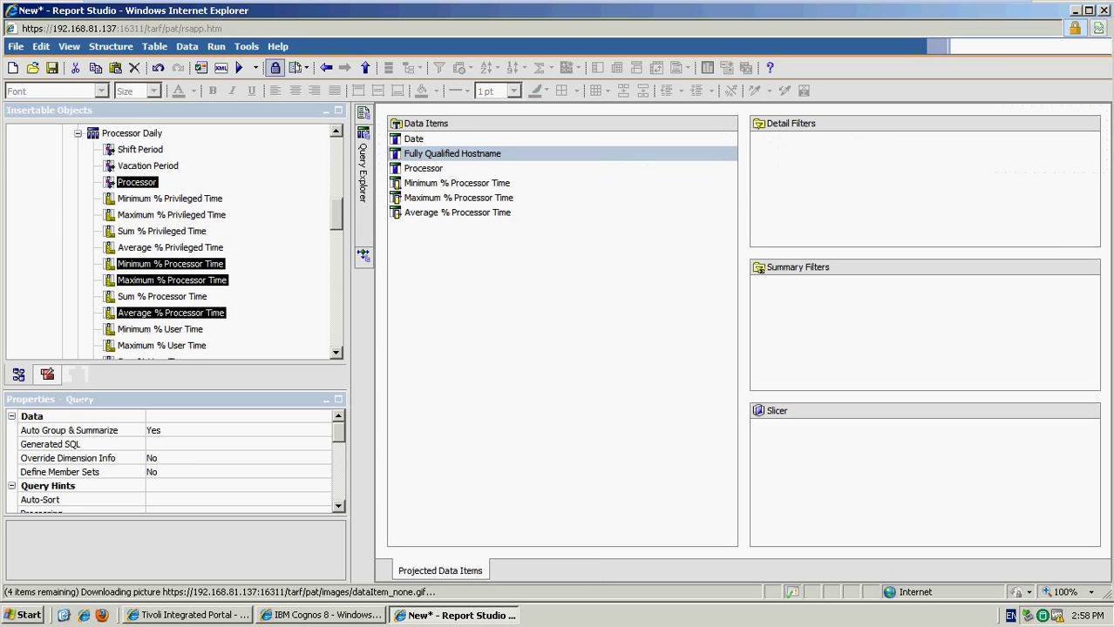
# Step: Add a detail filter [Processor] = '_Total' to the query
pyautogui.click(422, 167)
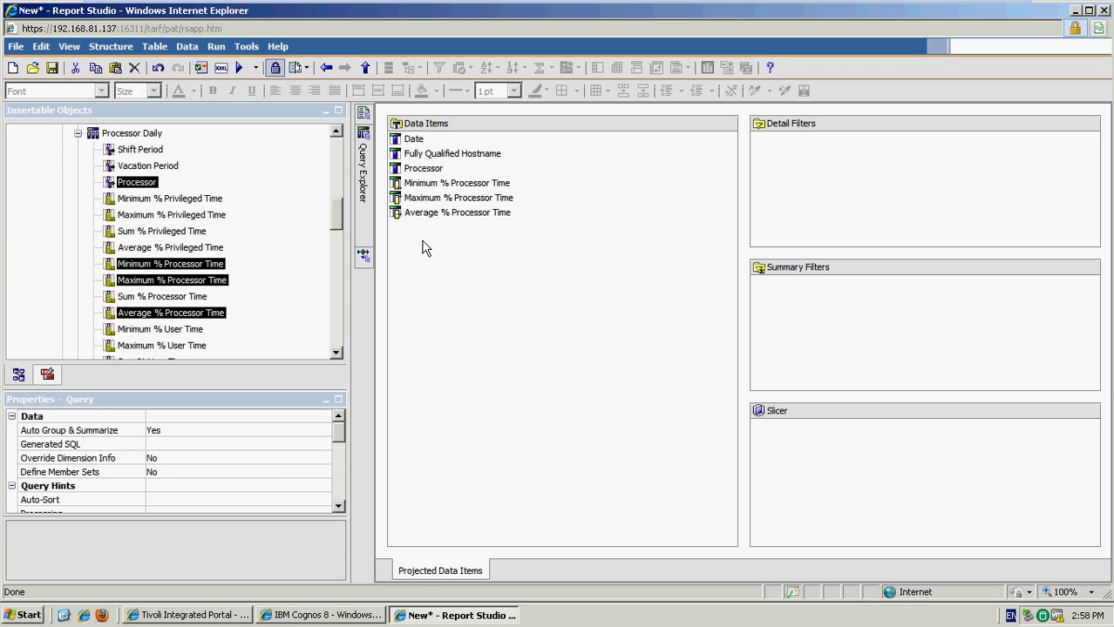
pyautogui.click(422, 168)
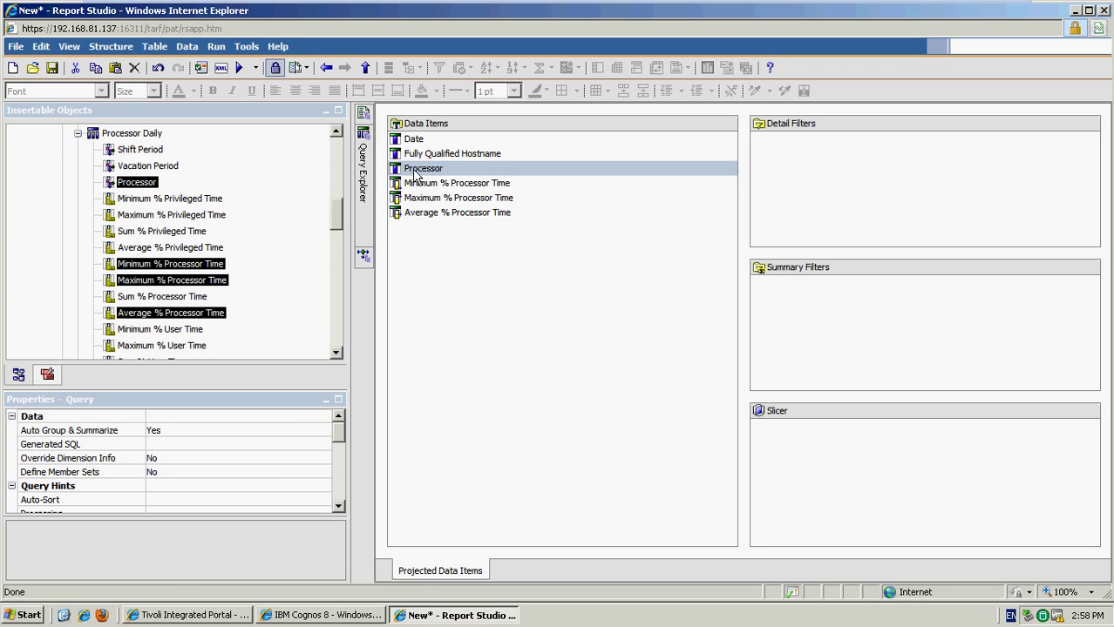
pyautogui.click(421, 167)
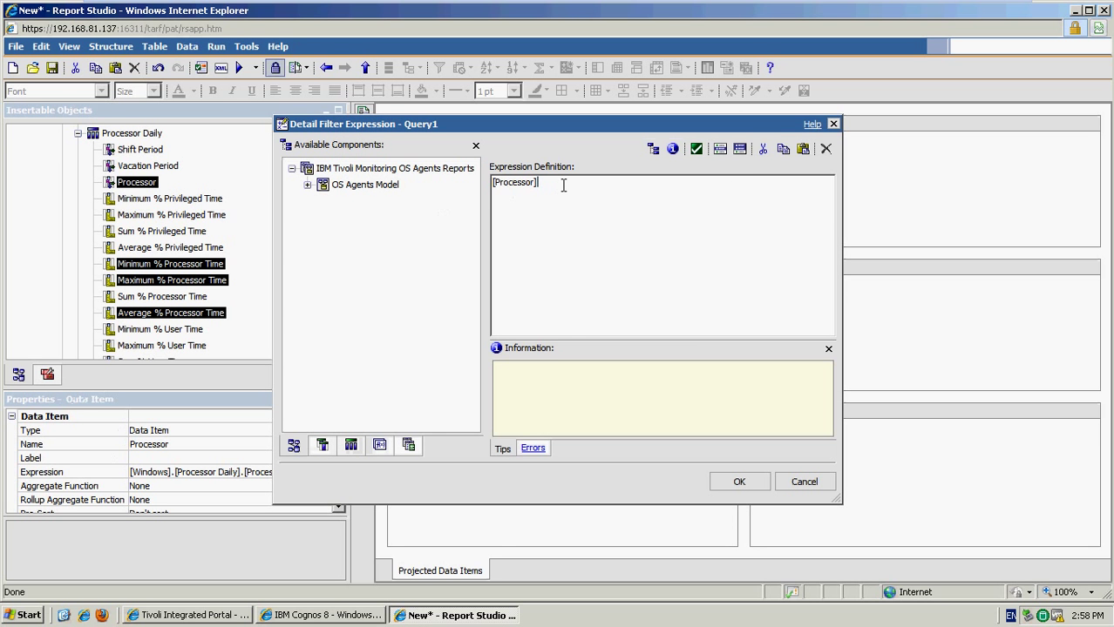
pyautogui.write('=')
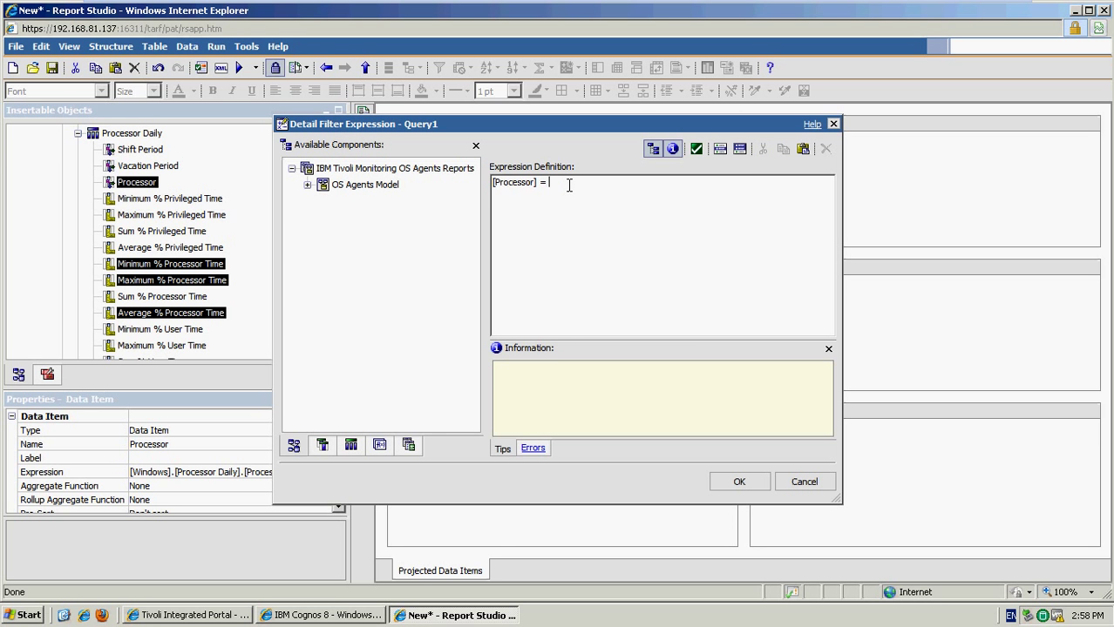
pyautogui.write("'")
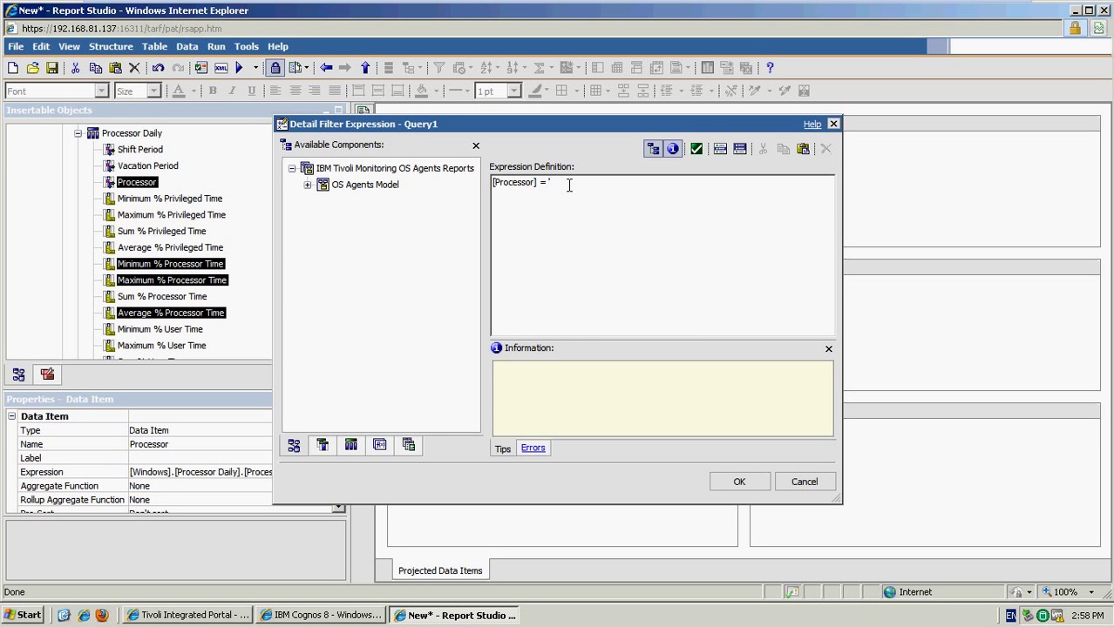
pyautogui.write('_Toa')
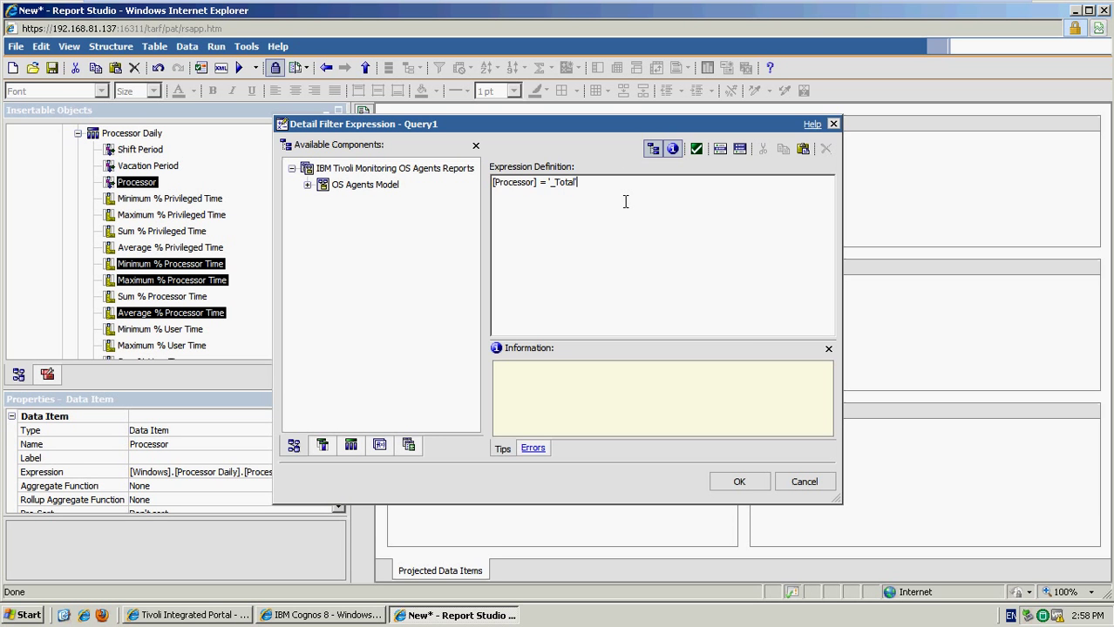
pyautogui.click(738, 481)
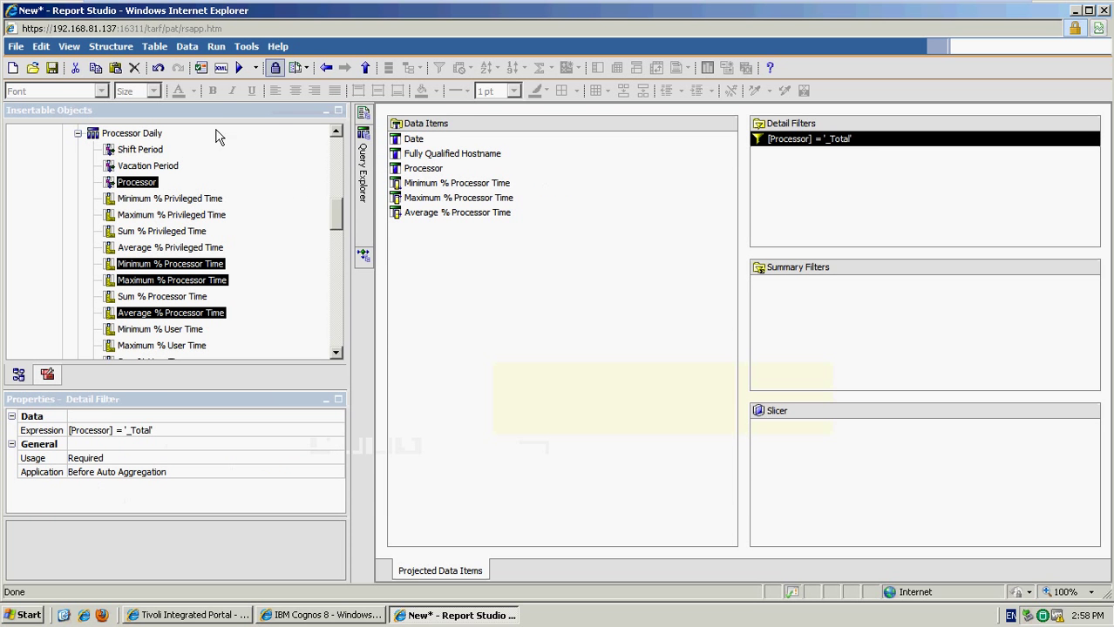
# Step: Run the report to check the filter, then add a second detail filter [Fully Qualified Hostname] = 'hongkong'
pyautogui.click(237, 66)
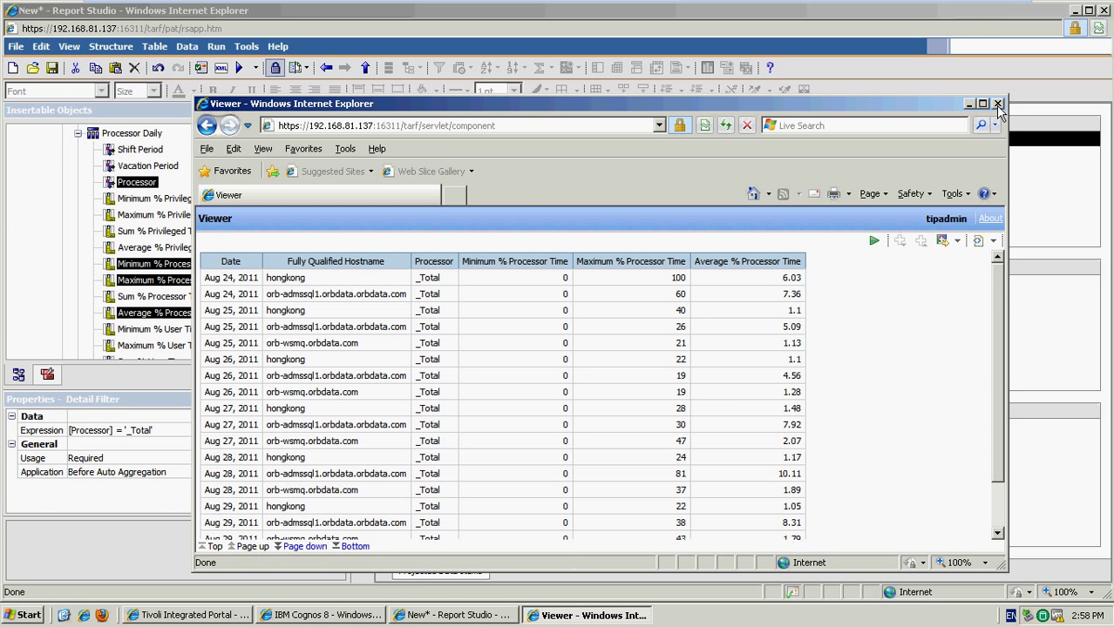
pyautogui.click(997, 104)
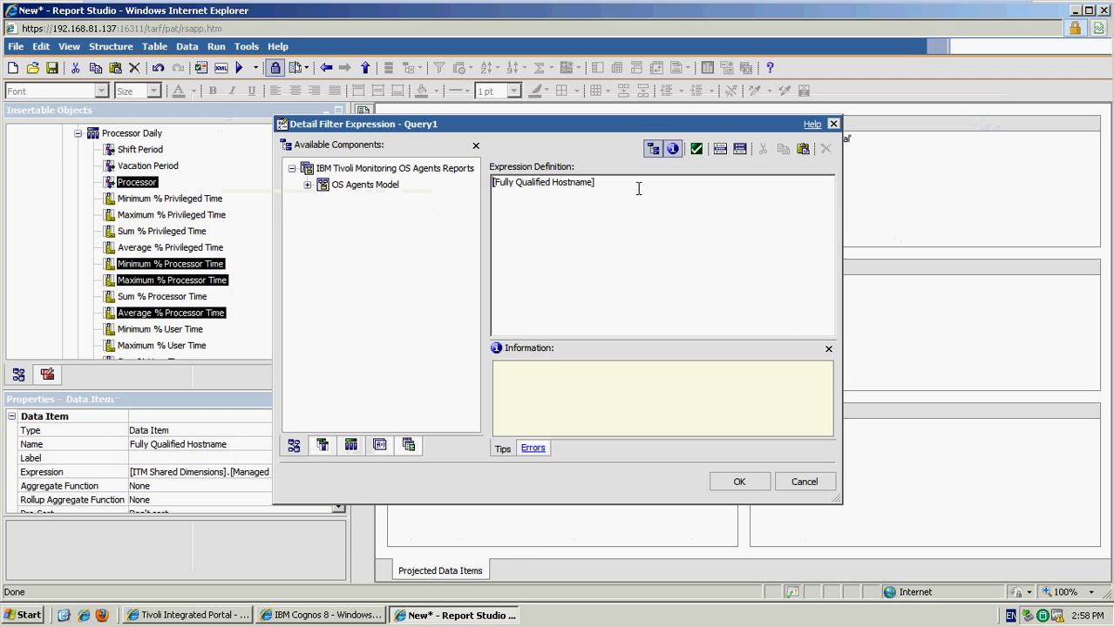
pyautogui.write('=')
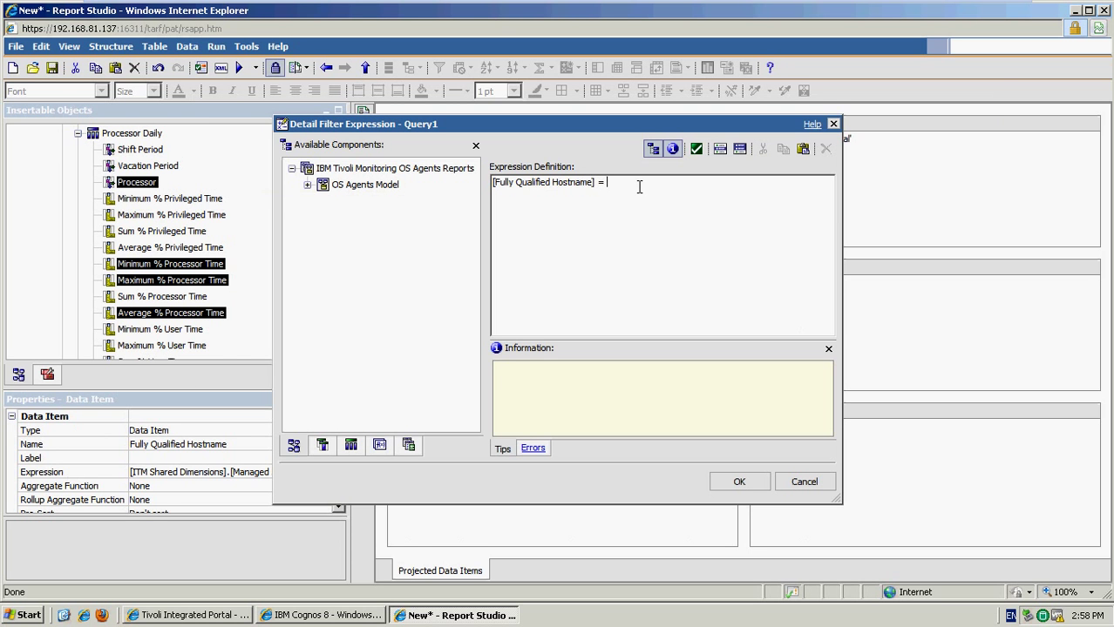
pyautogui.write("'hong")
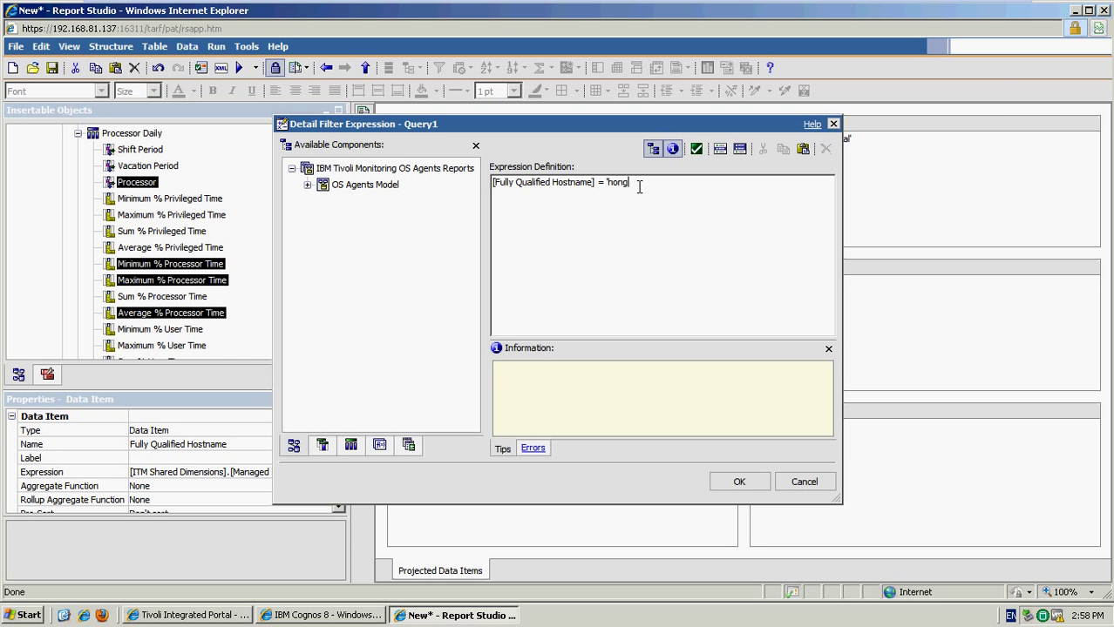
pyautogui.write('kong')
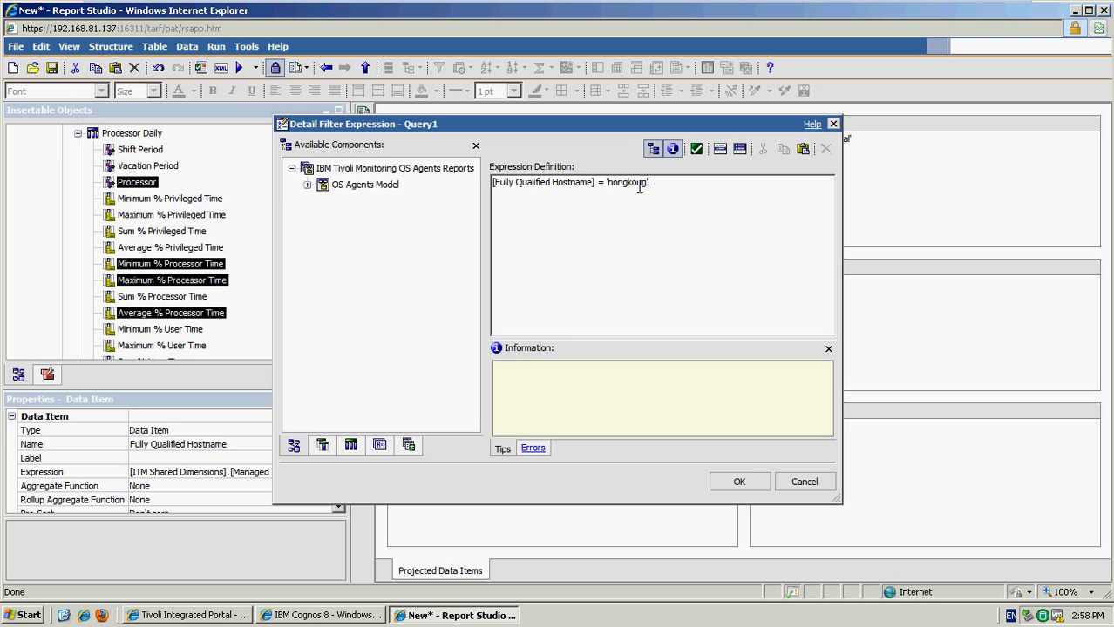
pyautogui.click(739, 481)
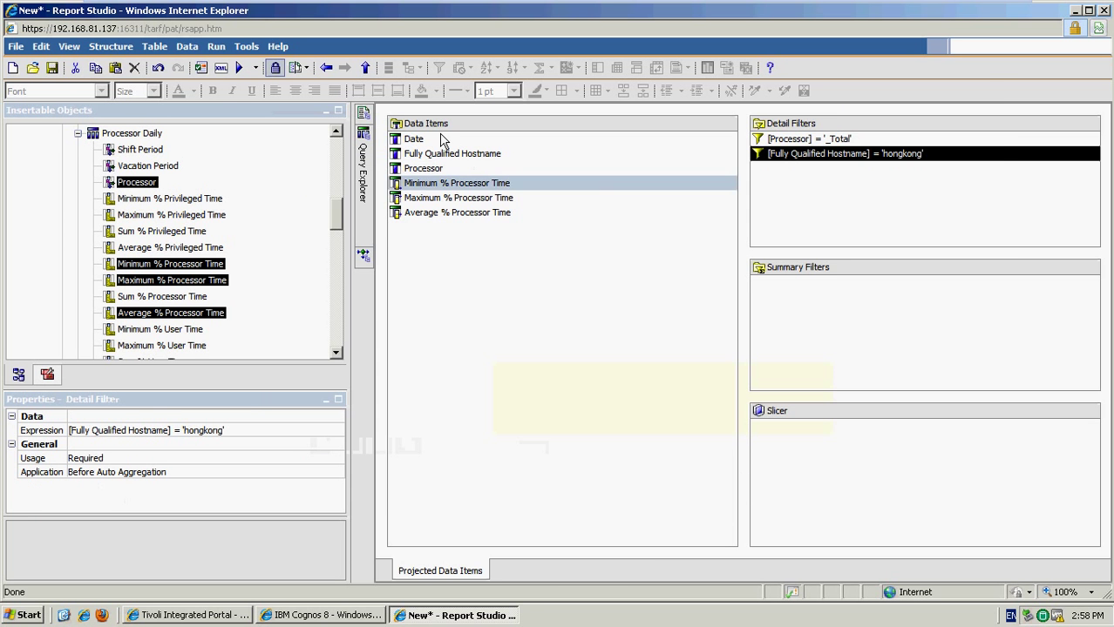
# Step: Select the block holding the table and set its Margin property to 30px
pyautogui.click(237, 67)
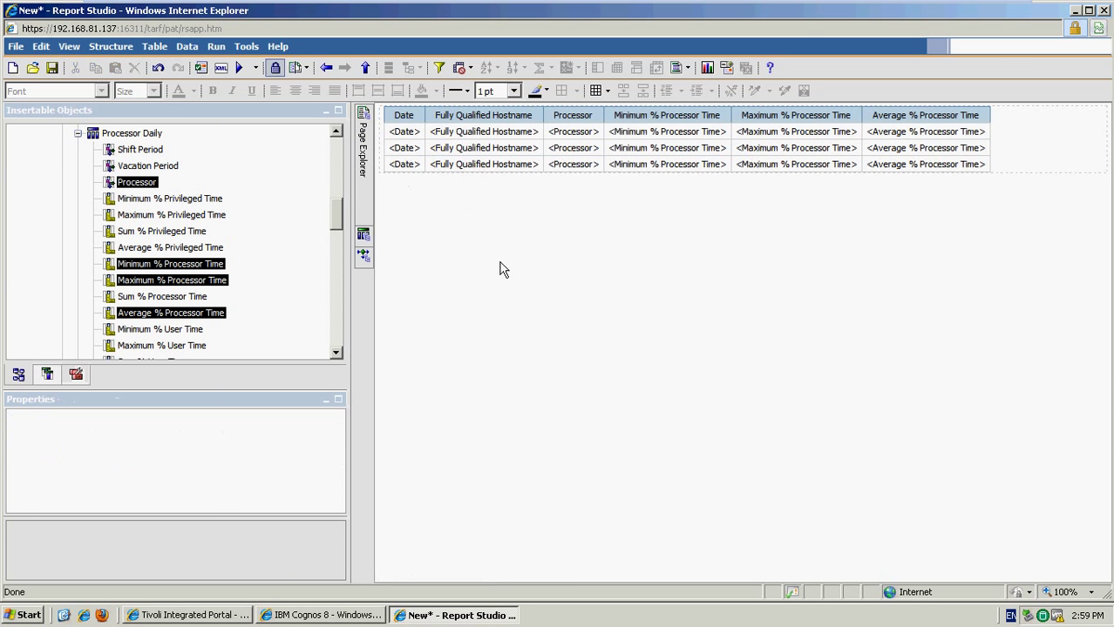
pyautogui.click(76, 373)
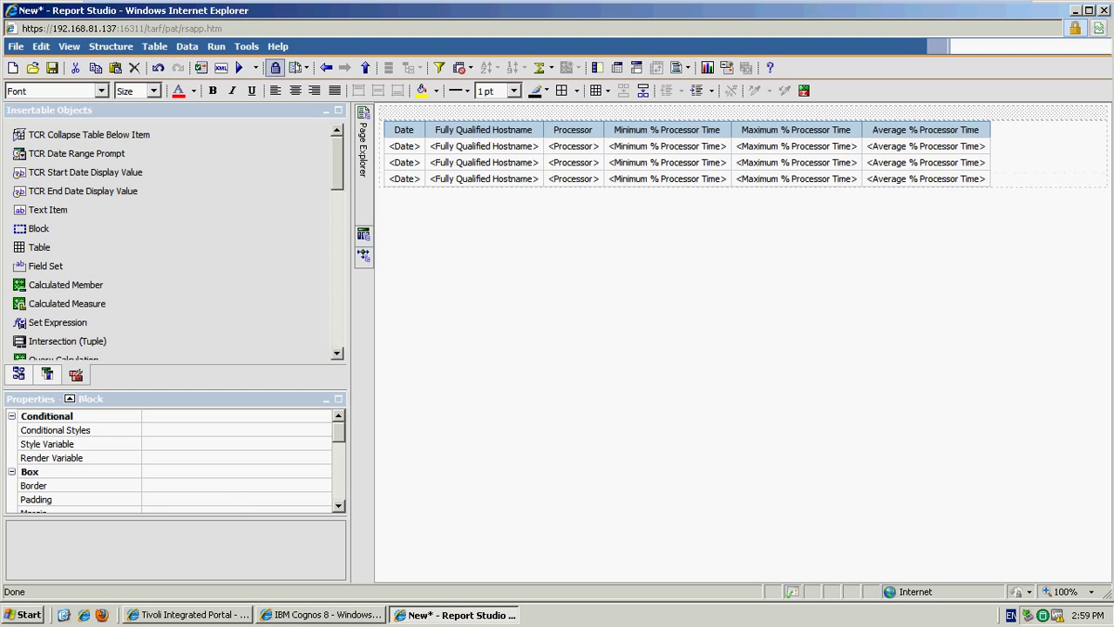
pyautogui.scroll(-3)
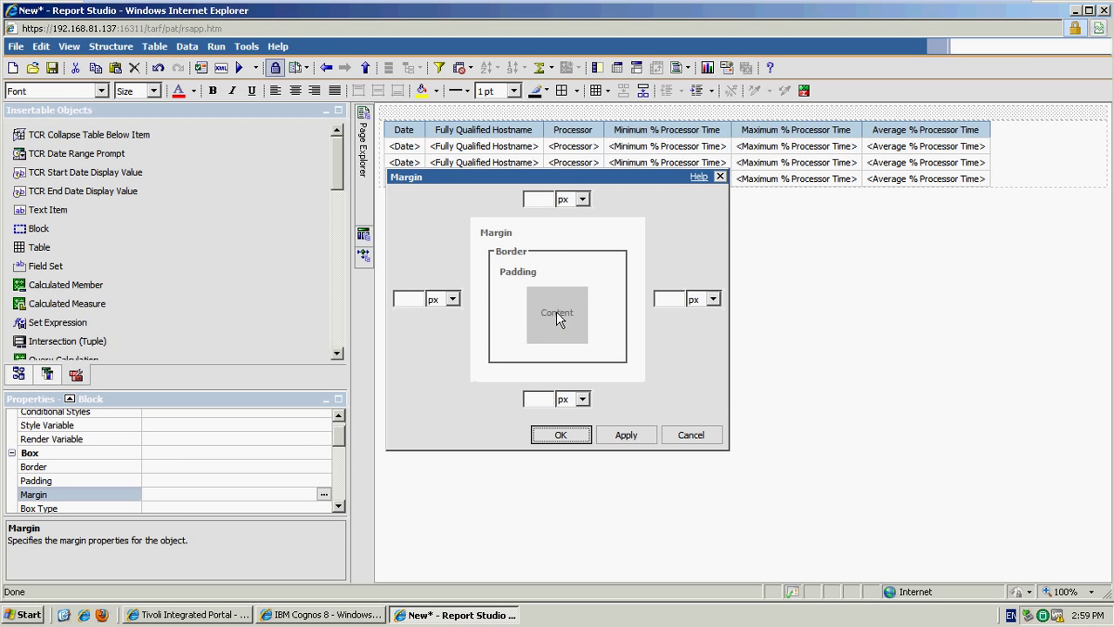
pyautogui.write('3')
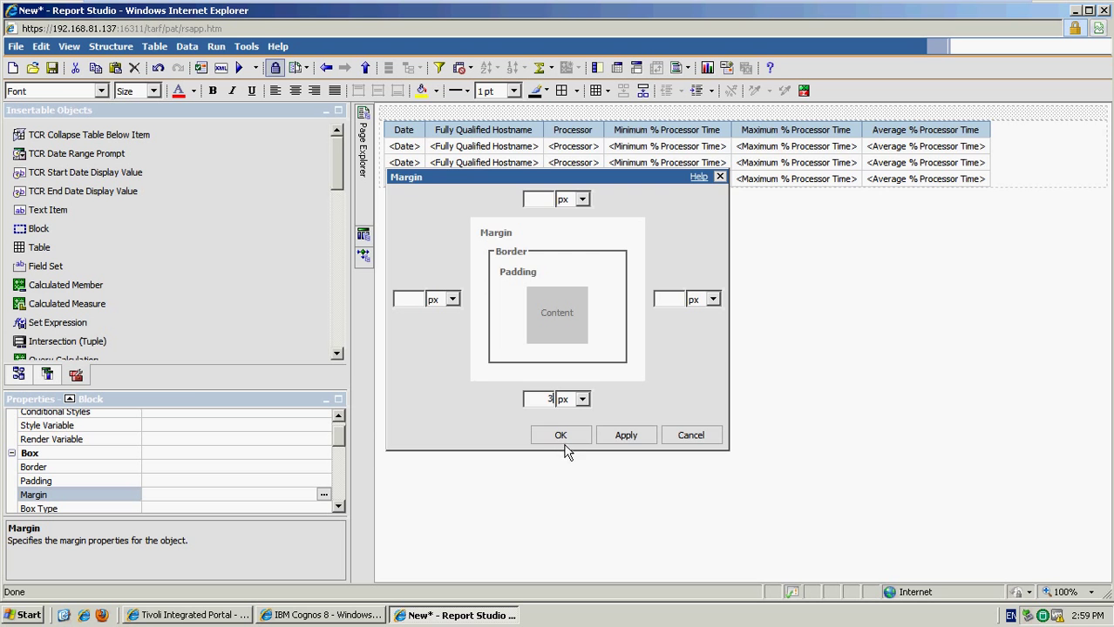
pyautogui.click(561, 435)
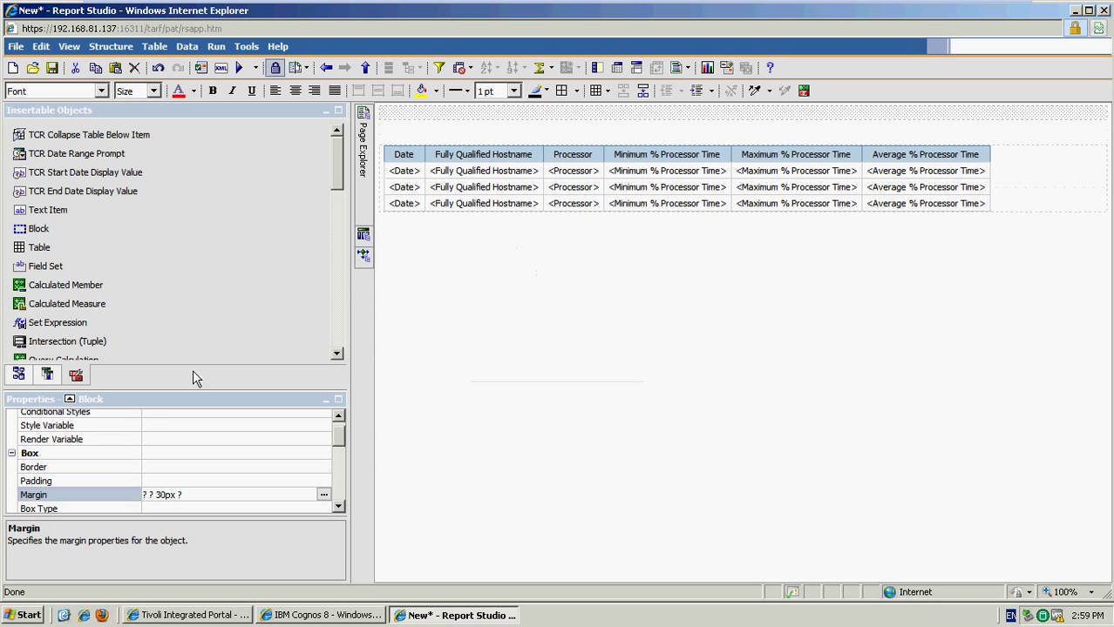
pyautogui.scroll(-3)
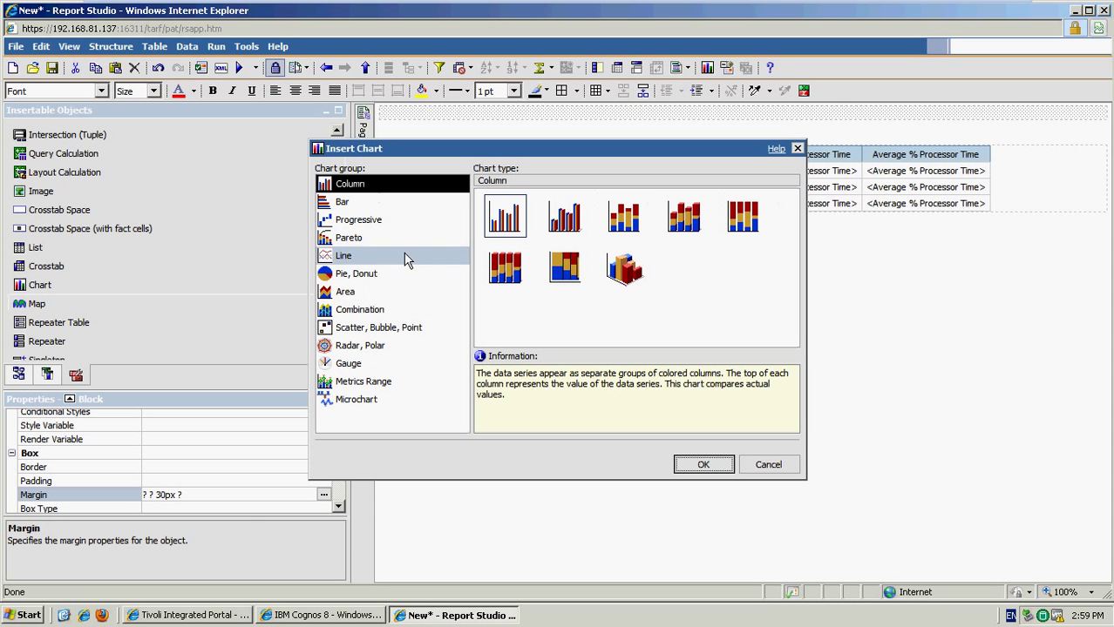
# Step: Insert a Line chart above the processor time table and select it to show its properties
pyautogui.click(343, 255)
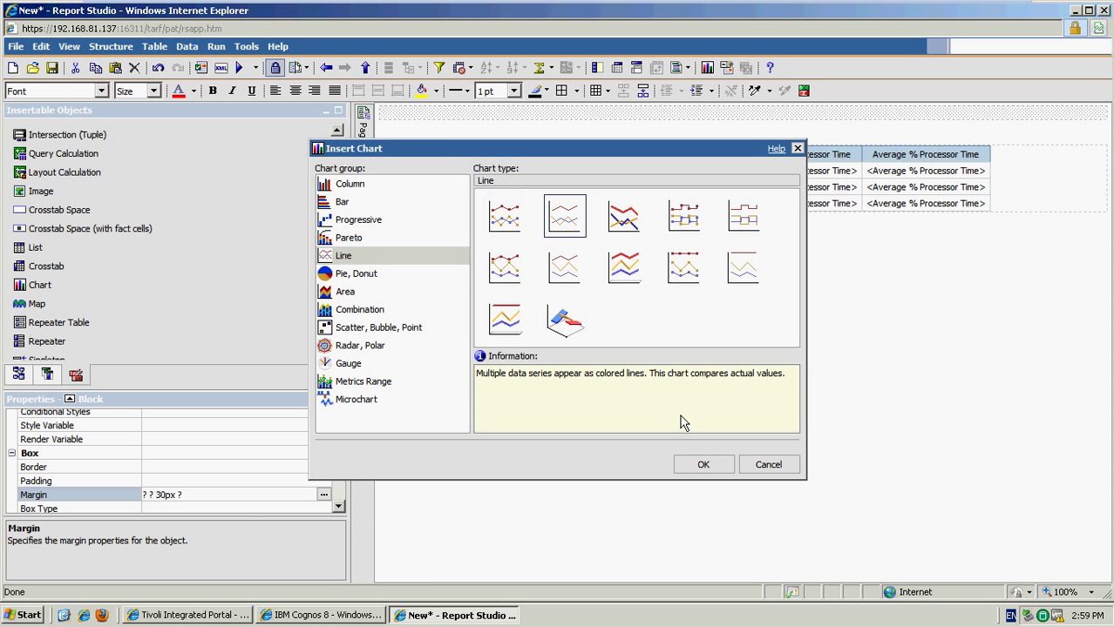
pyautogui.click(702, 464)
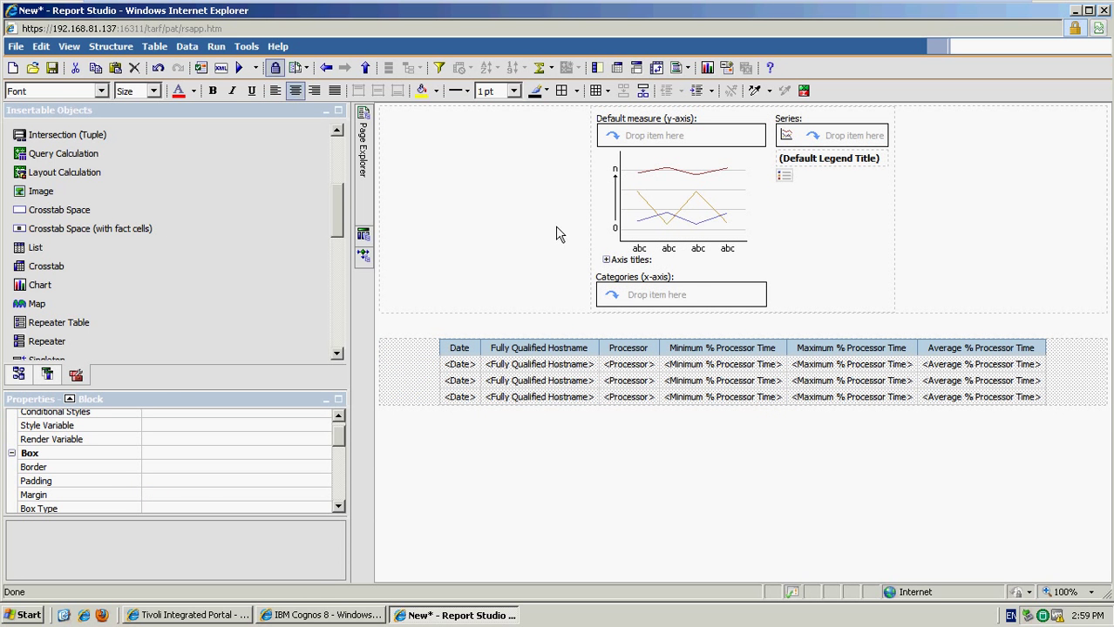
pyautogui.click(679, 200)
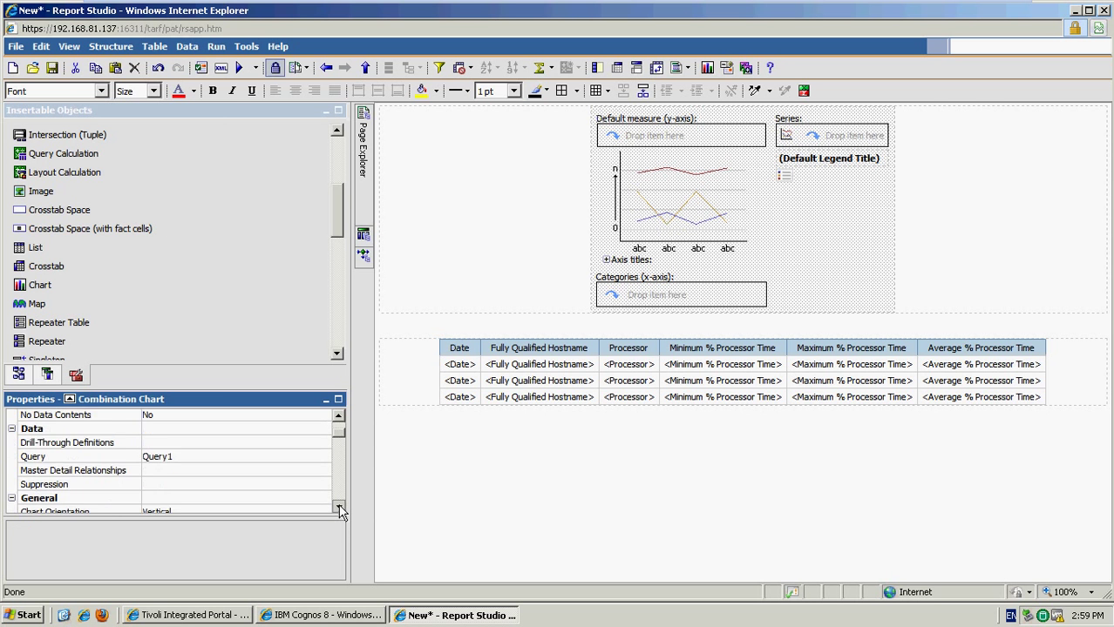
pyautogui.scroll(-3)
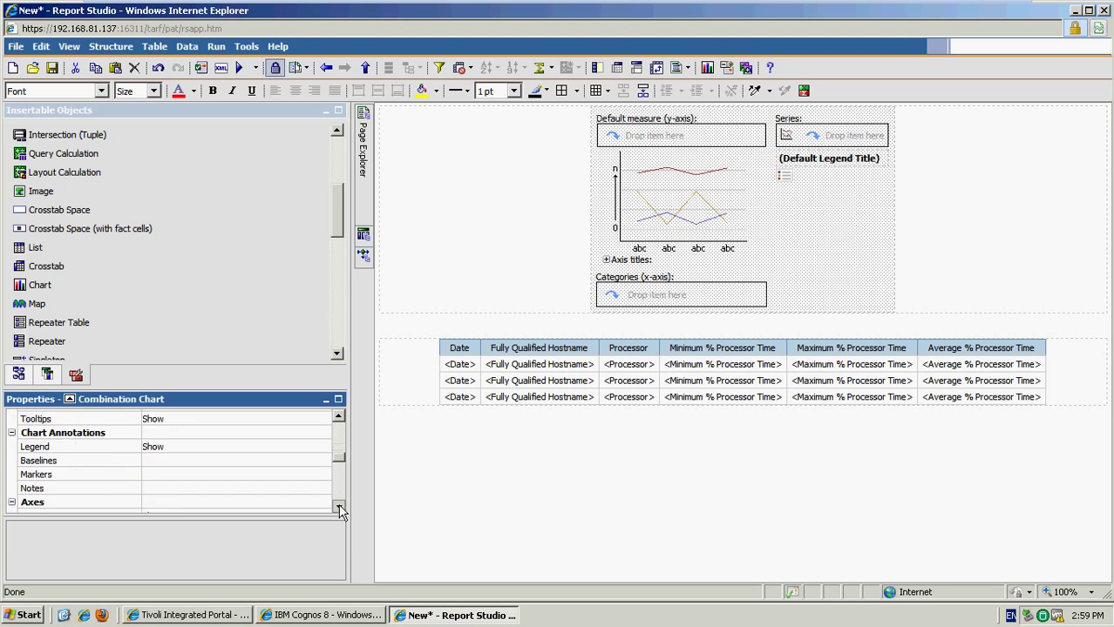
pyautogui.scroll(-3)
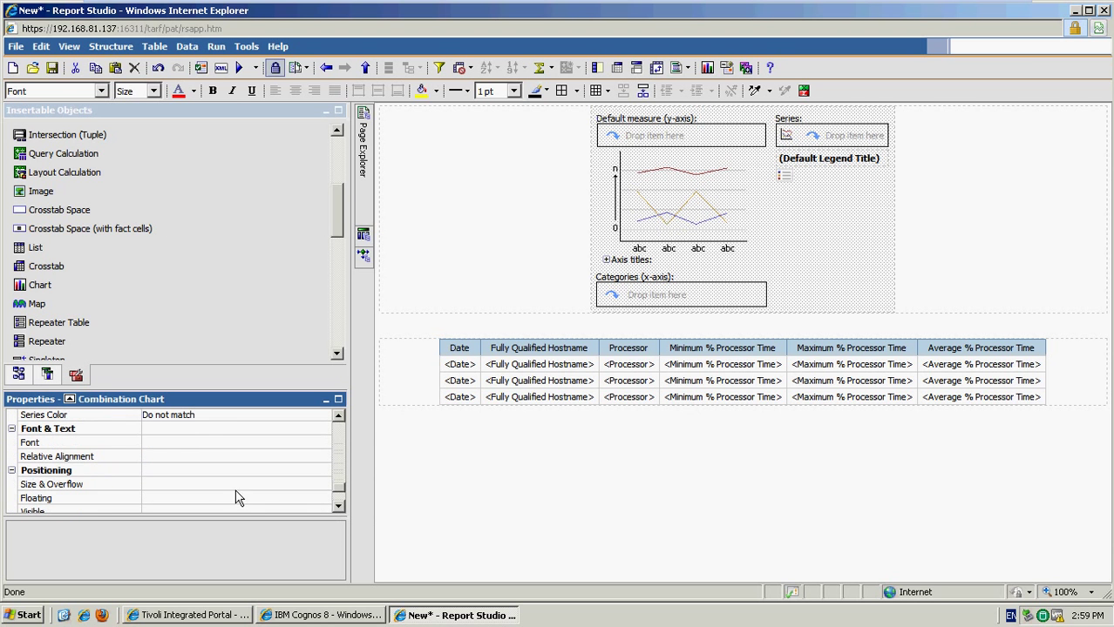
# Step: Set the chart's Size & Overflow to 600 px height by 800 px width
pyautogui.click(50, 484)
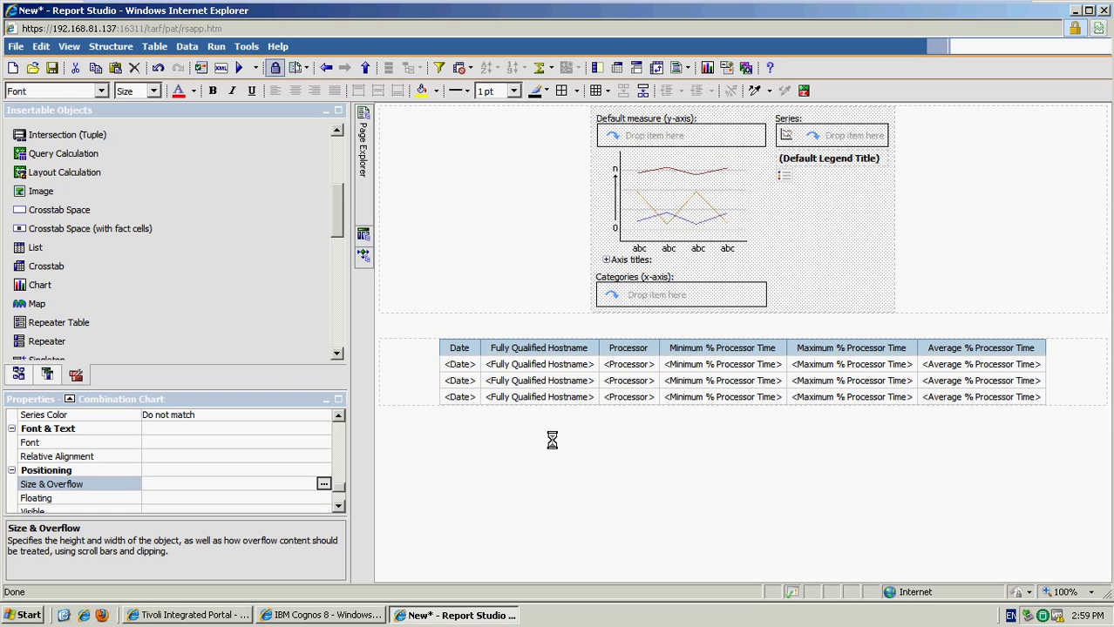
pyautogui.click(324, 484)
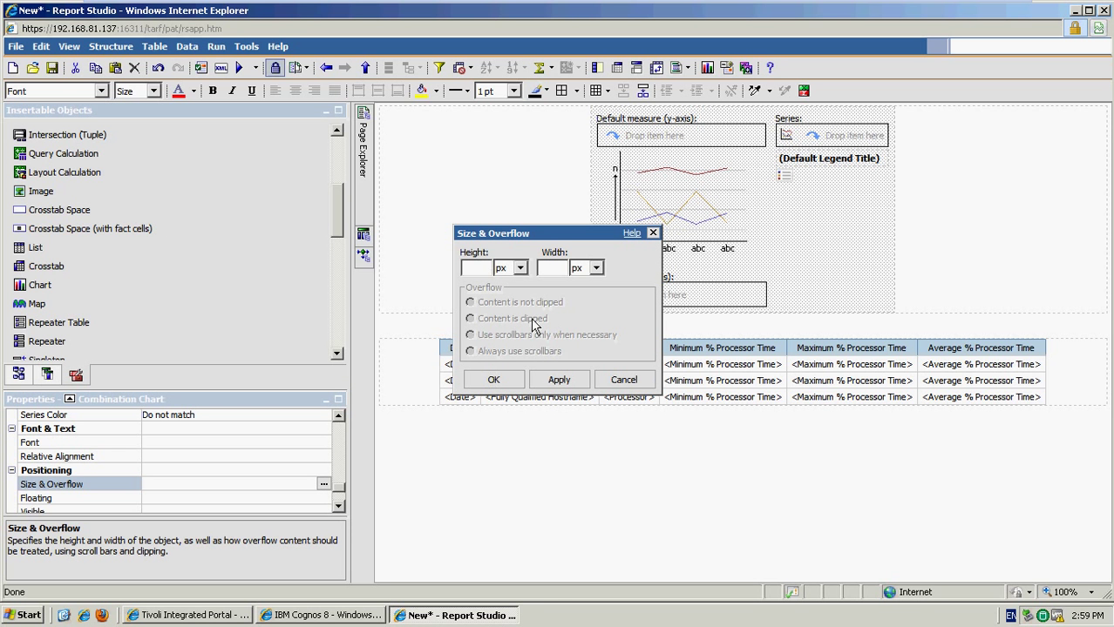
pyautogui.write('600')
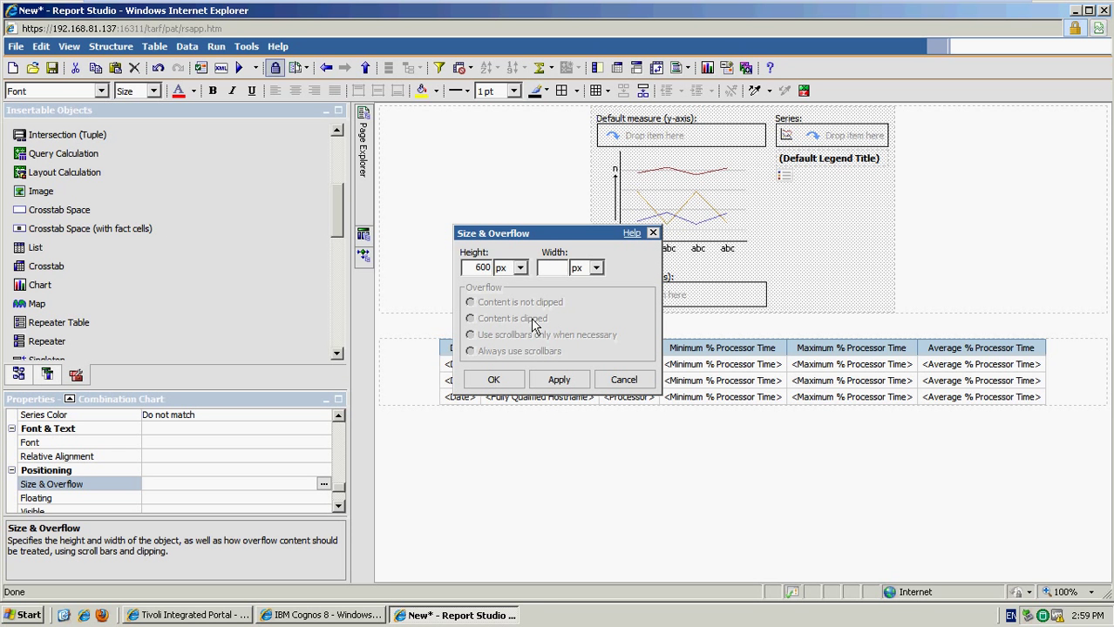
pyautogui.write('800')
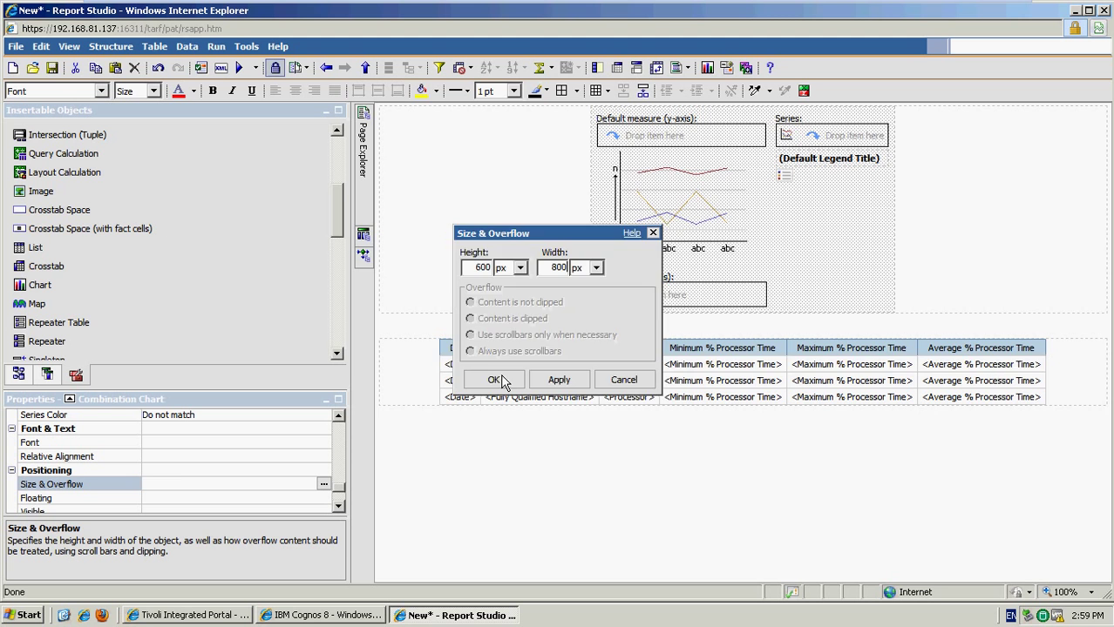
pyautogui.click(494, 380)
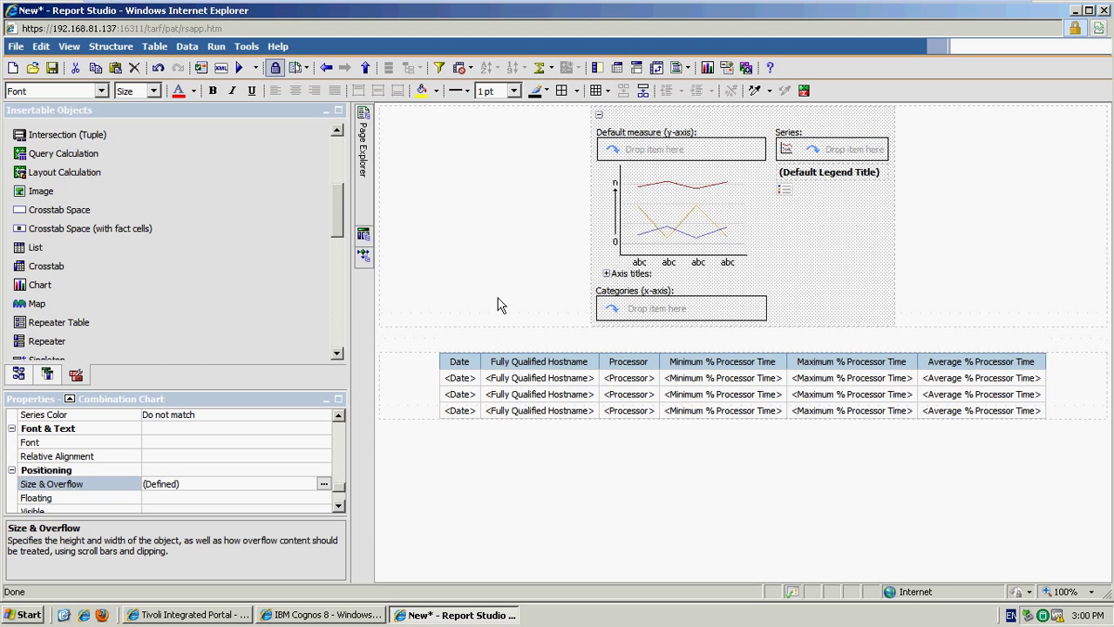
pyautogui.moveTo(19, 373)
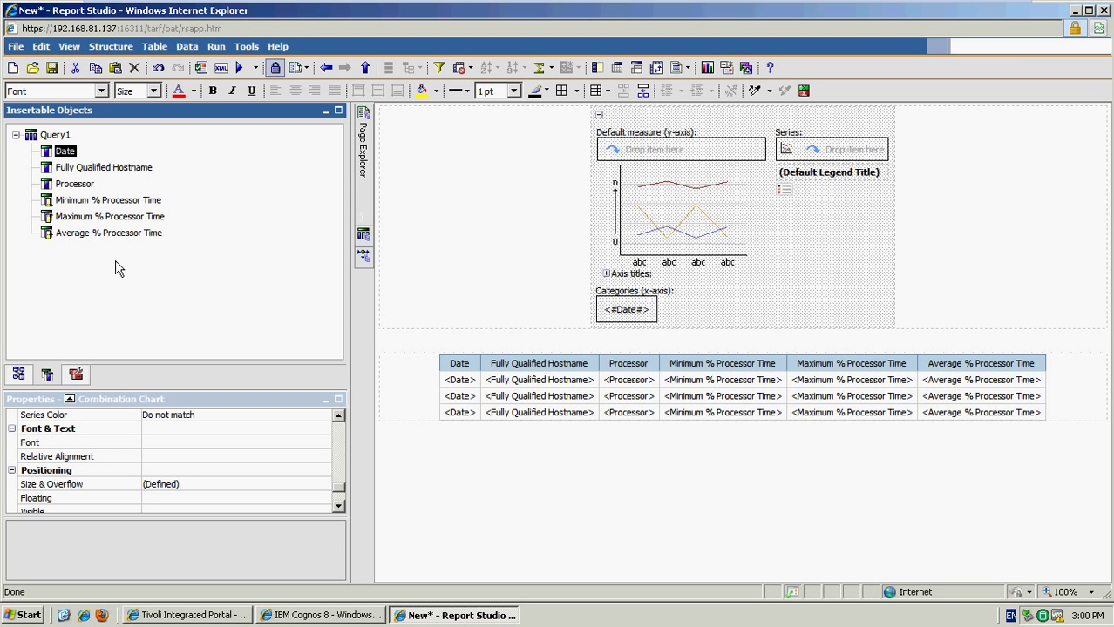
# Step: Make Average % Processor Time the chart series and run the report to preview the line graph
pyautogui.click(108, 233)
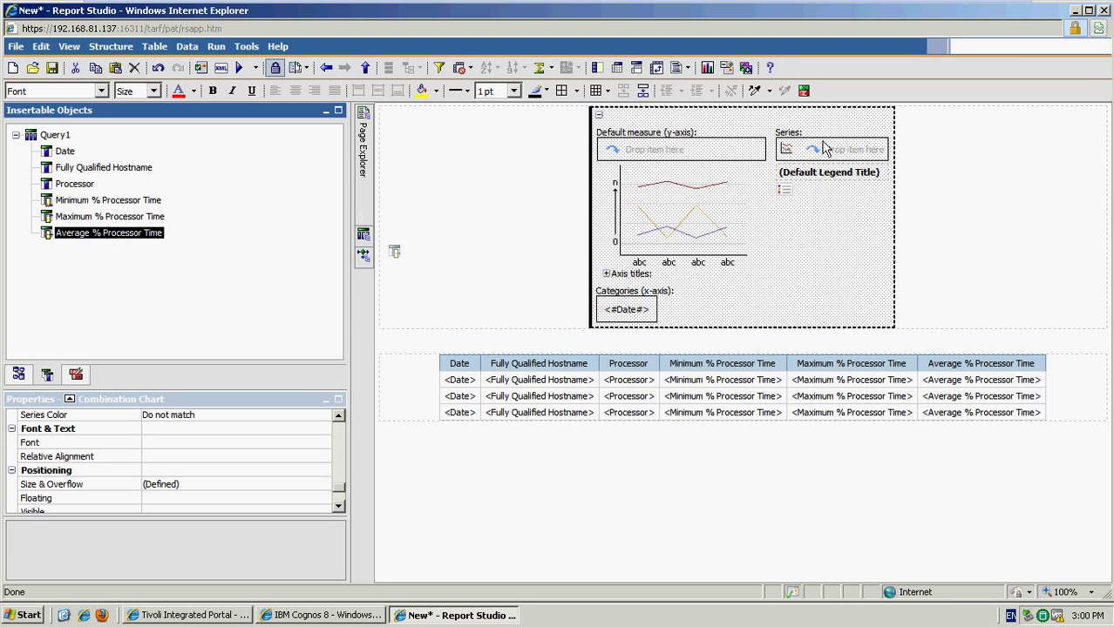
pyautogui.moveTo(108, 233); pyautogui.dragTo(840, 154)
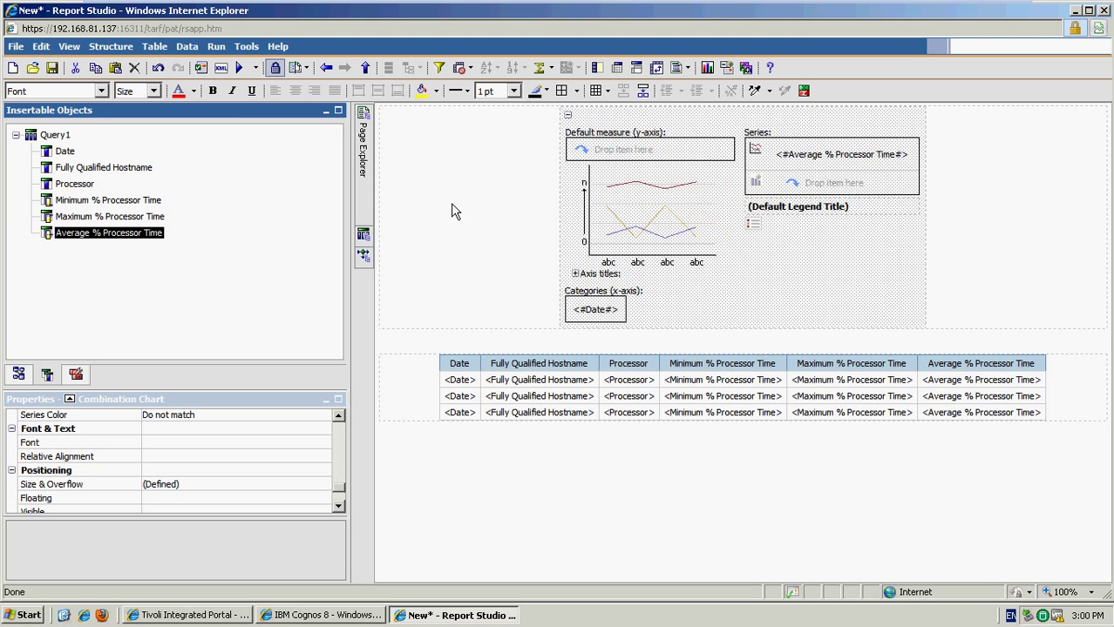
pyautogui.click(237, 66)
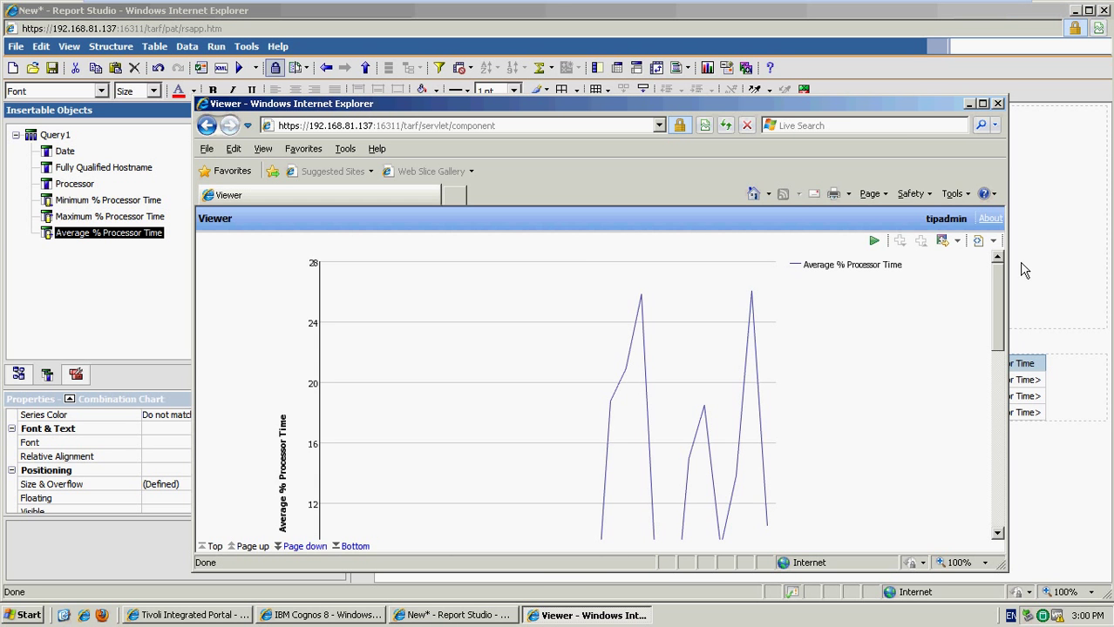
pyautogui.click(983, 103)
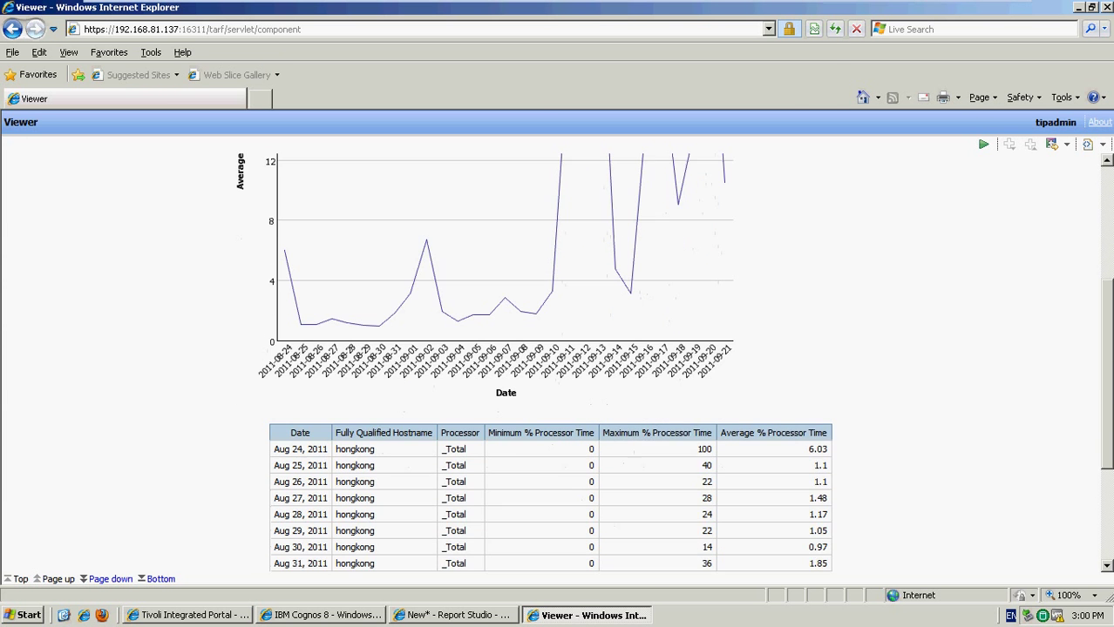
pyautogui.scroll(-3)
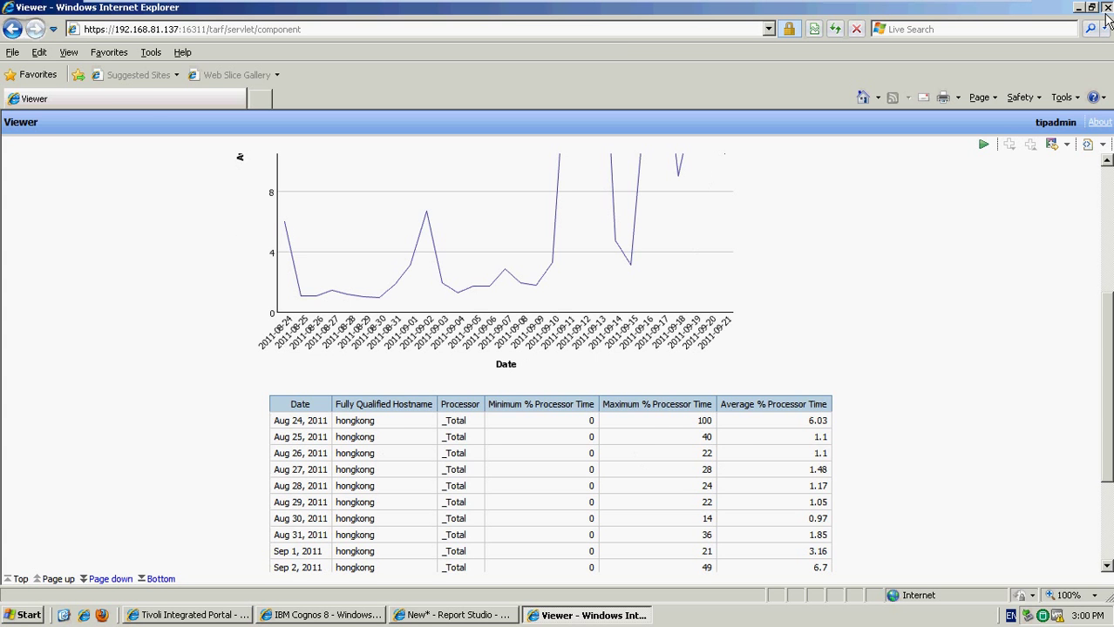
pyautogui.click(453, 615)
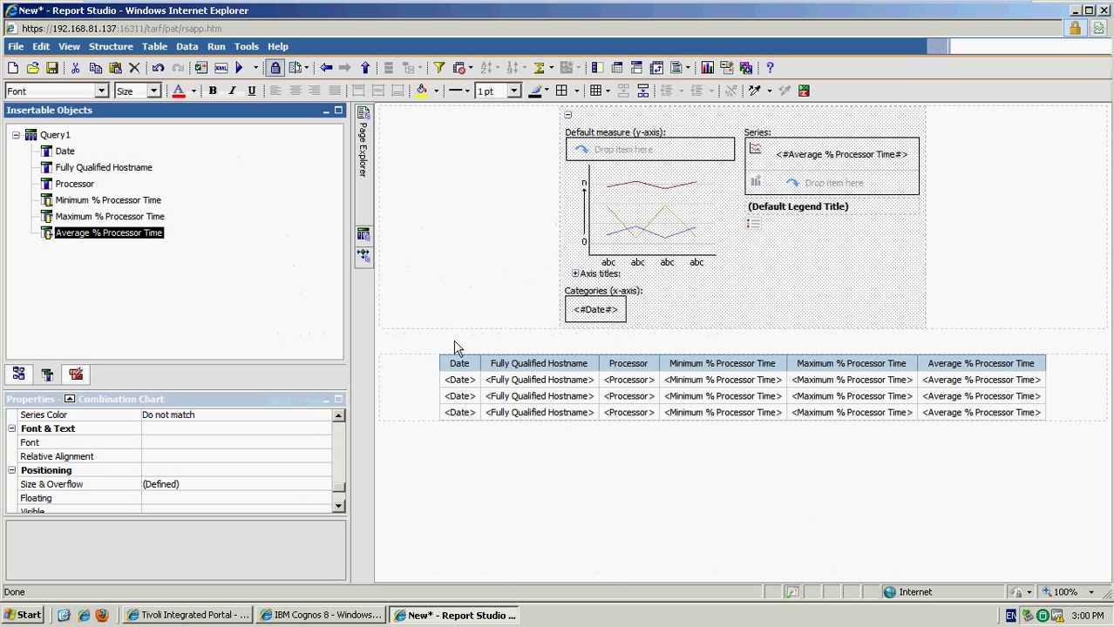
pyautogui.moveTo(405, 182)
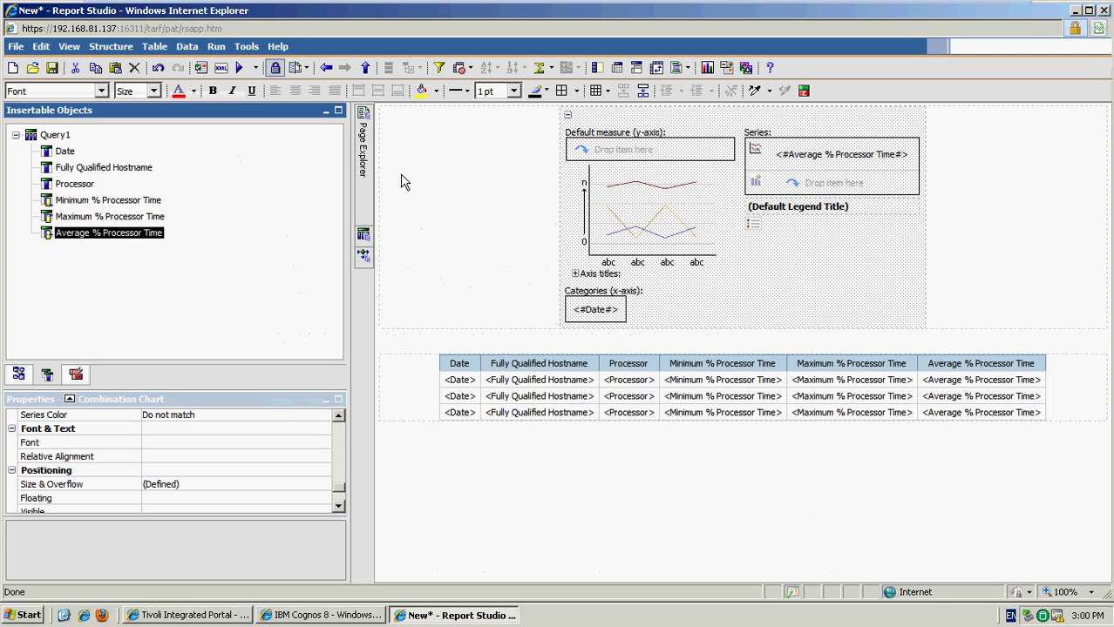
# Step: Add a new prompt page and insert a two-column, one-row table on it
pyautogui.click(363, 119)
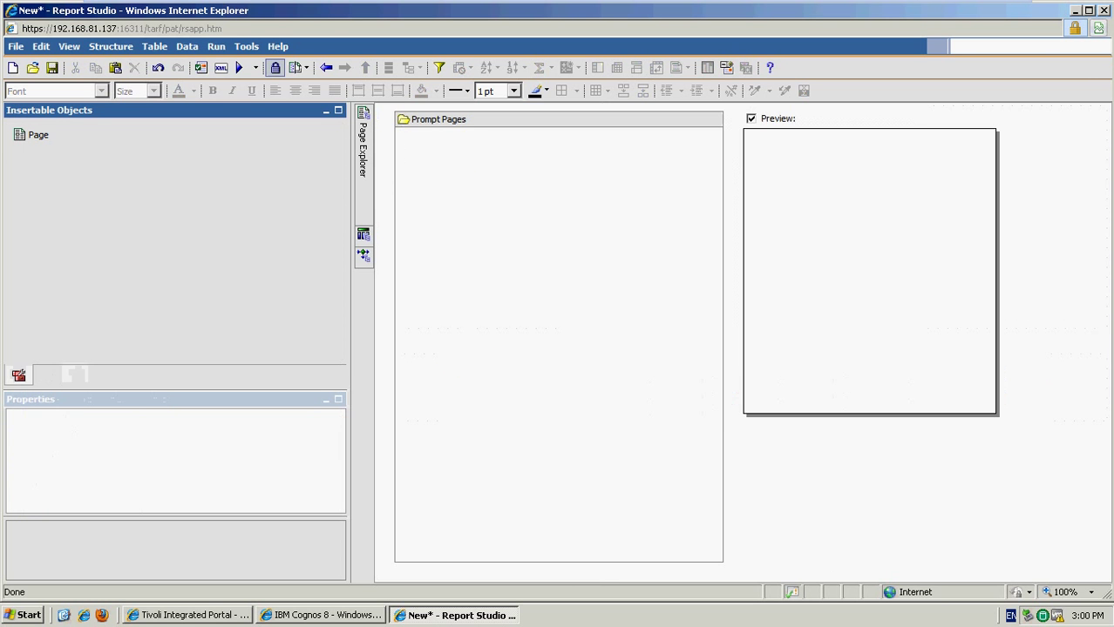
pyautogui.click(39, 134)
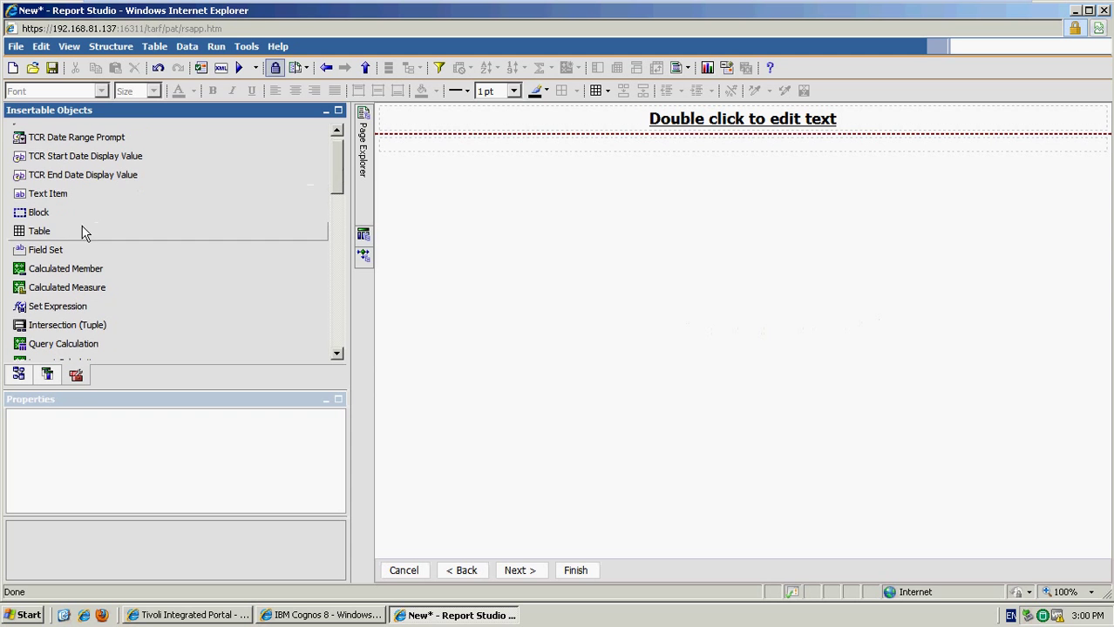
pyautogui.click(38, 230)
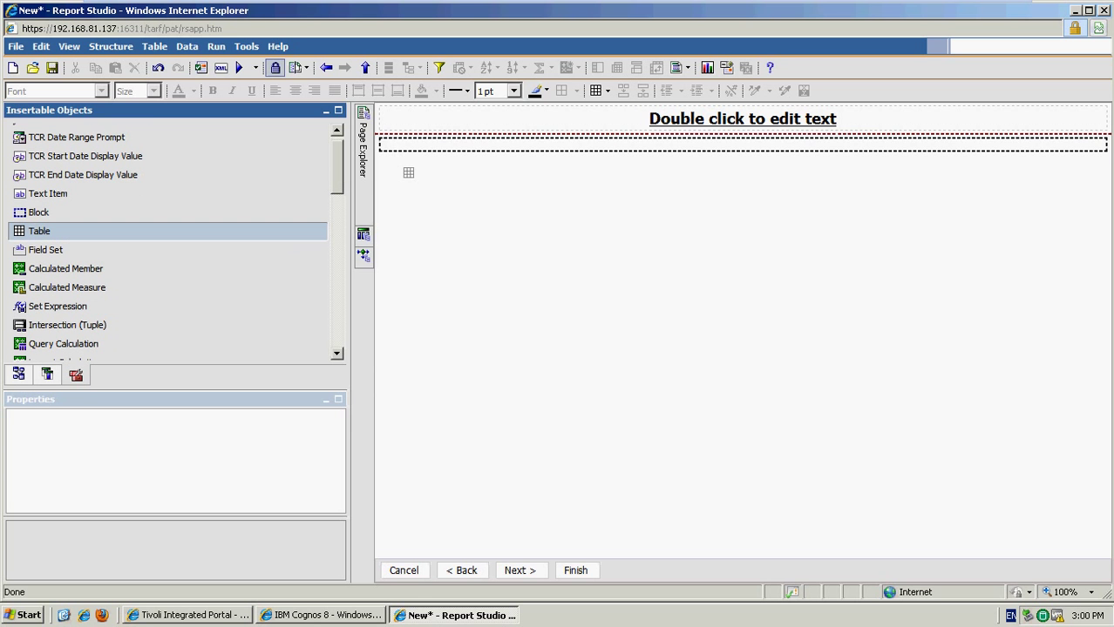
pyautogui.doubleClick(38, 230)
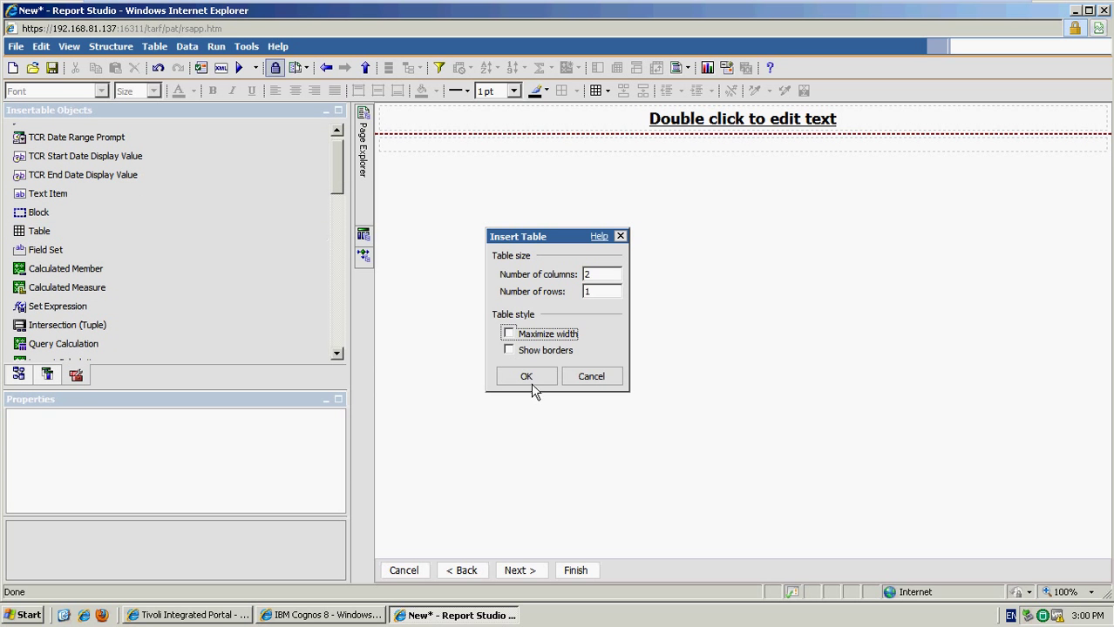
pyautogui.click(526, 376)
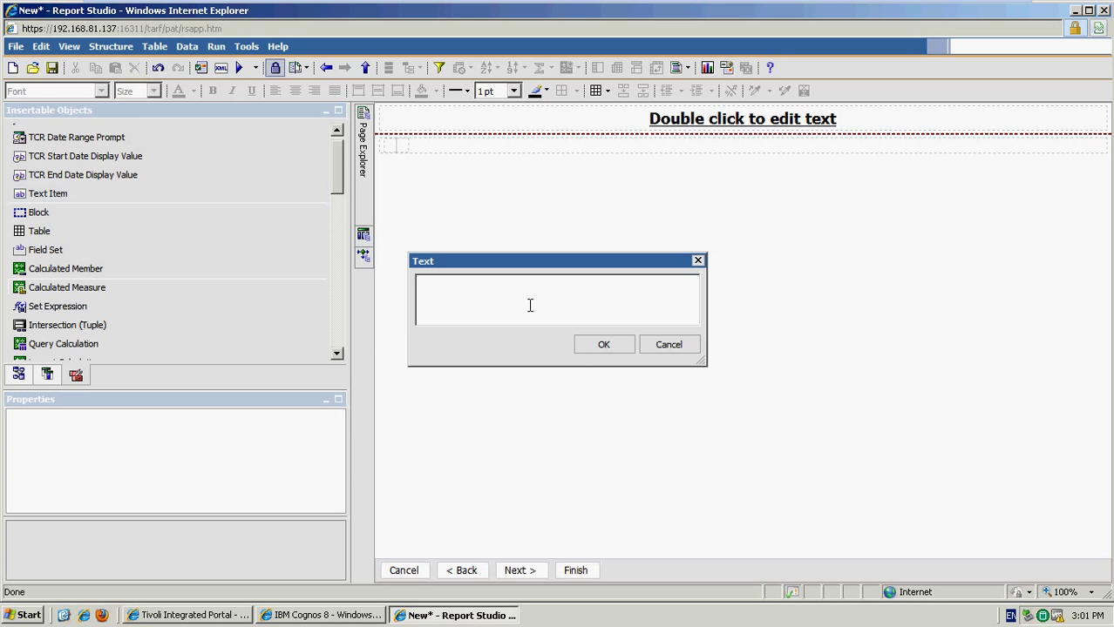
# Step: Add a text item reading 'Server:' in the table's first cell
pyautogui.write('Server:')
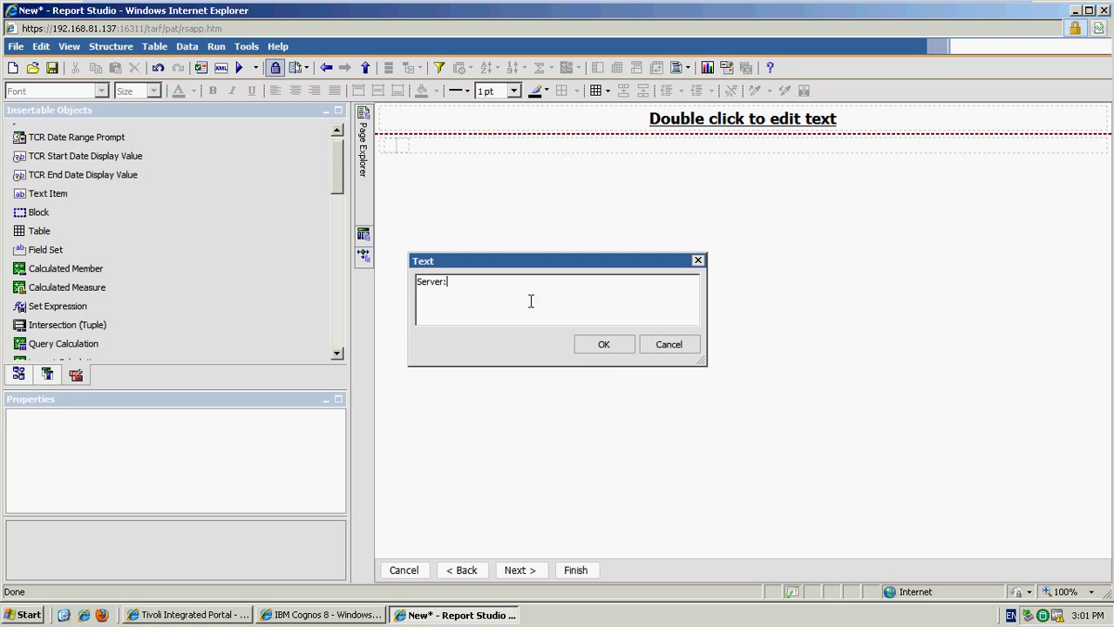
pyautogui.click(603, 345)
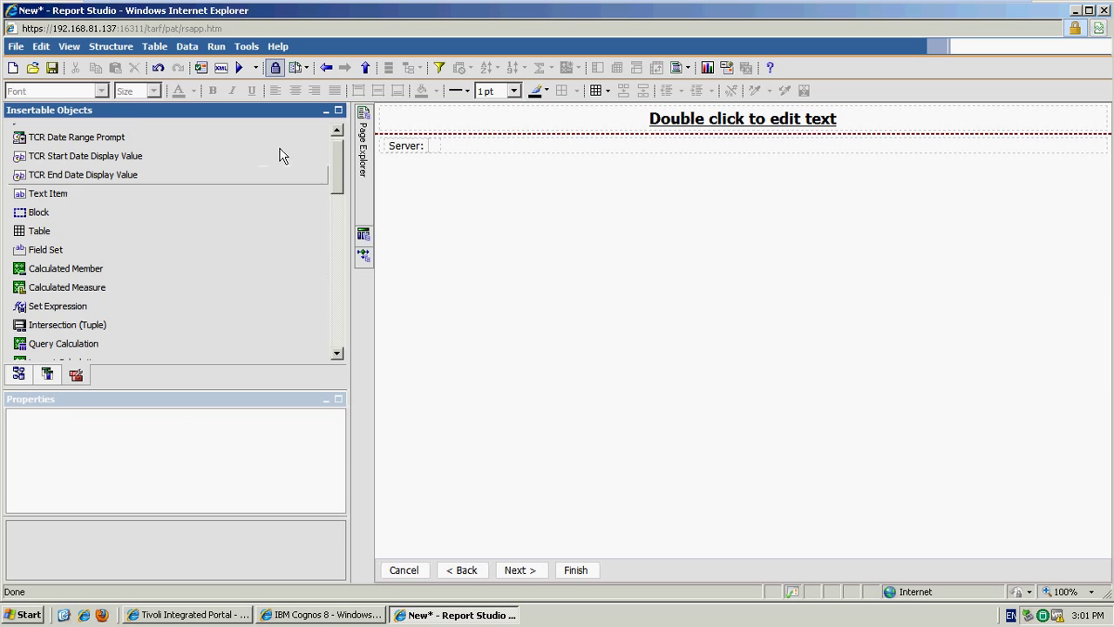
# Step: Create a value prompt on ITM Shared Dimensions > Managed Systems > Fully Qualified Hostname and finish the wizard
pyautogui.scroll(-3)
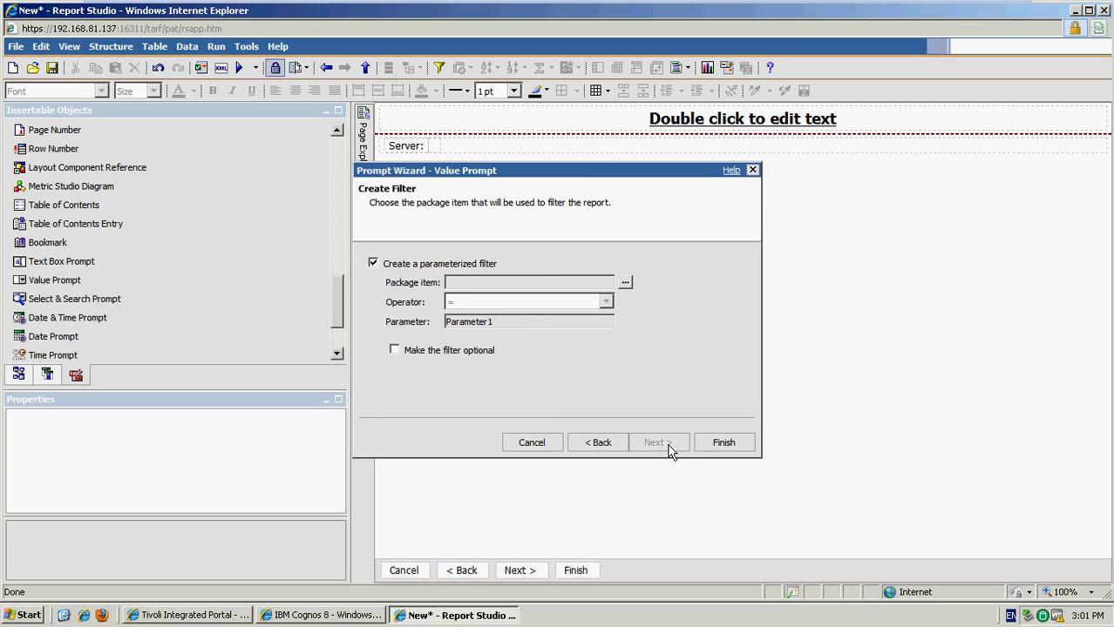
pyautogui.click(623, 282)
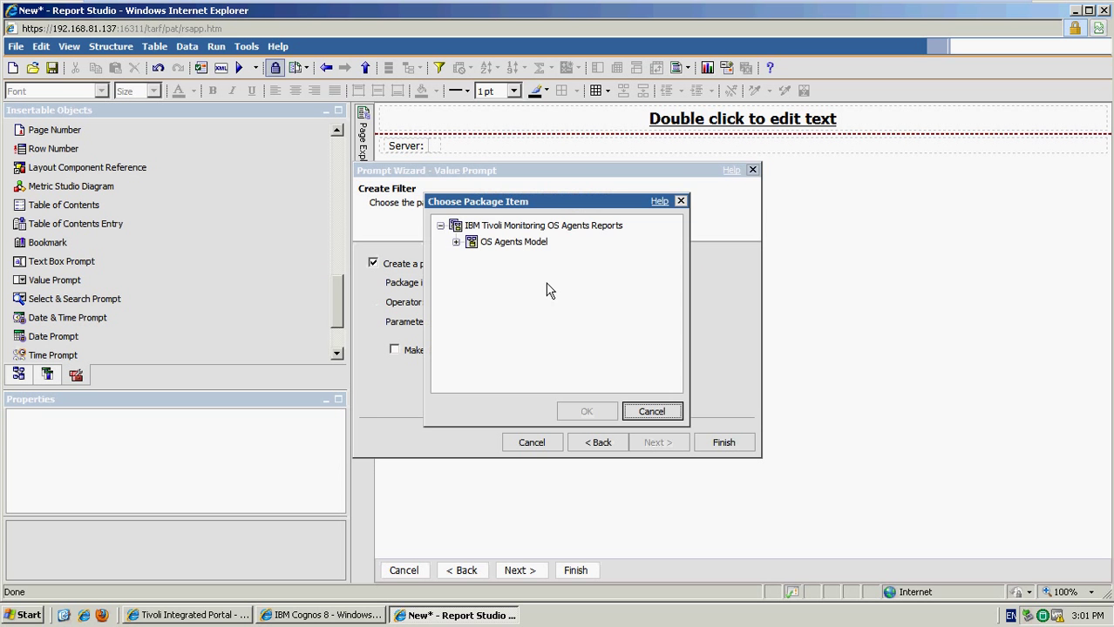
pyautogui.click(455, 240)
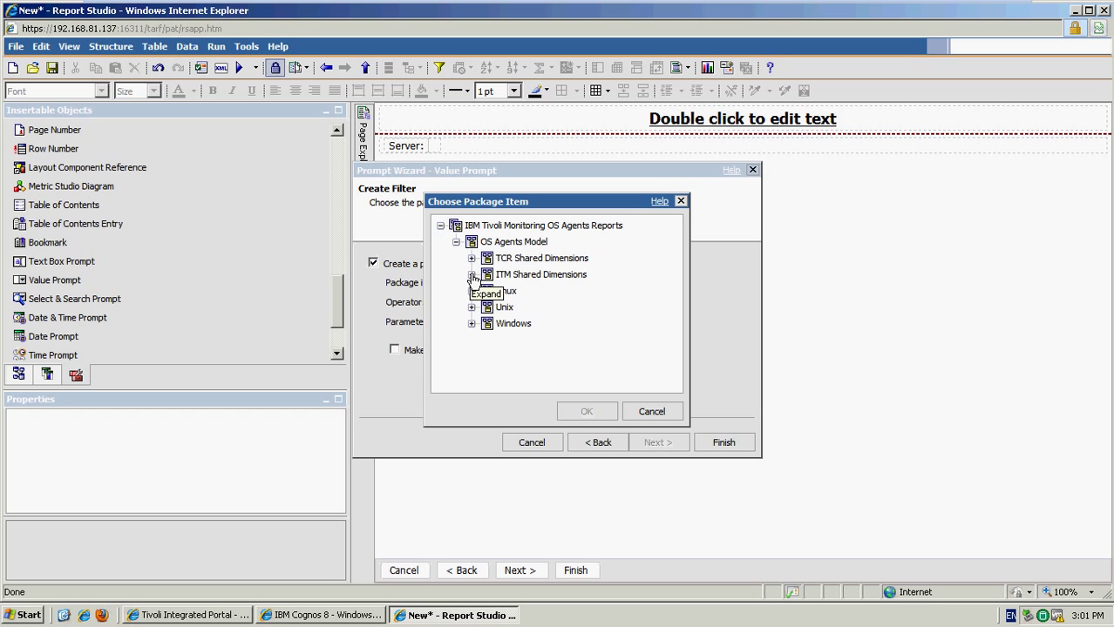
pyautogui.click(471, 275)
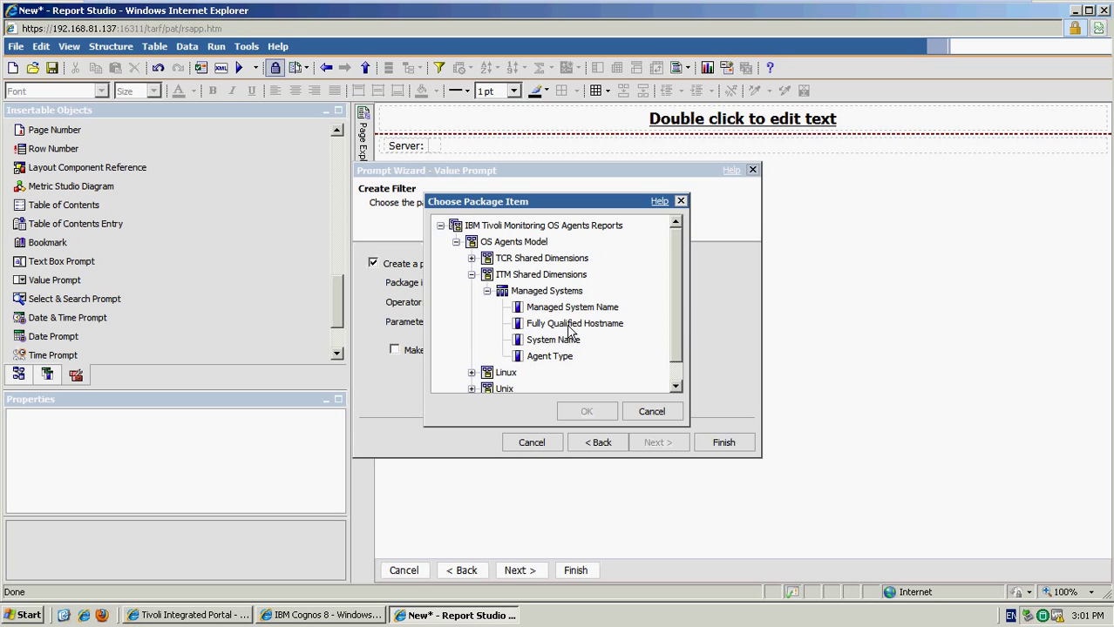
pyautogui.click(587, 411)
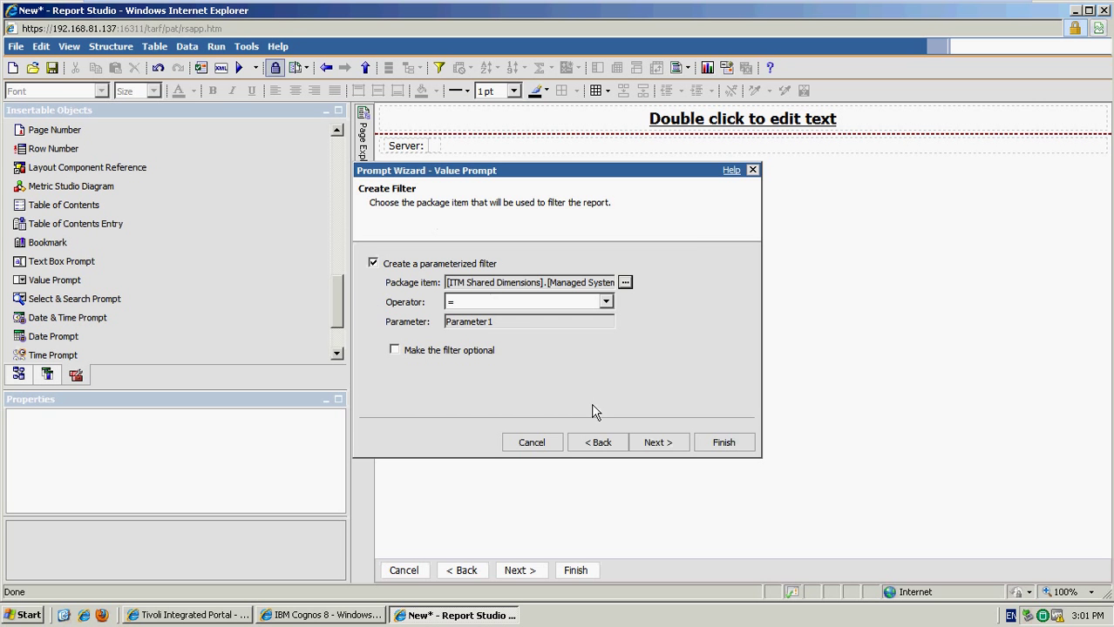
pyautogui.click(659, 443)
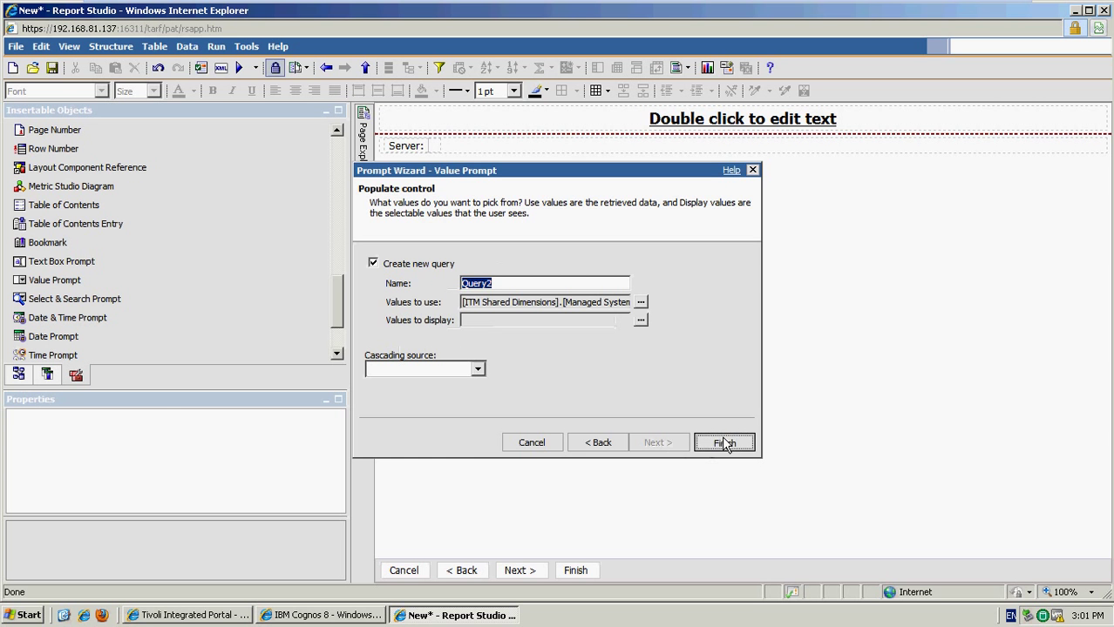
pyautogui.click(723, 443)
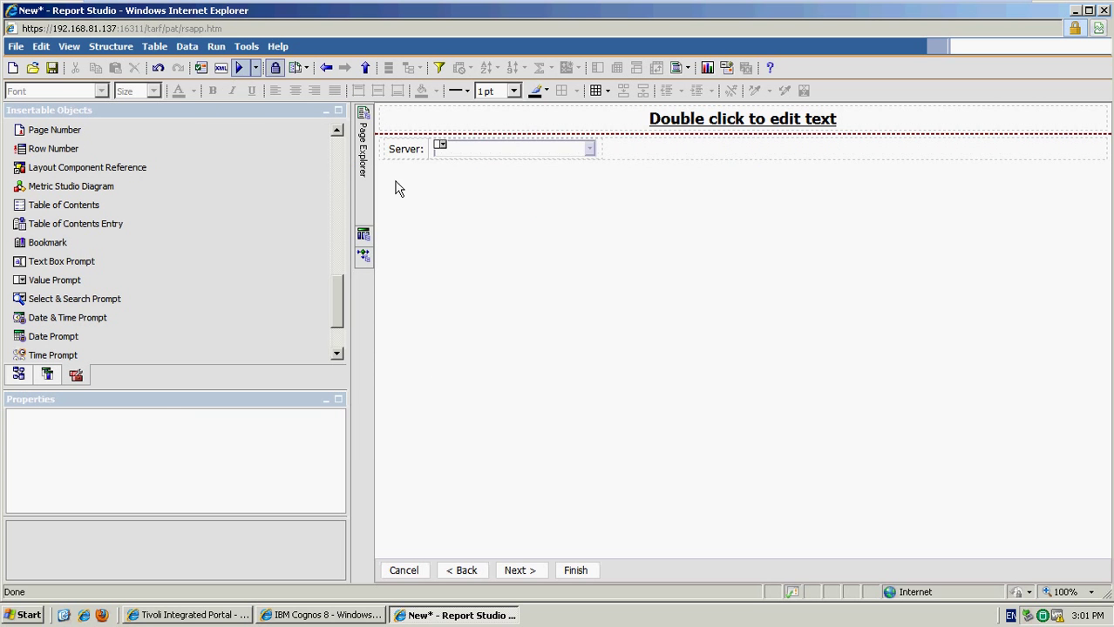
pyautogui.click(440, 229)
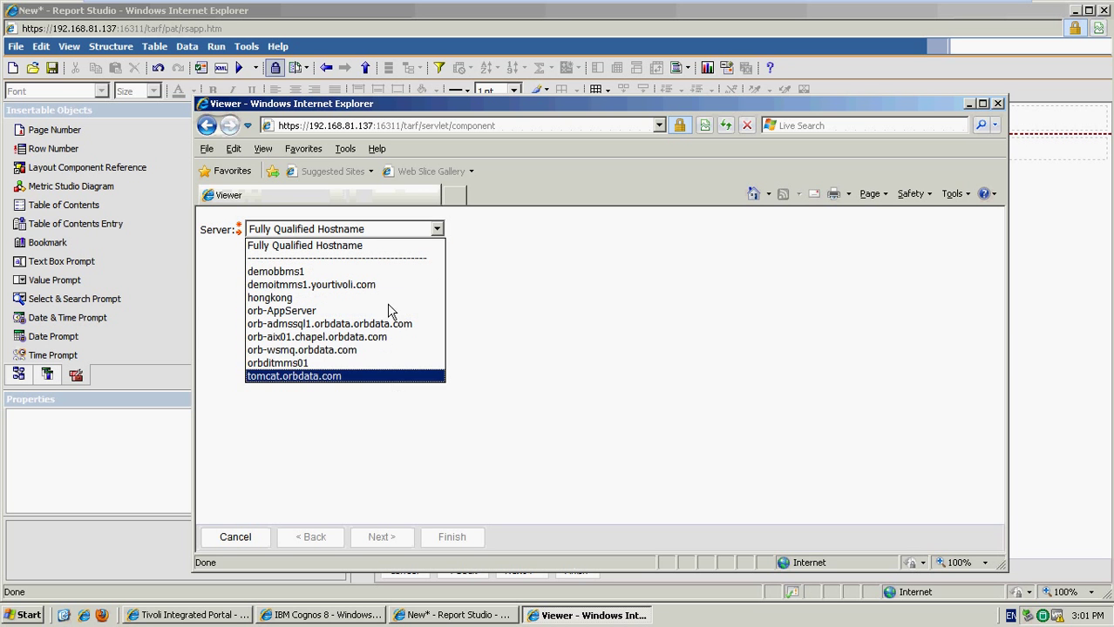
pyautogui.click(269, 296)
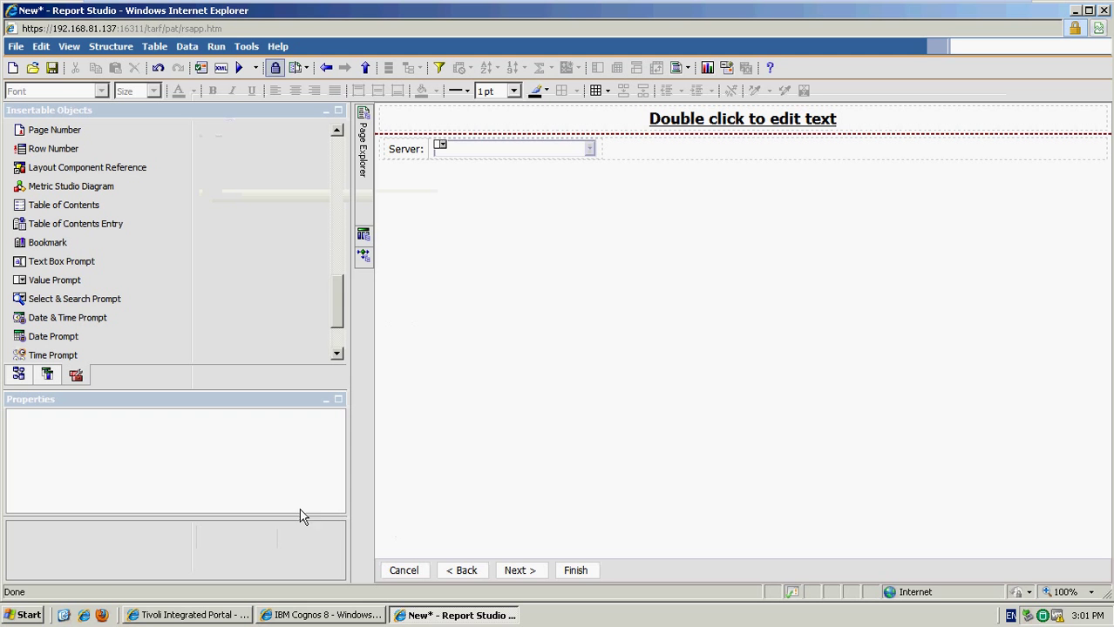
pyautogui.moveTo(464, 255)
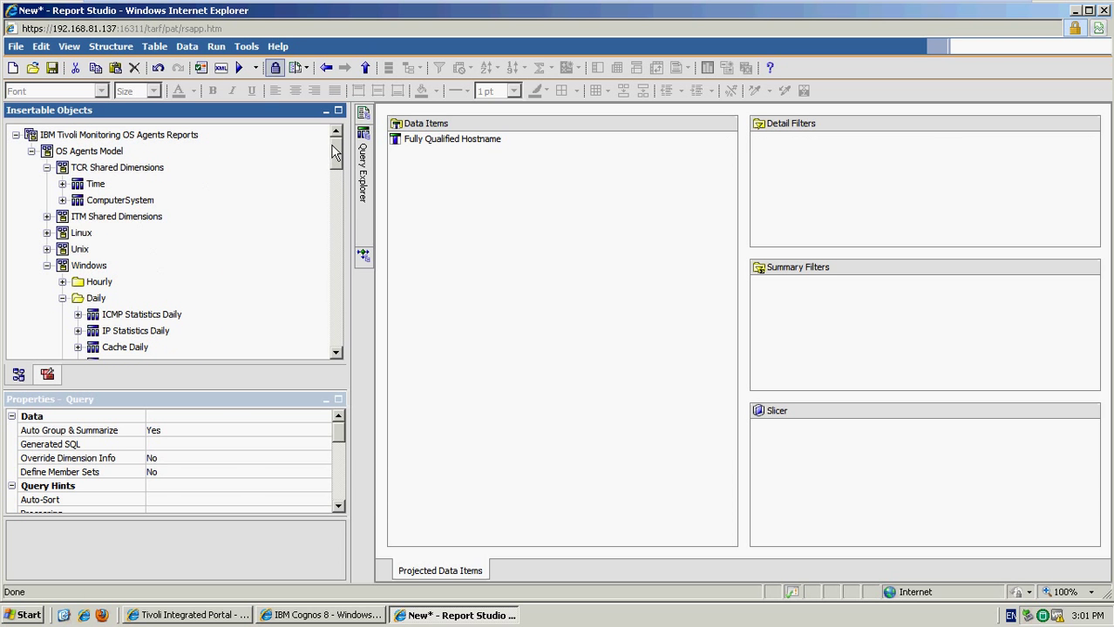
pyautogui.moveTo(47, 223)
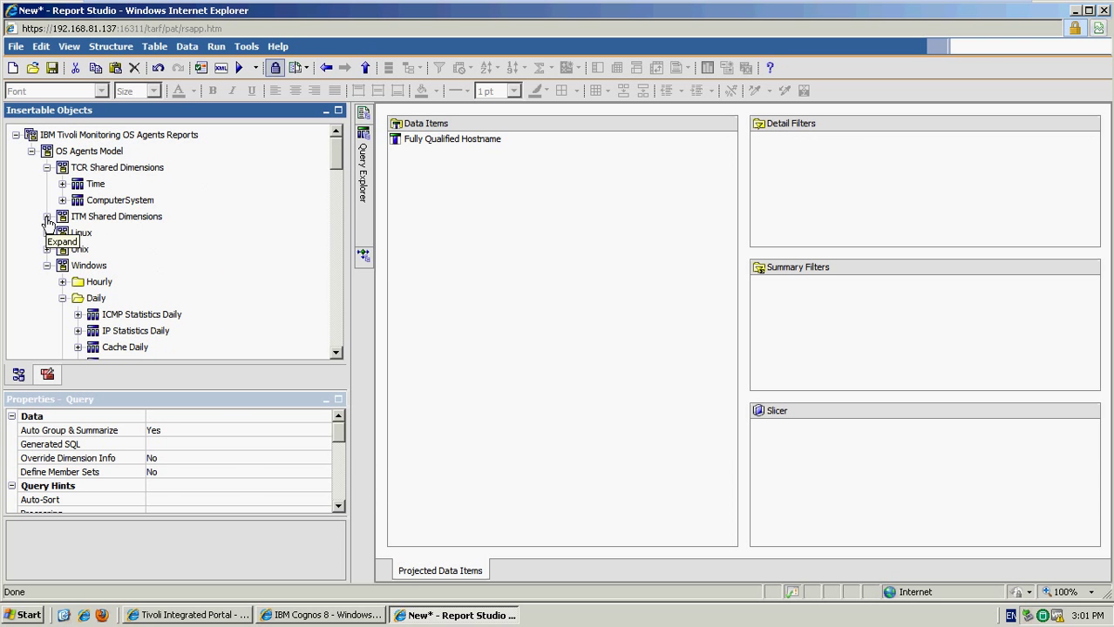
# Step: Filter Query2 so Agent Type = 'windows', leaving only Windows hostnames in the prompt
pyautogui.click(47, 217)
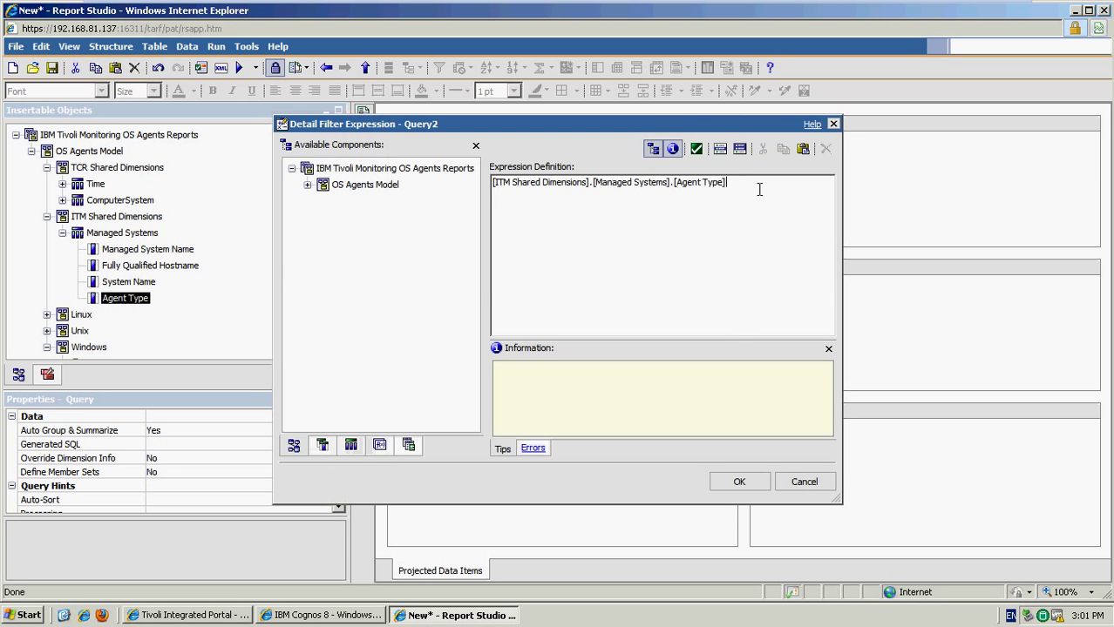
pyautogui.write("= 'windows")
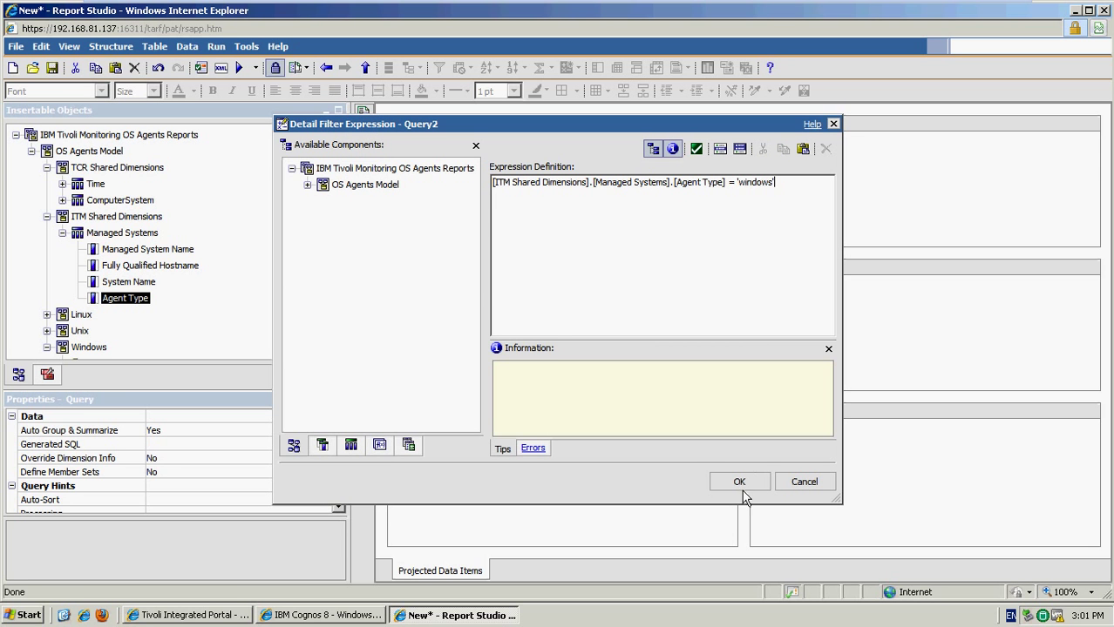
pyautogui.click(739, 481)
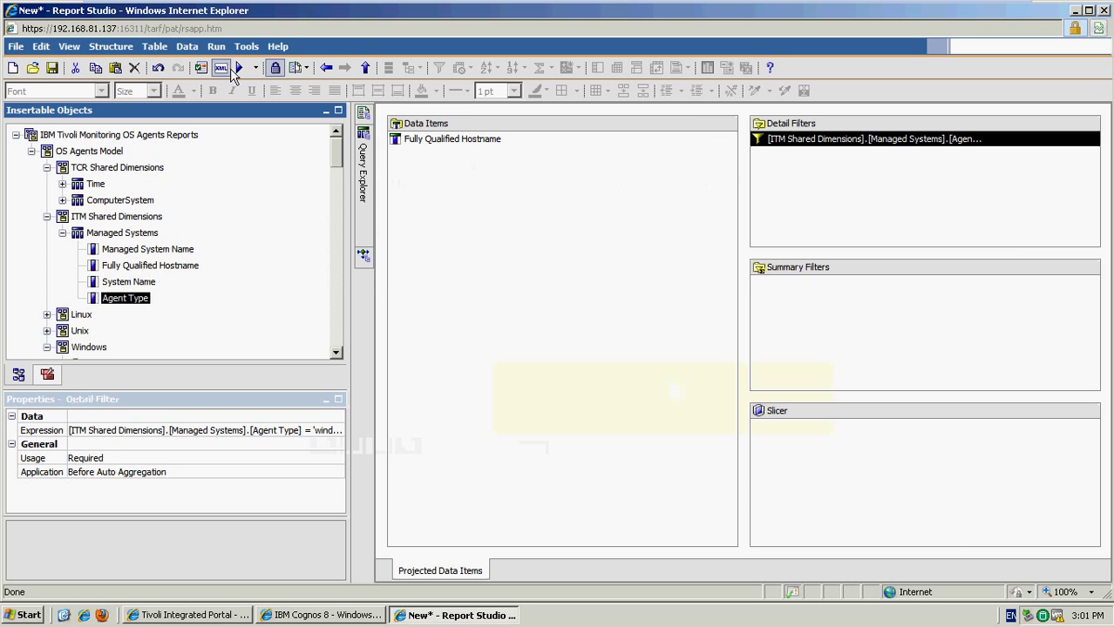
# Step: Run the report and open the Server prompt list to check the hostnames
pyautogui.click(237, 67)
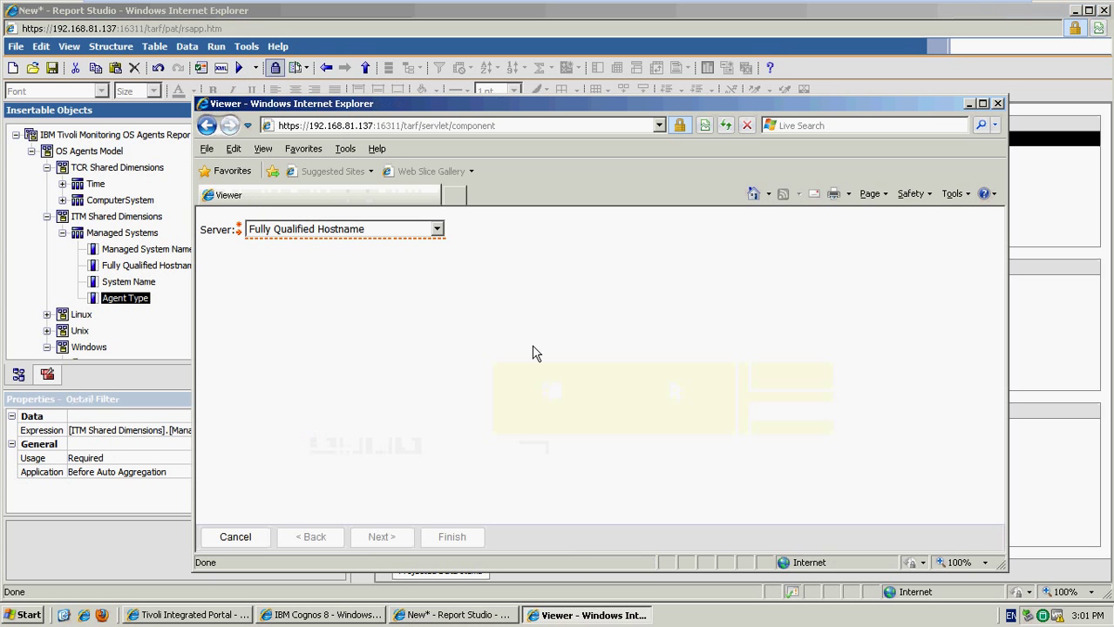
pyautogui.click(436, 230)
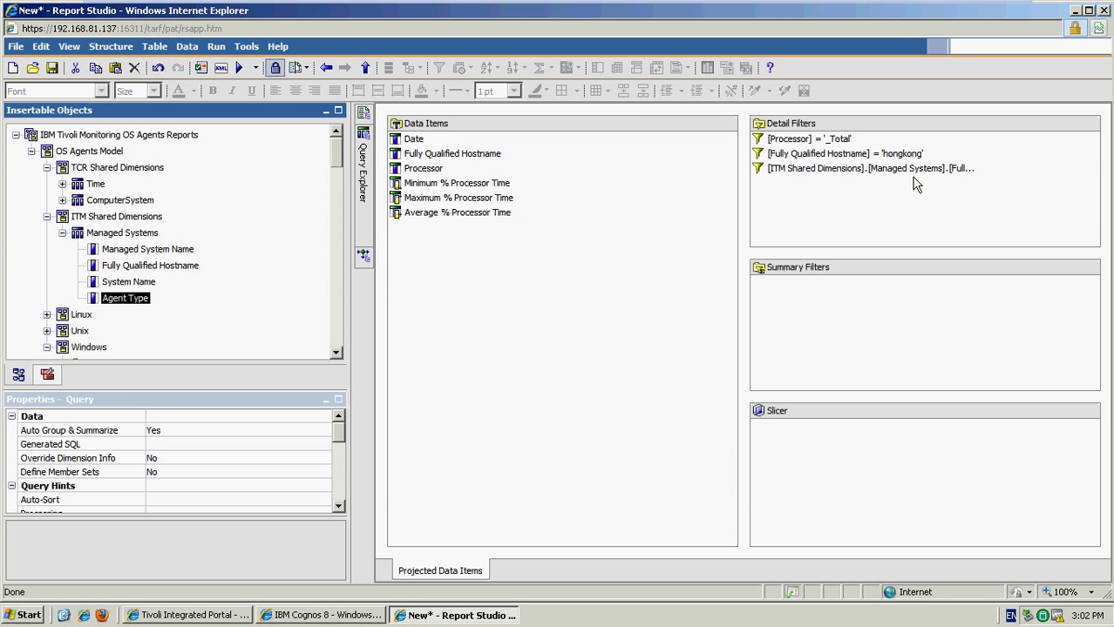
# Step: Edit Query1's hostname filter so Fully Qualified Hostname = ?Parameter1?
pyautogui.click(869, 167)
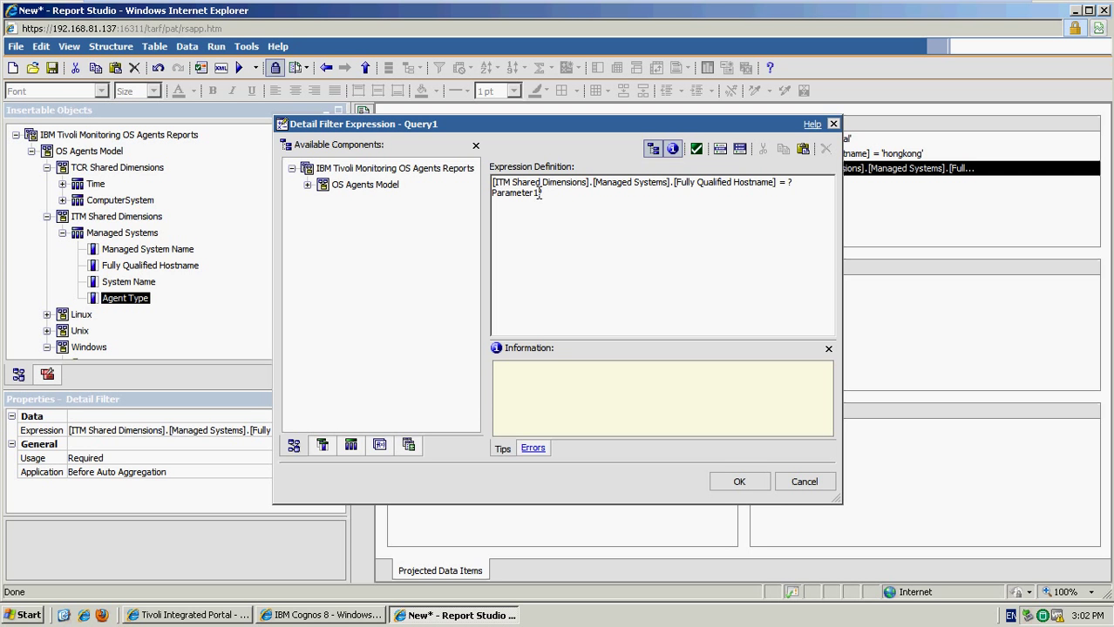
pyautogui.moveTo(550, 200)
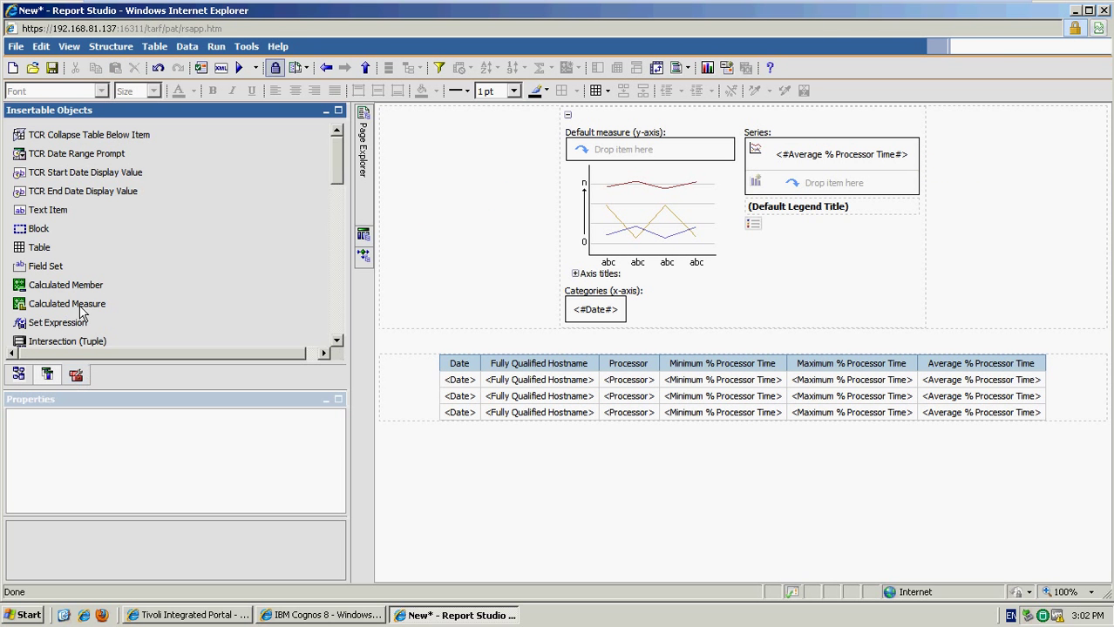
# Step: Add a new title text item at the top of the page without typed text
pyautogui.click(39, 228)
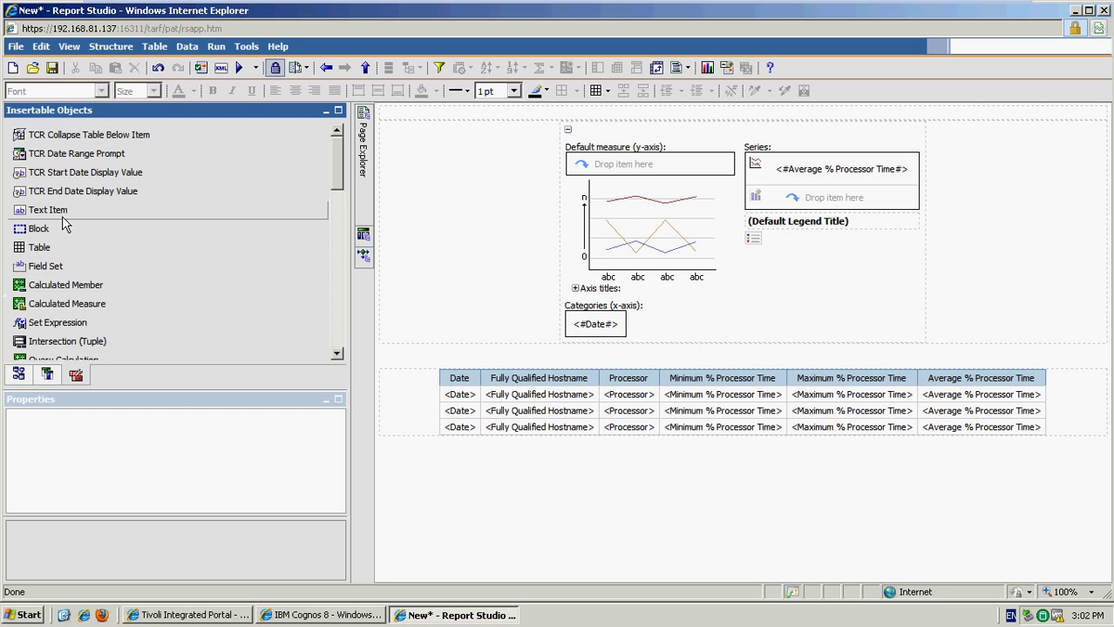
pyautogui.doubleClick(48, 209)
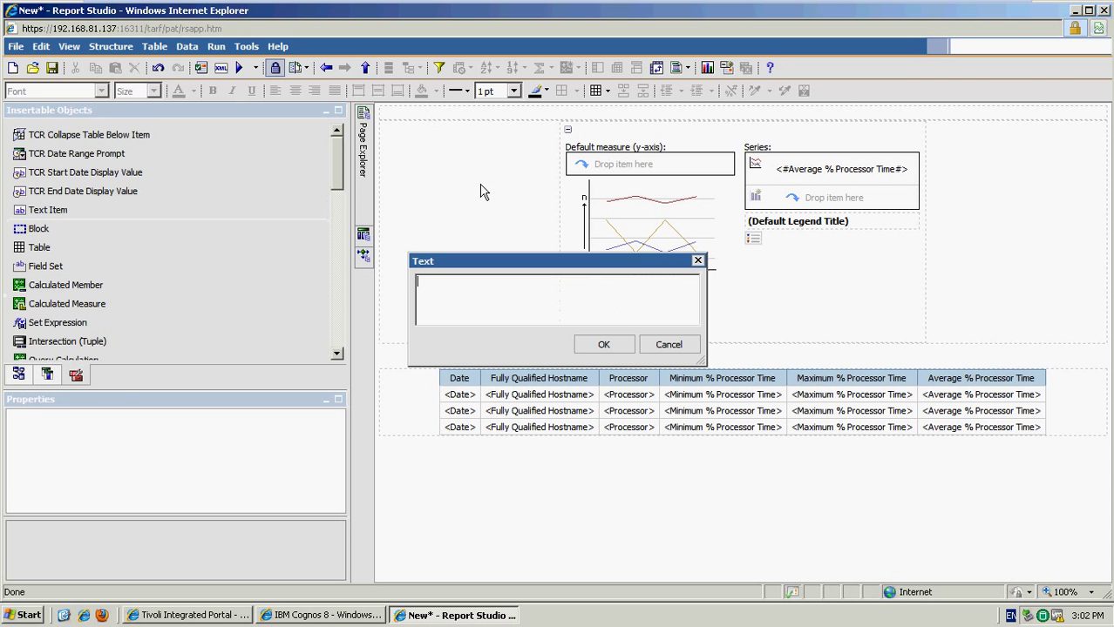
pyautogui.click(669, 343)
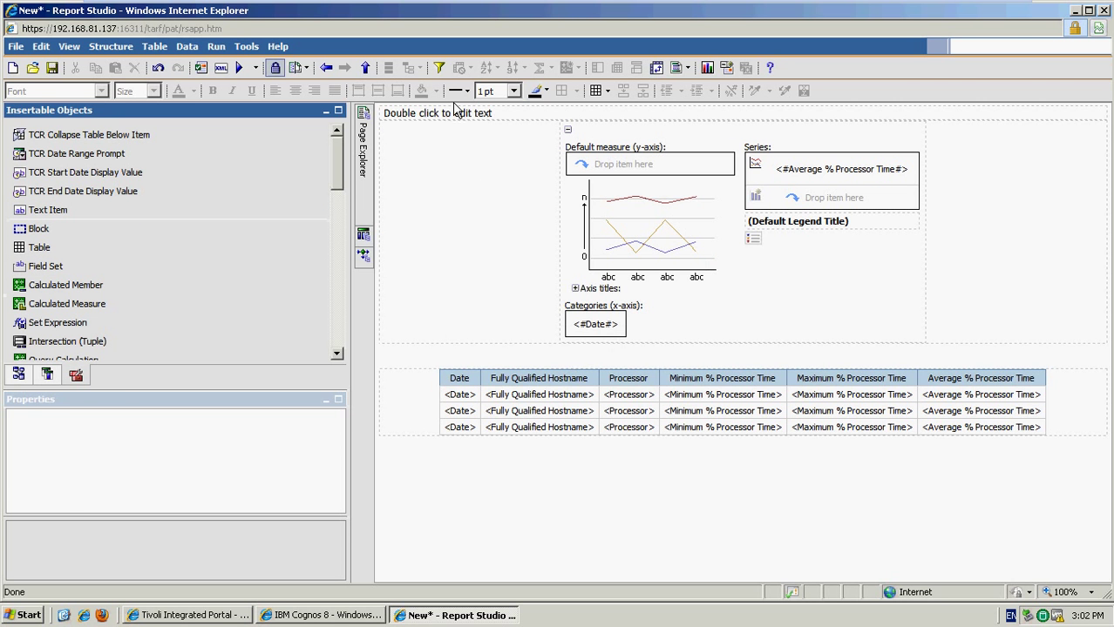
pyautogui.click(436, 111)
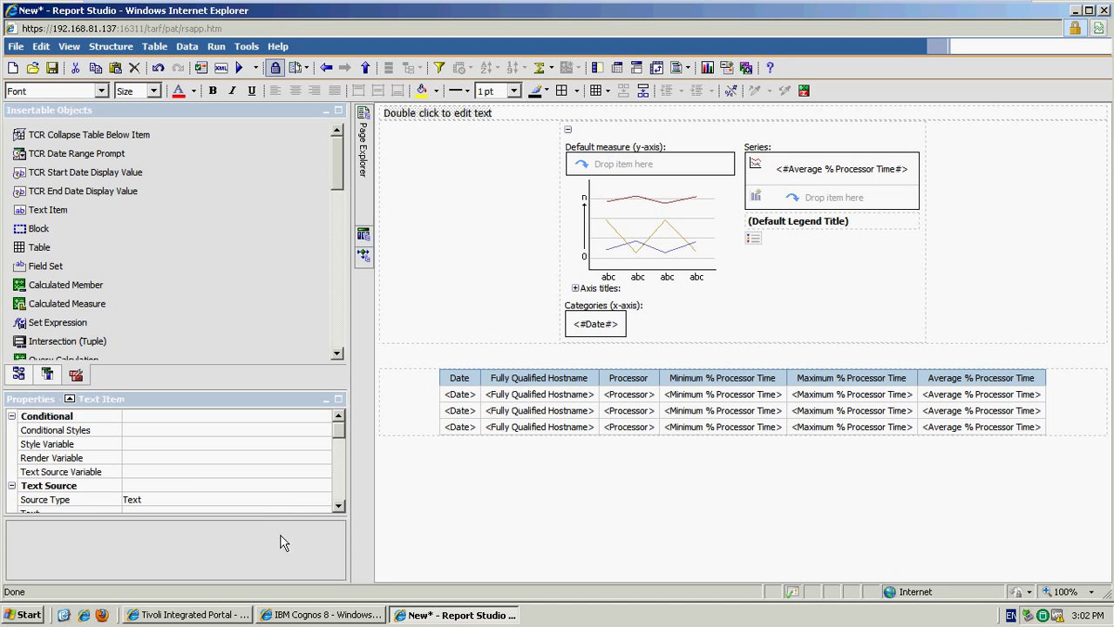
# Step: Source the title from a report expression showing Parameter1 and centre it on the page
pyautogui.click(324, 499)
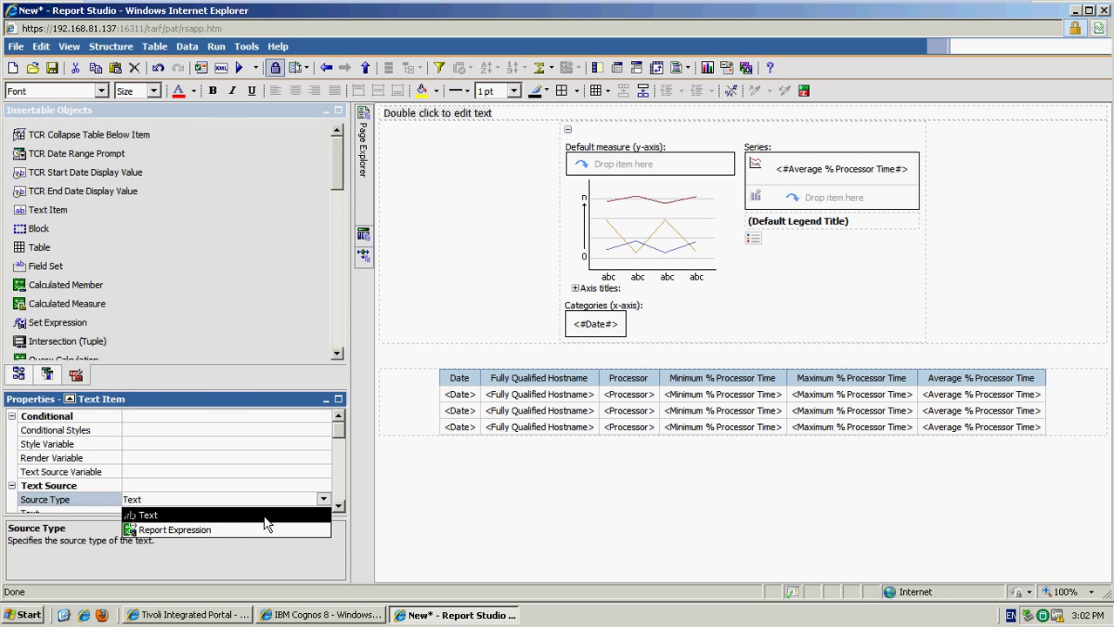
pyautogui.click(174, 530)
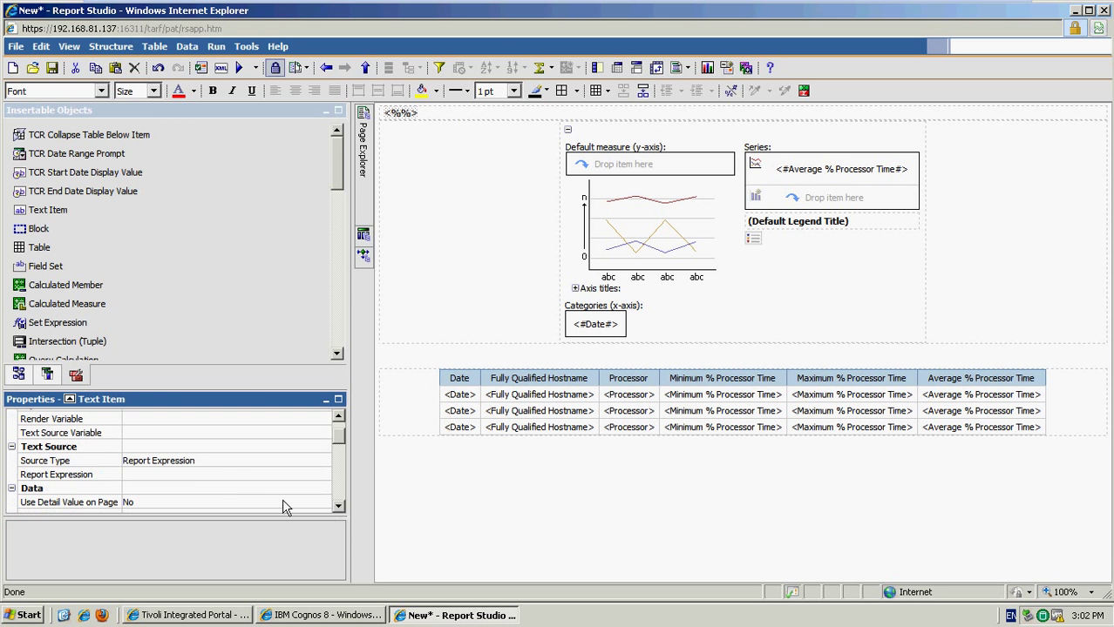
pyautogui.click(224, 474)
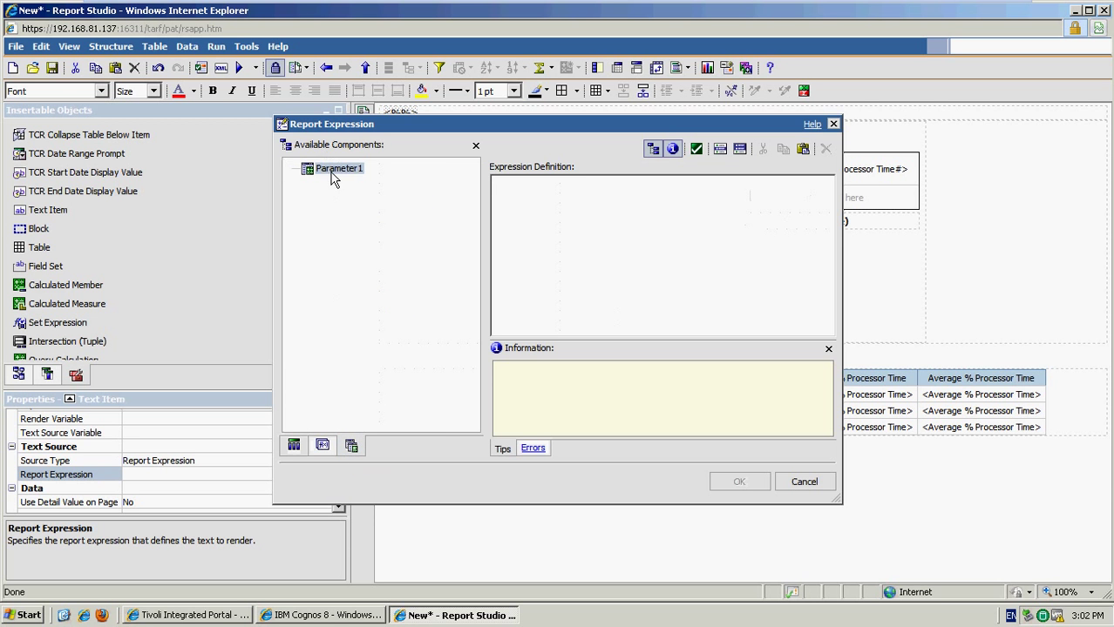
pyautogui.click(802, 481)
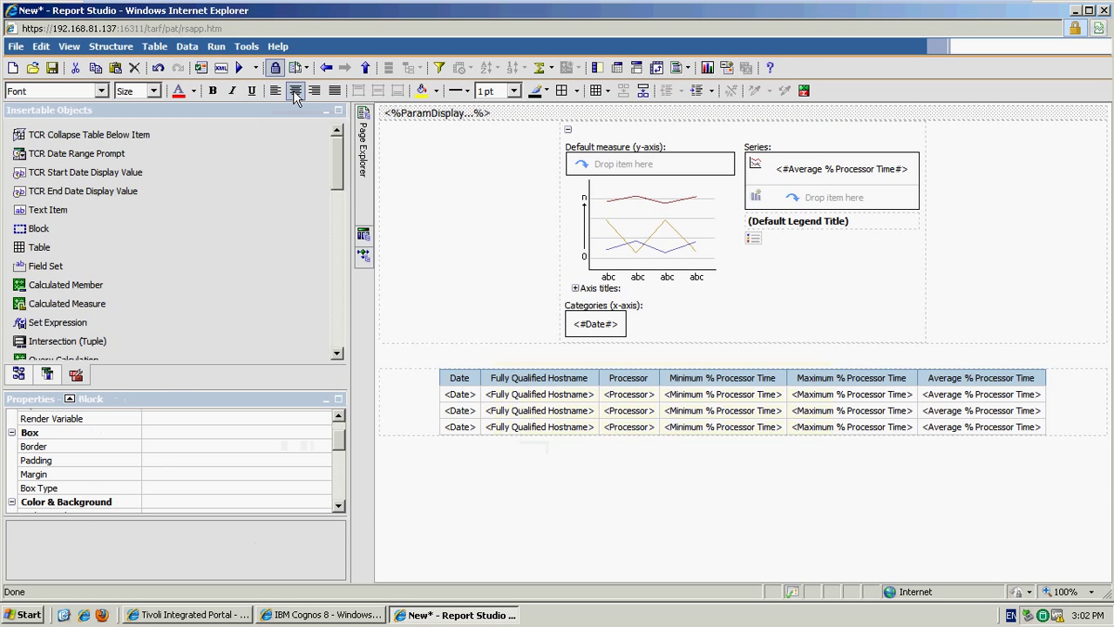
pyautogui.click(212, 90)
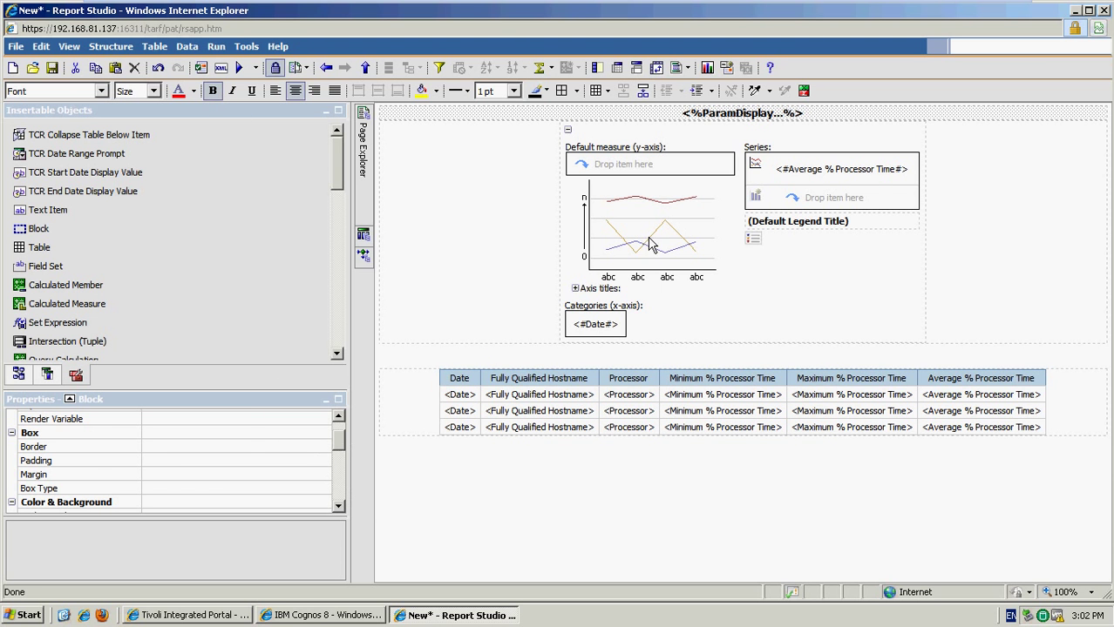
# Step: Give the title block a 10 px bottom margin
pyautogui.scroll(-3)
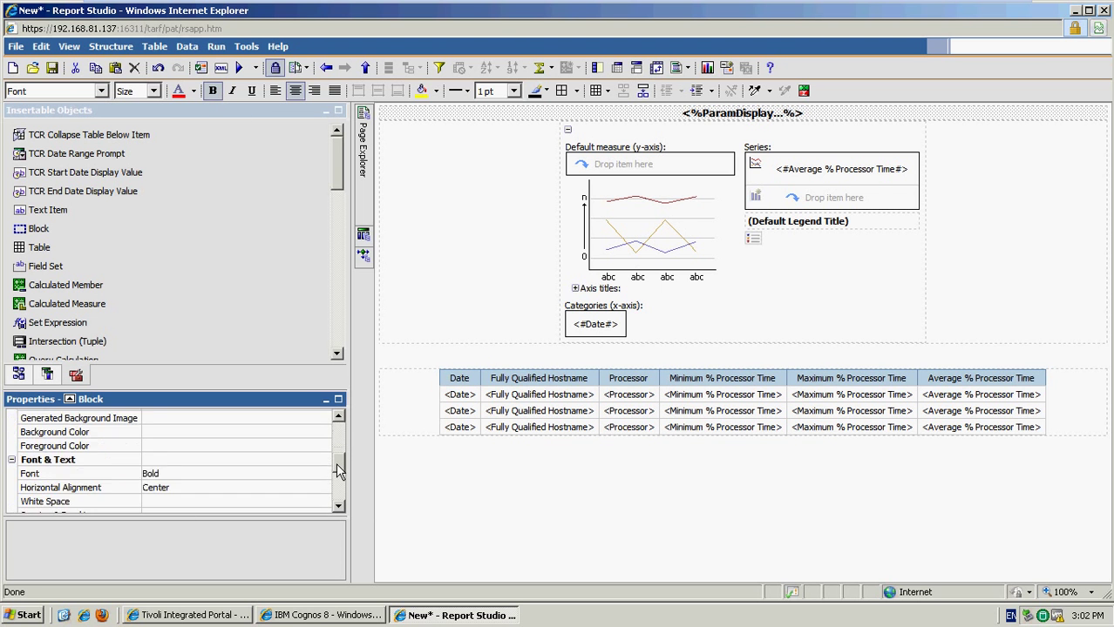
pyautogui.scroll(-3)
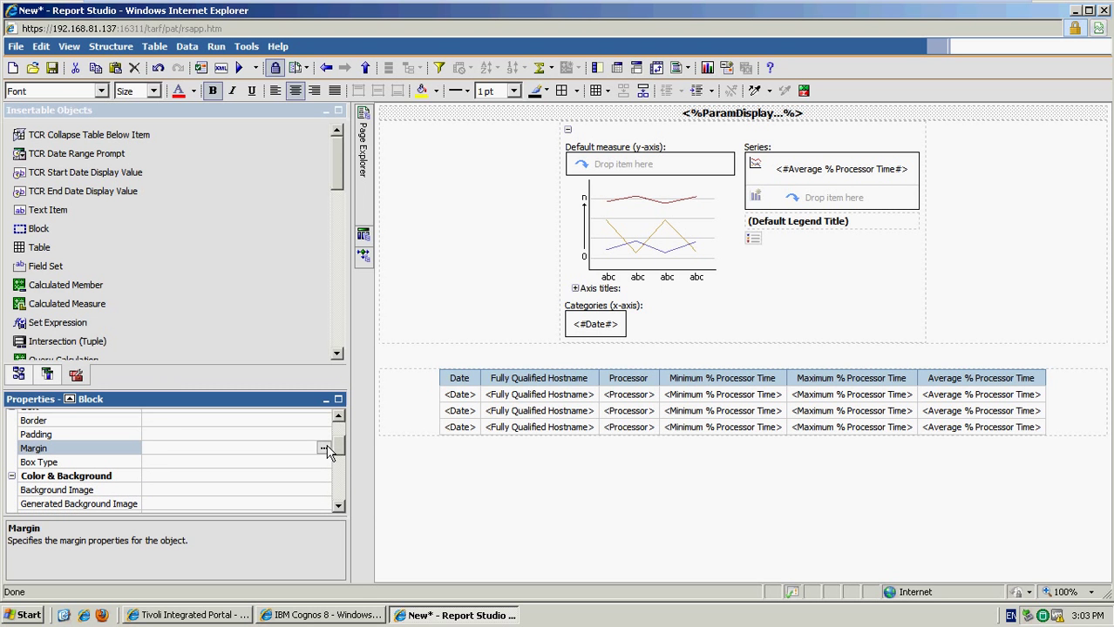
pyautogui.click(324, 446)
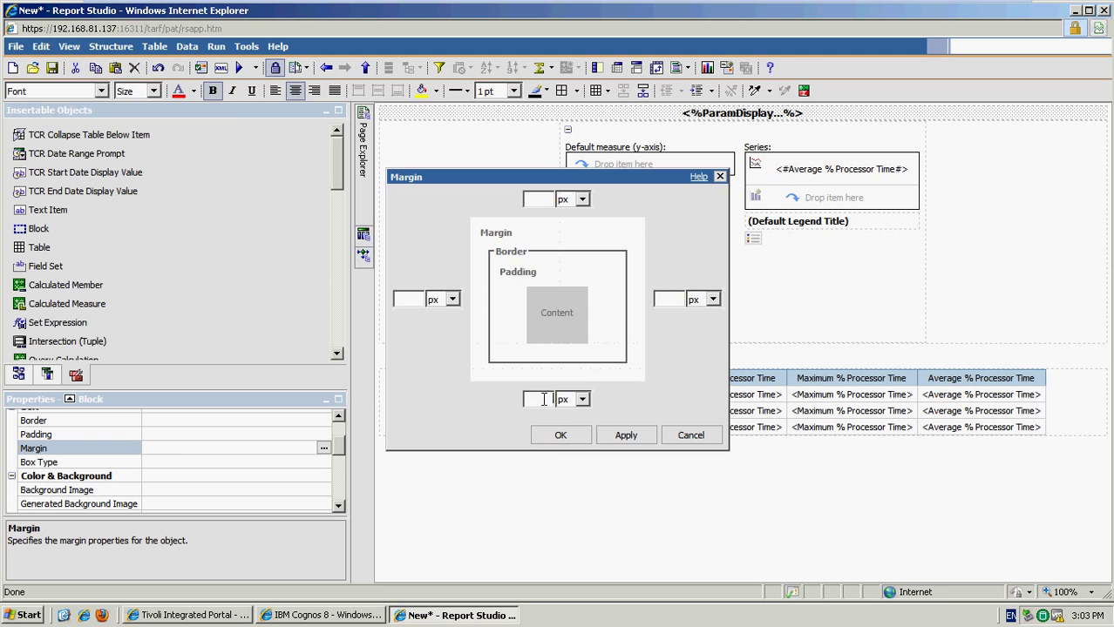
pyautogui.click(561, 435)
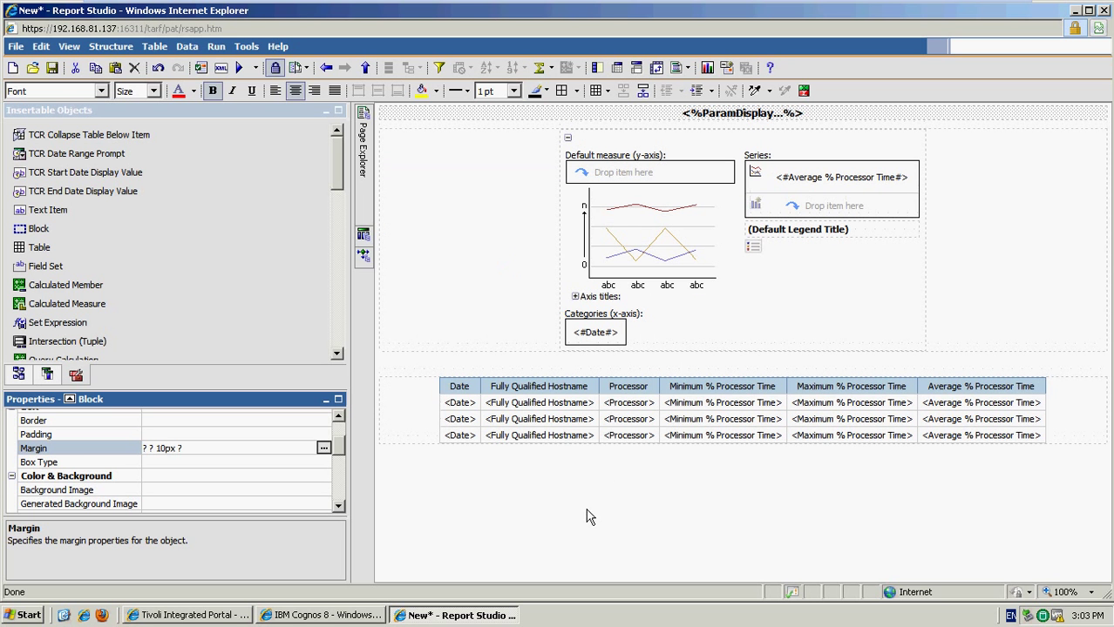
pyautogui.moveTo(240, 68)
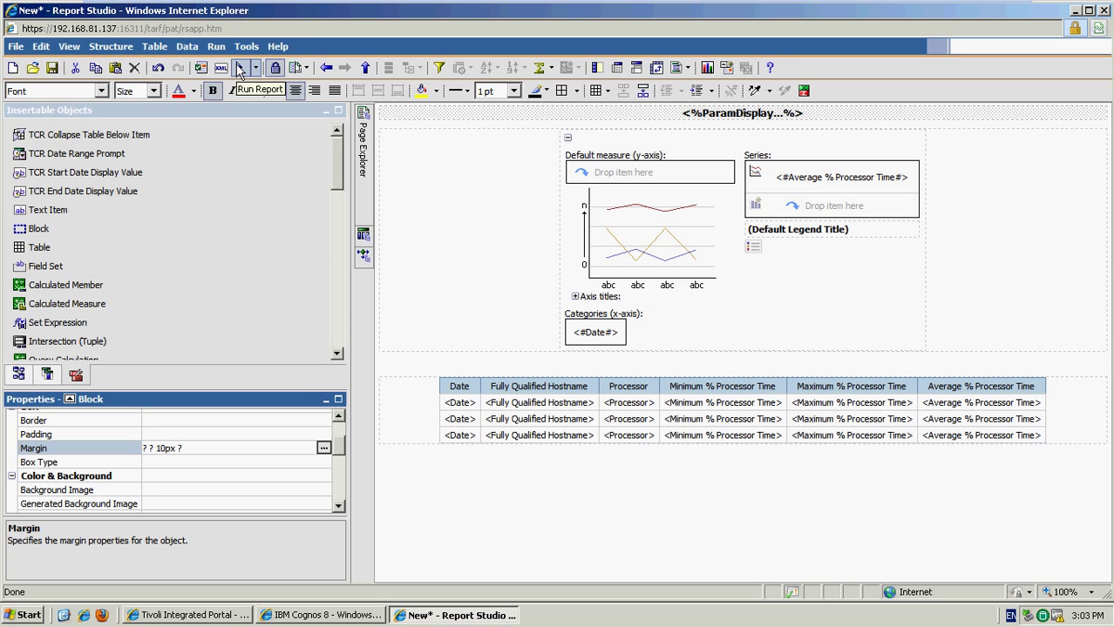
pyautogui.click(237, 67)
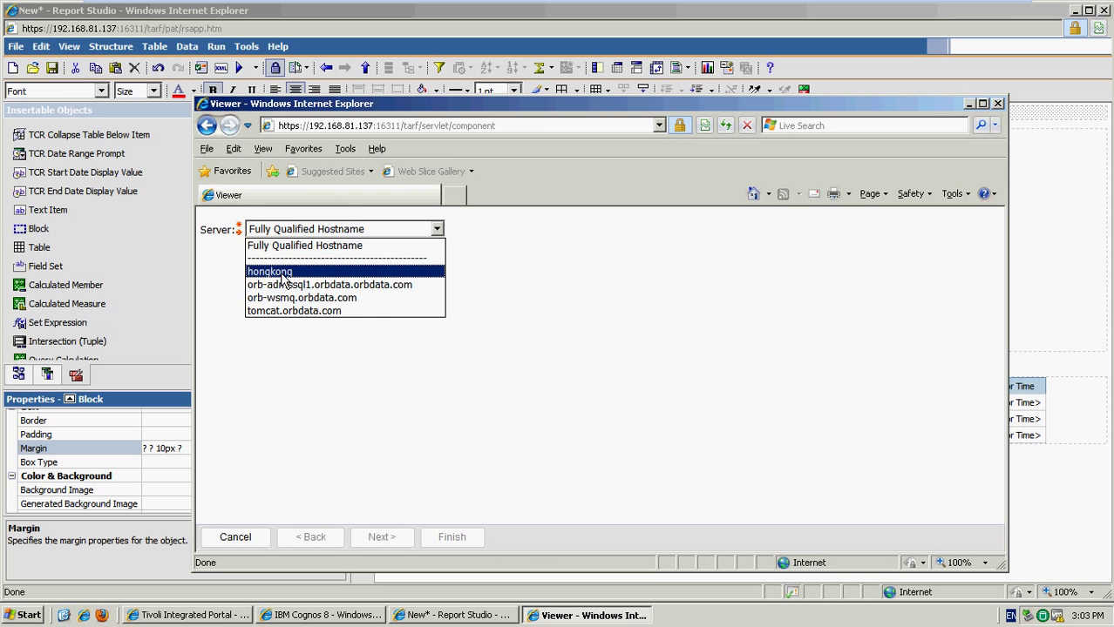
pyautogui.click(268, 272)
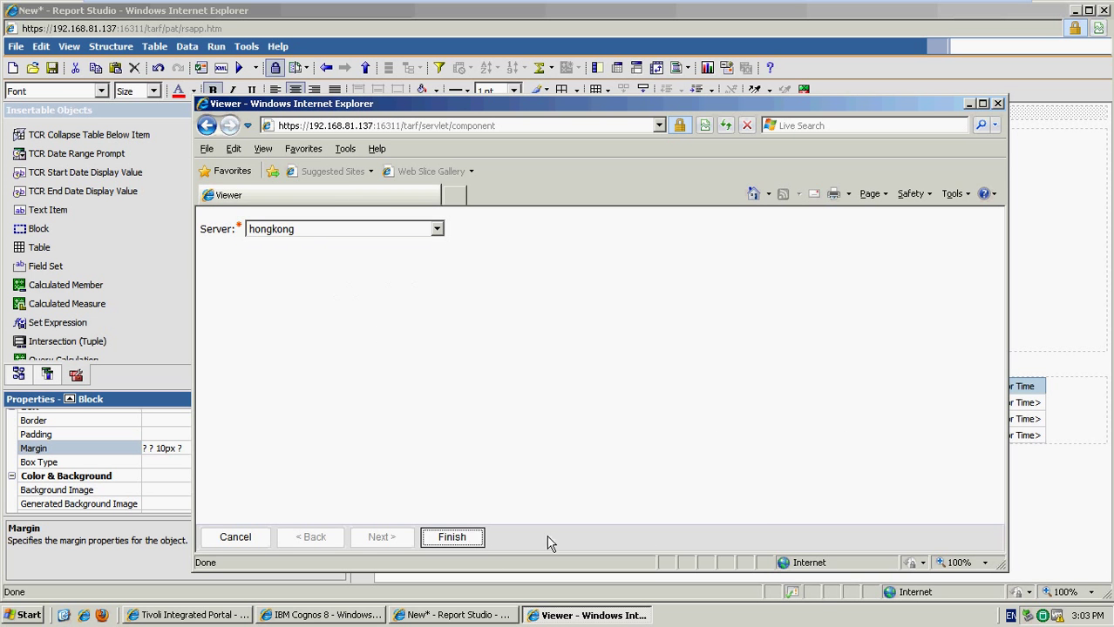
pyautogui.click(452, 537)
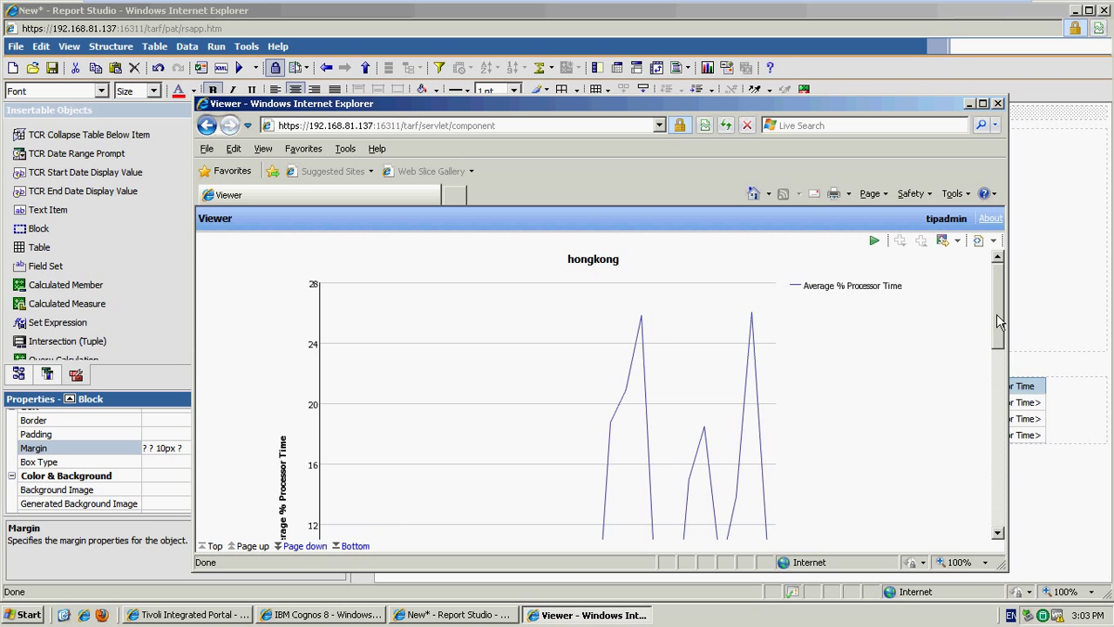
pyautogui.scroll(-3)
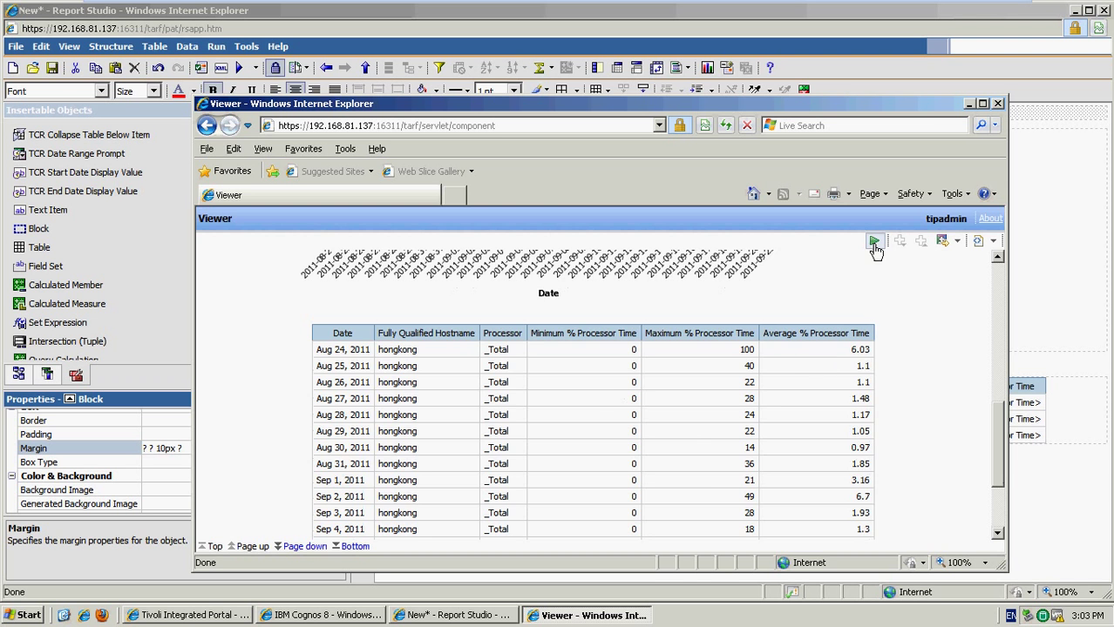
pyautogui.click(875, 241)
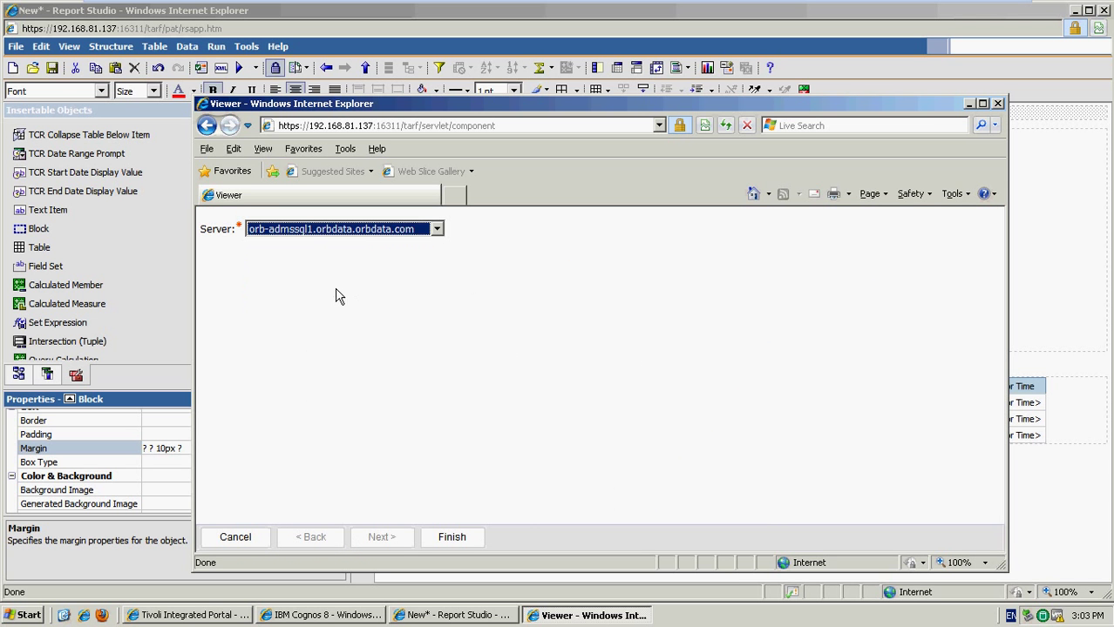
pyautogui.click(451, 536)
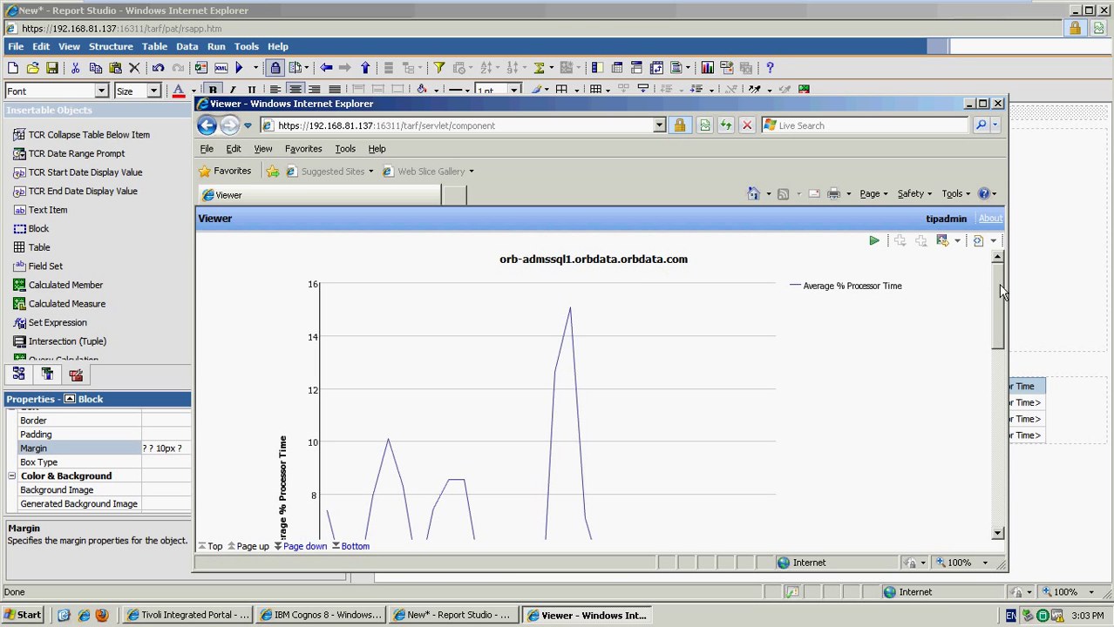
pyautogui.scroll(-3)
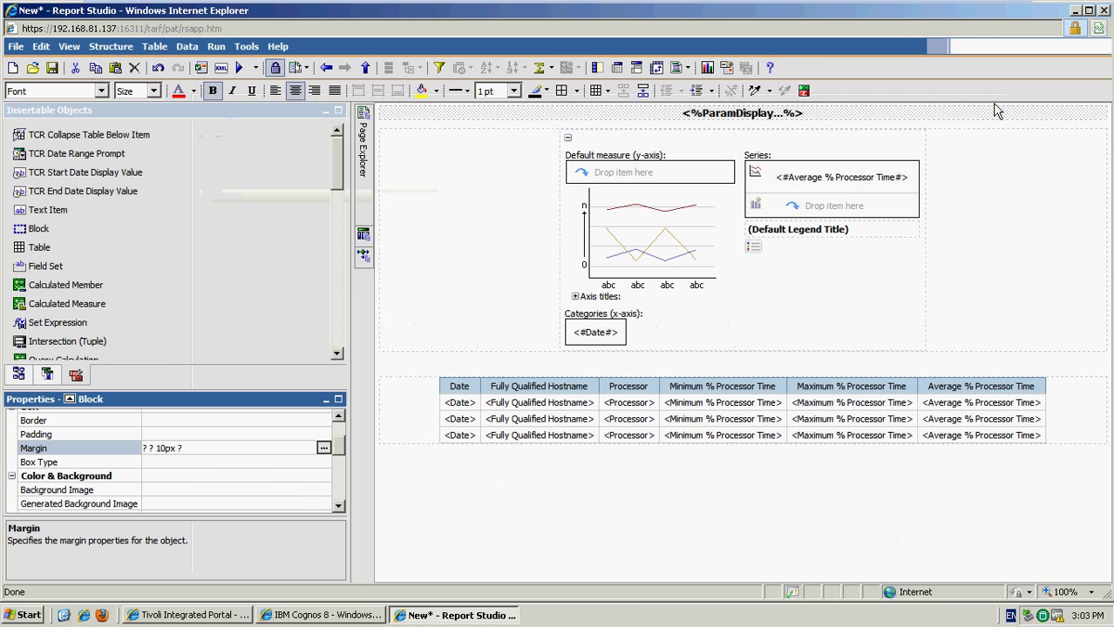
pyautogui.moveTo(47, 387)
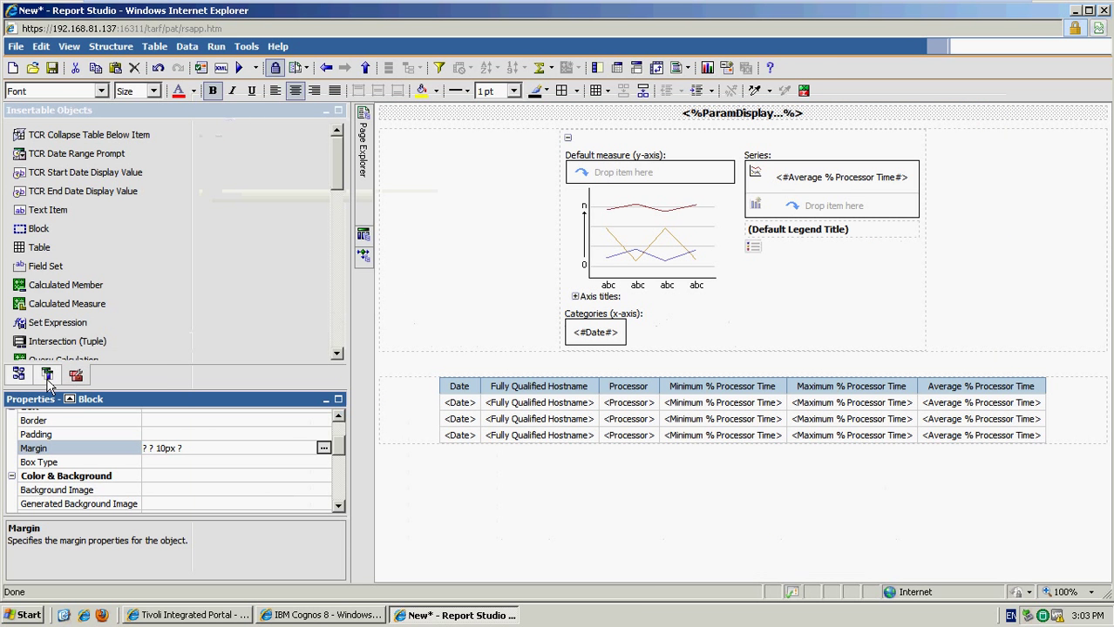
# Step: Add Minimum, Maximum and Average Available Usage Percentage from Memory Daily to the table and chart series
pyautogui.click(47, 375)
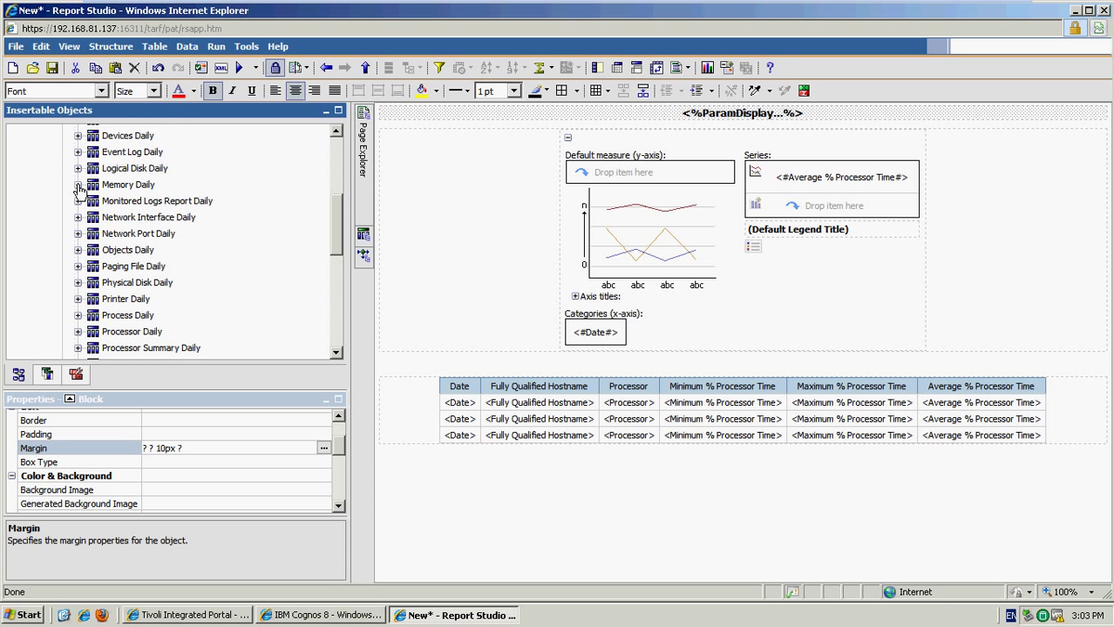
pyautogui.click(78, 185)
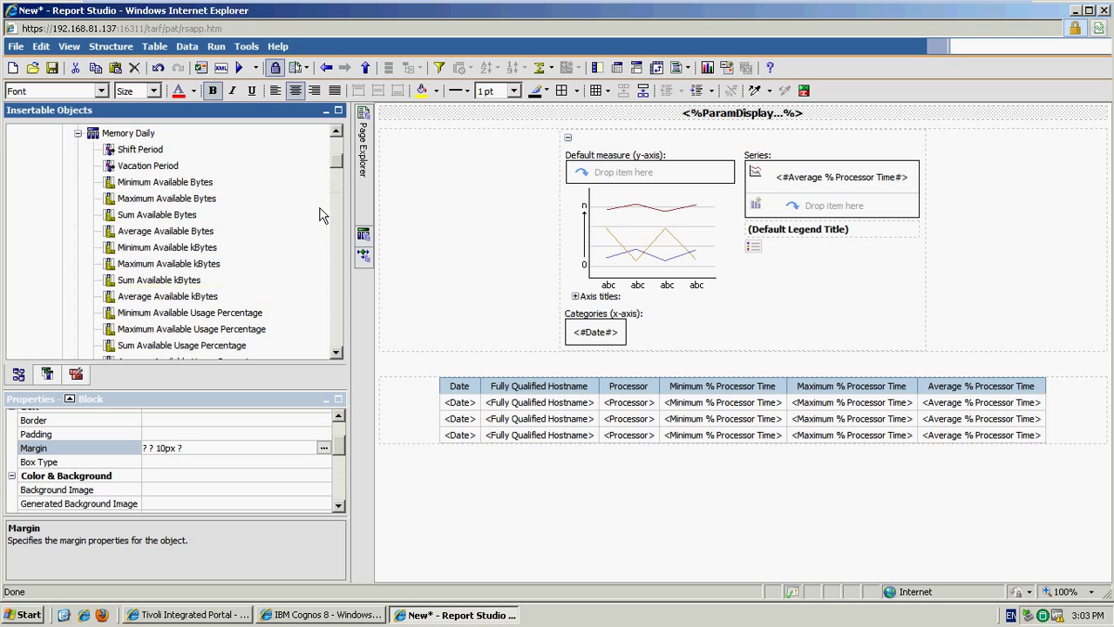
pyautogui.scroll(-3)
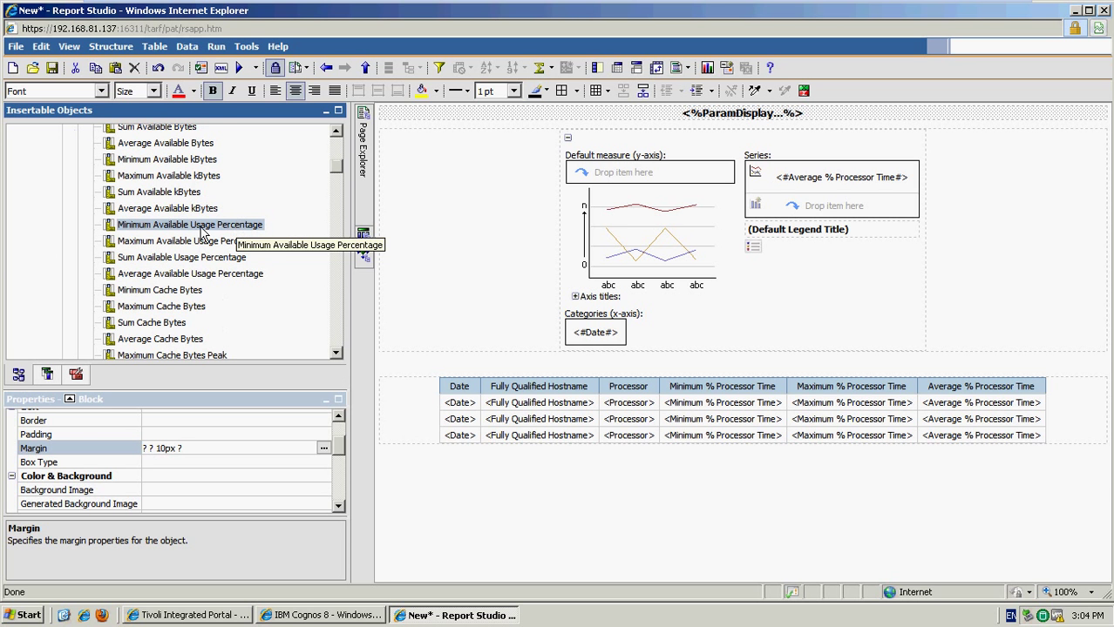
pyautogui.click(188, 224)
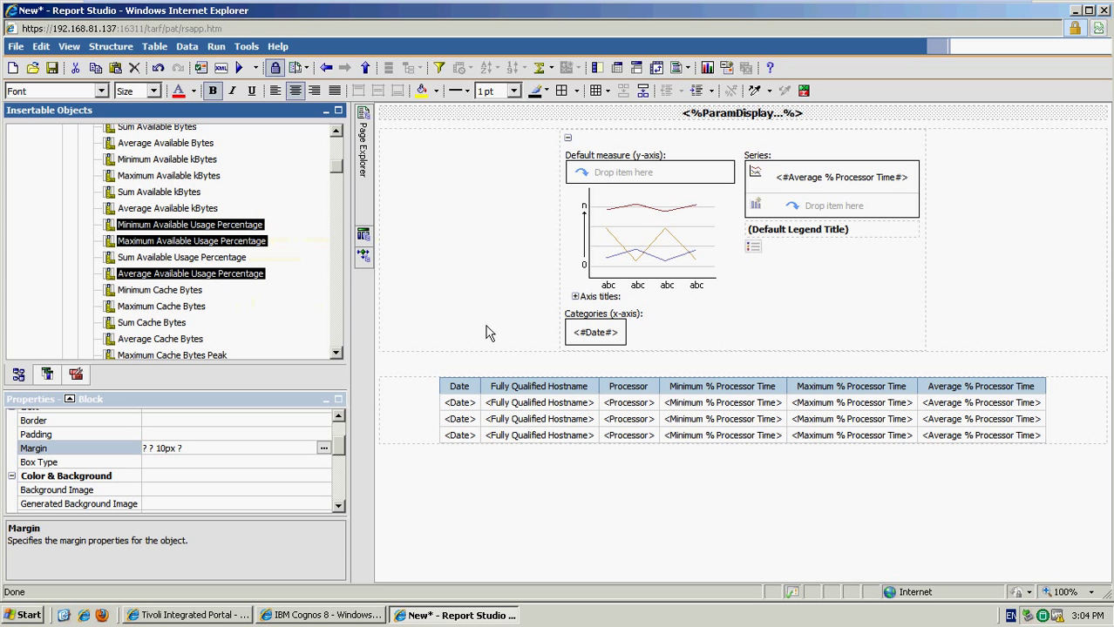
pyautogui.moveTo(1070, 402)
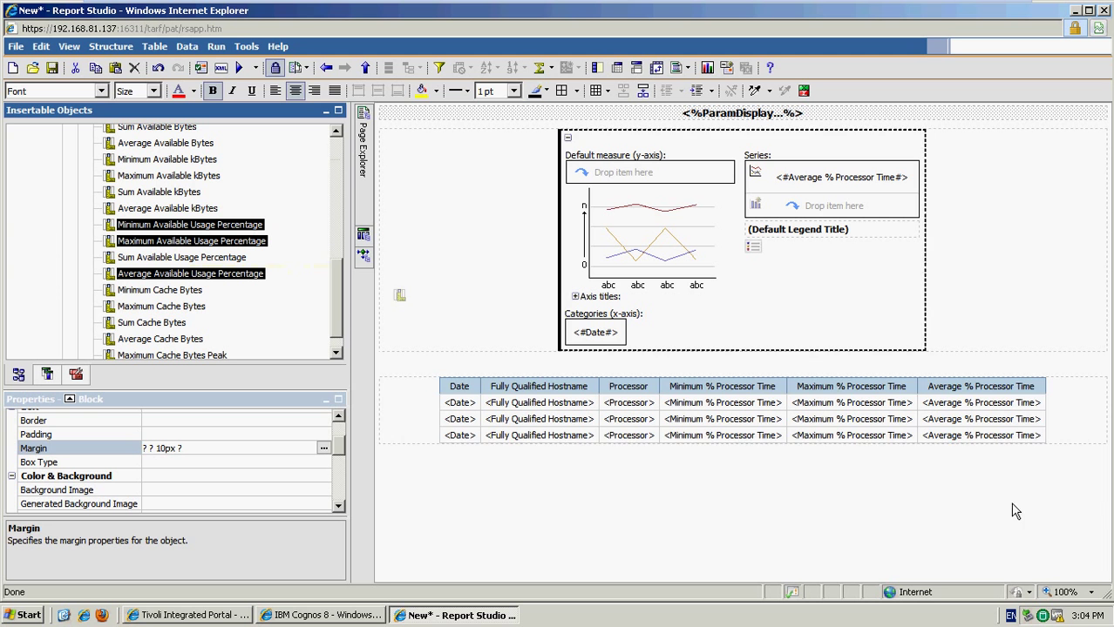
pyautogui.click(979, 403)
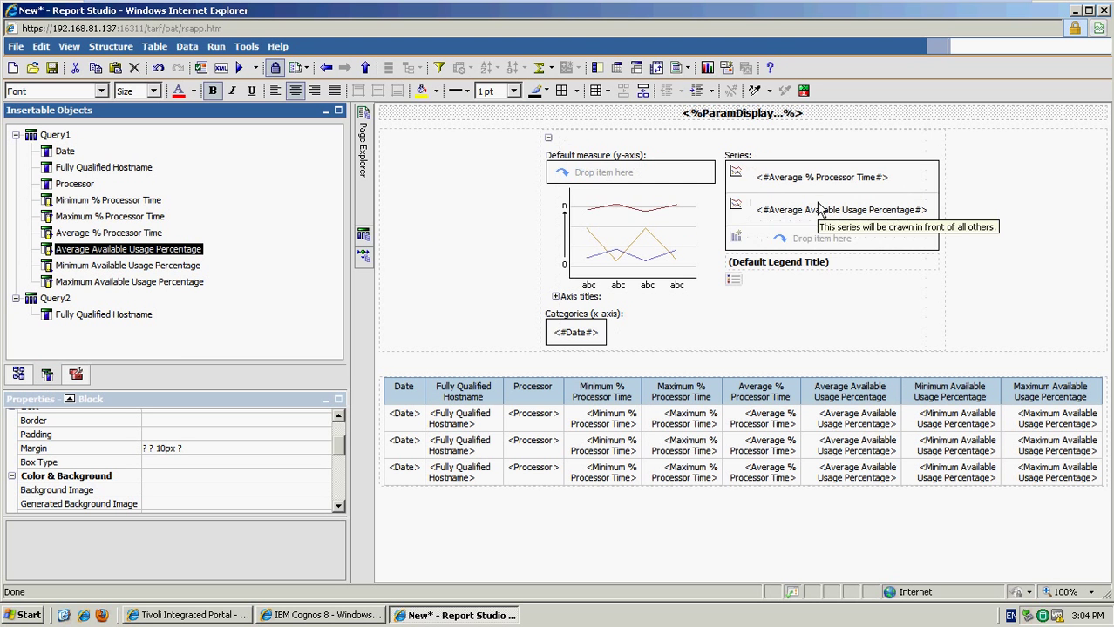
# Step: Run the report for server hongkong to show the new usage percentage columns
pyautogui.click(240, 68)
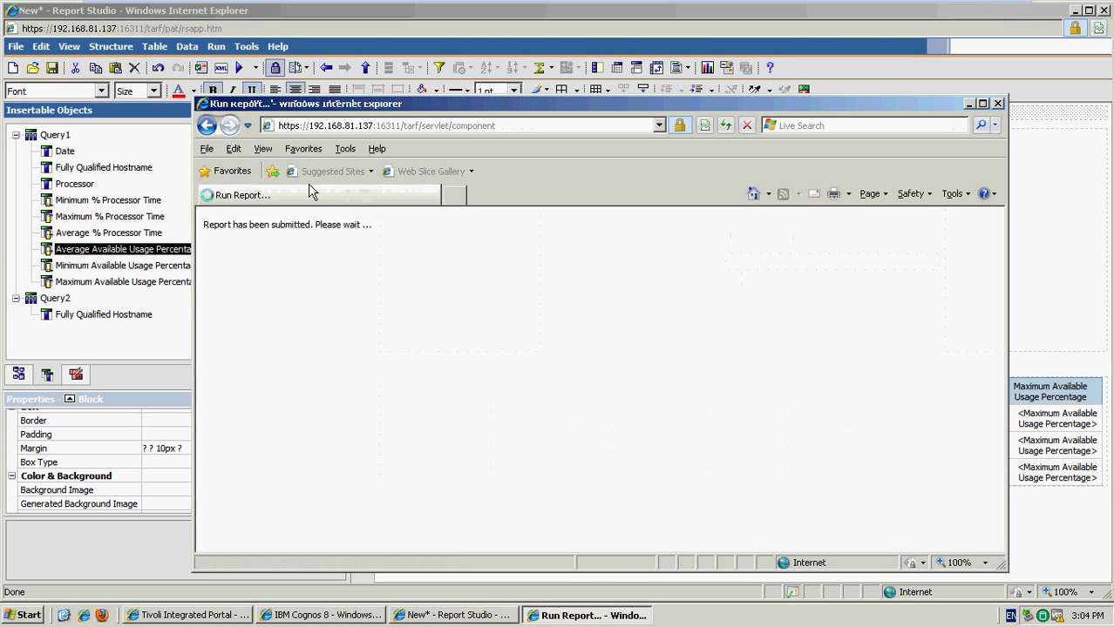
pyautogui.click(436, 229)
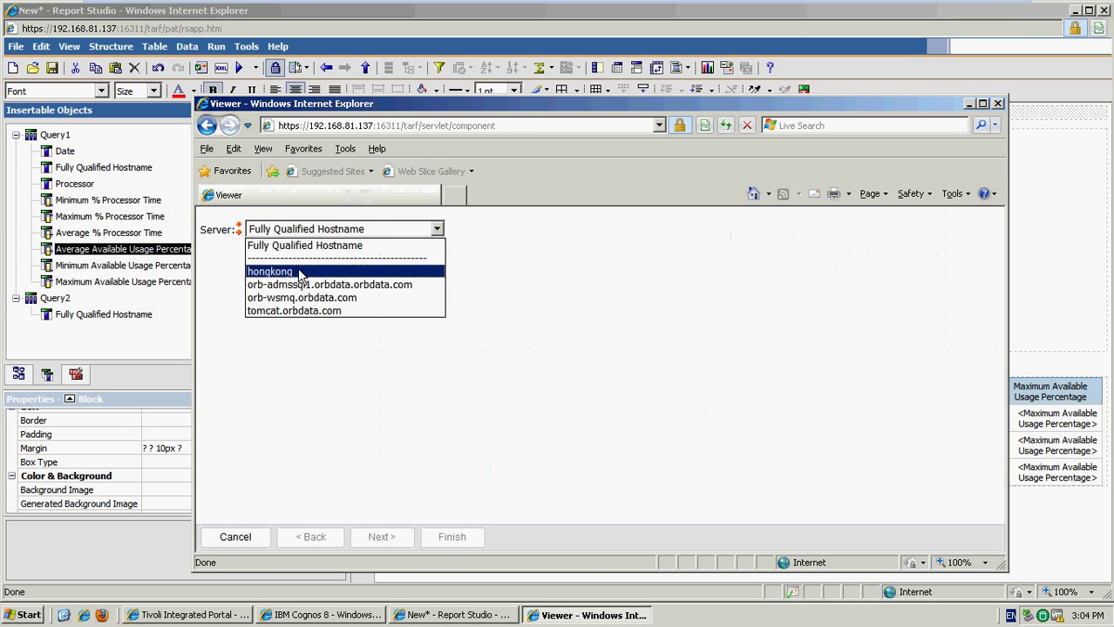
pyautogui.click(268, 272)
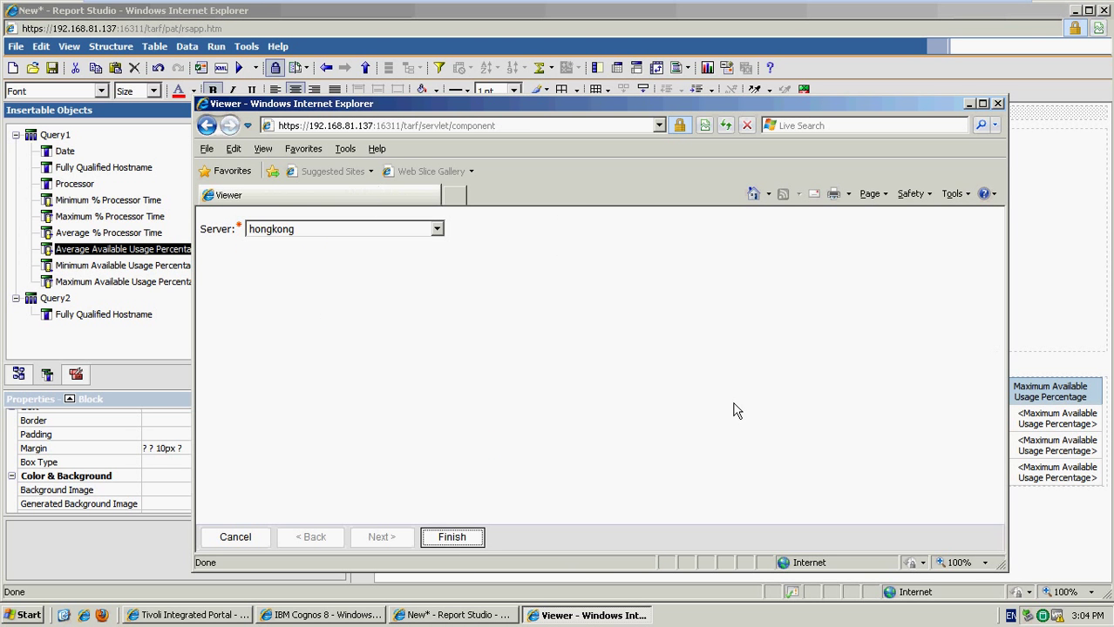
pyautogui.click(452, 537)
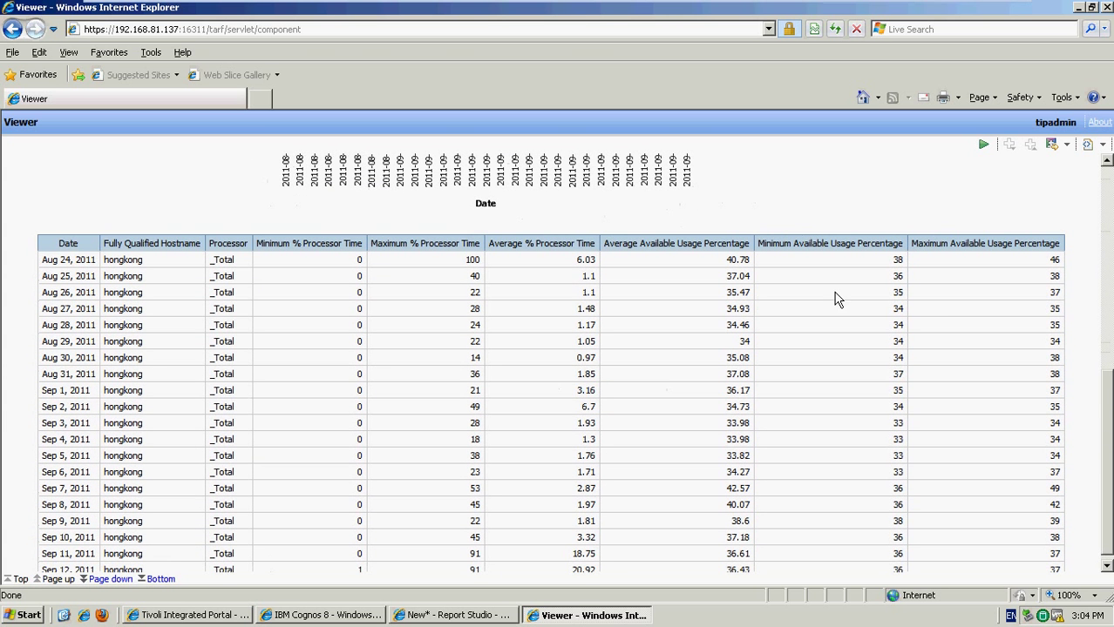
pyautogui.moveTo(952, 293)
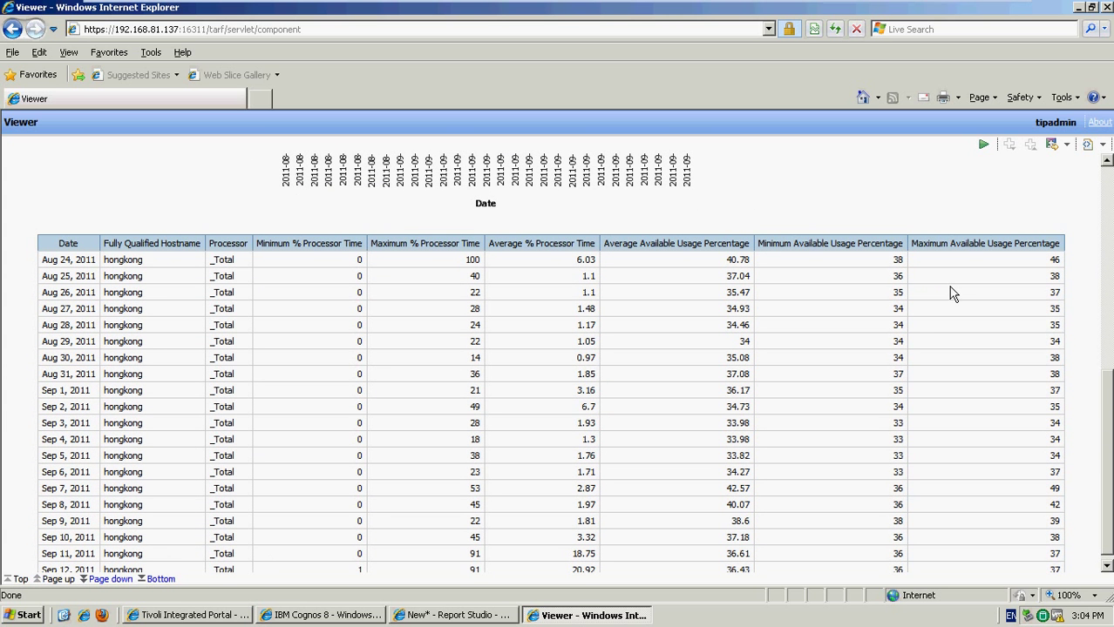
pyautogui.moveTo(948, 291)
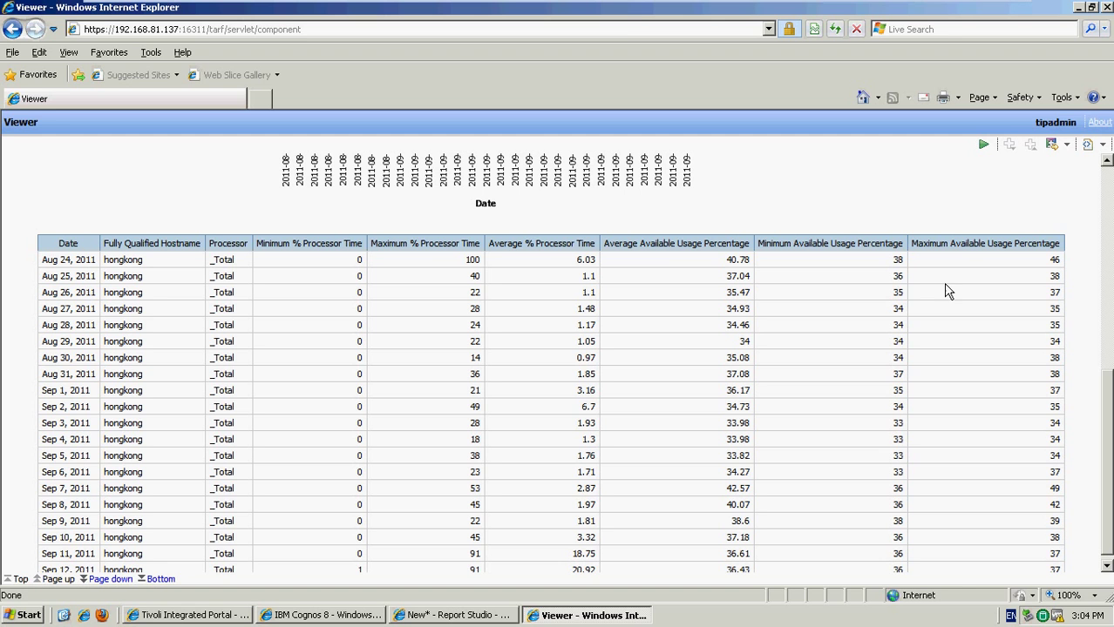